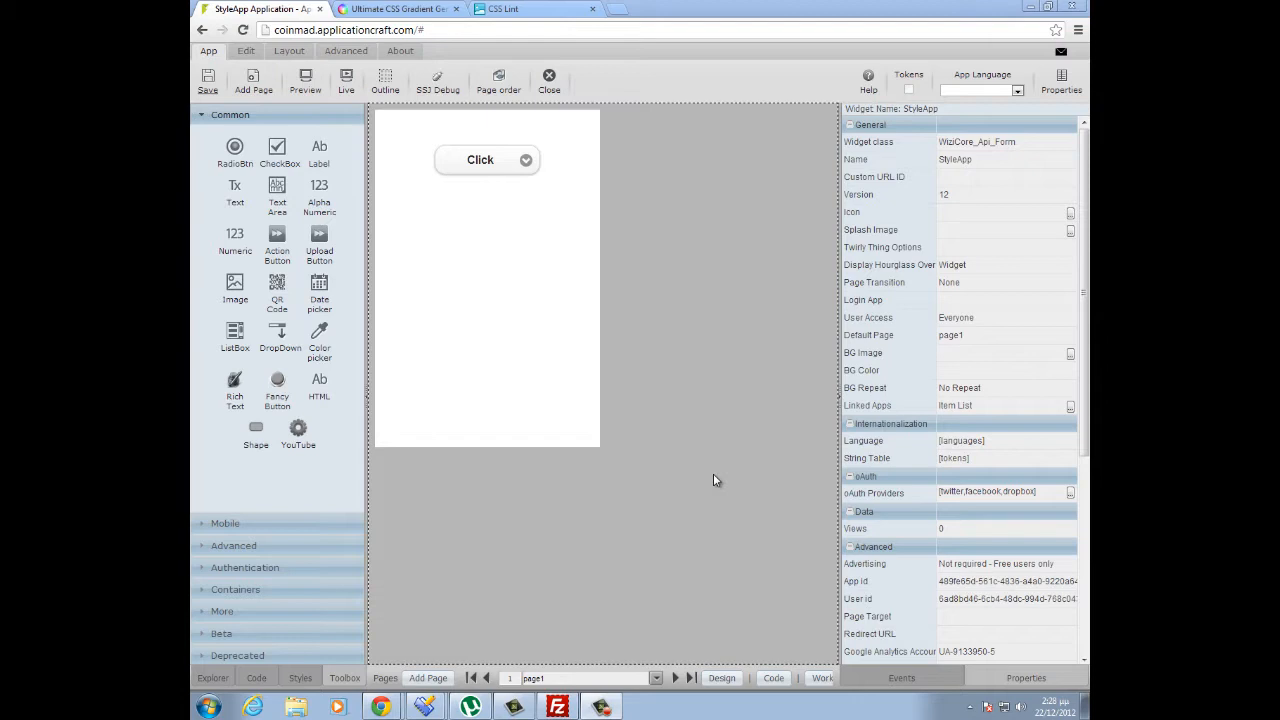
- Select the 'Click' action button on the StyleApp page
left_click(480, 160)
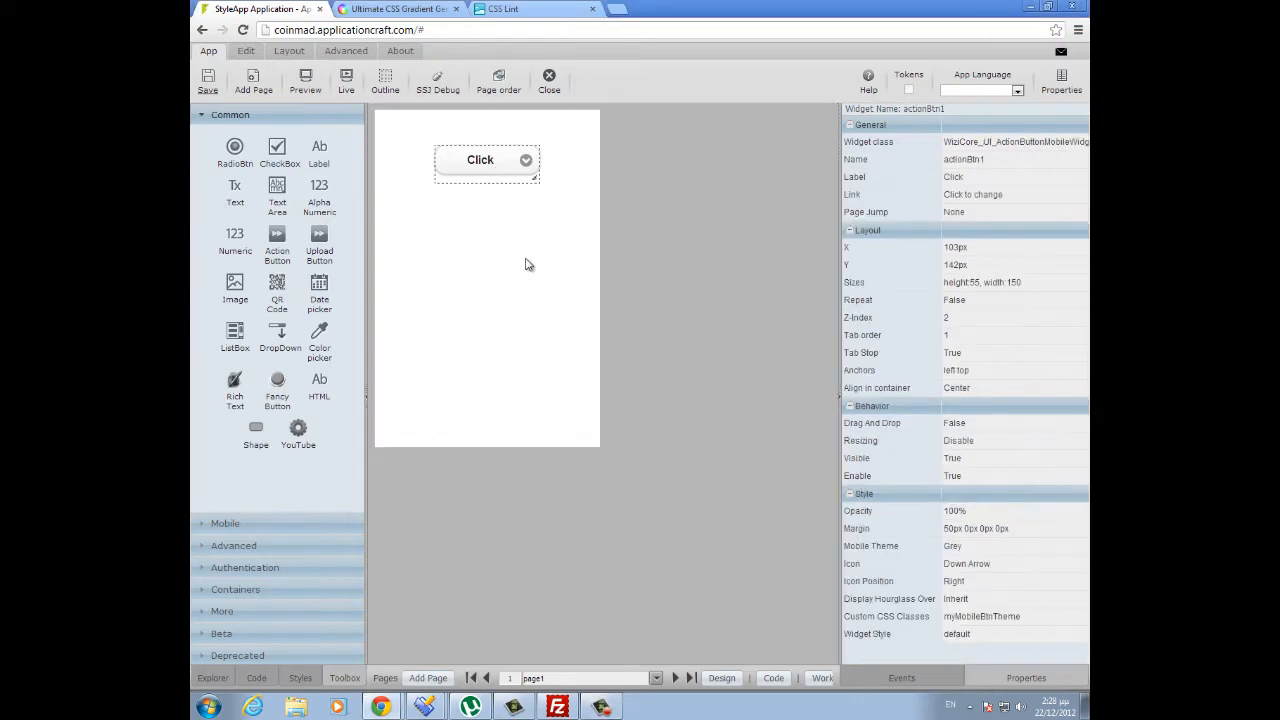
mouse_move(529, 249)
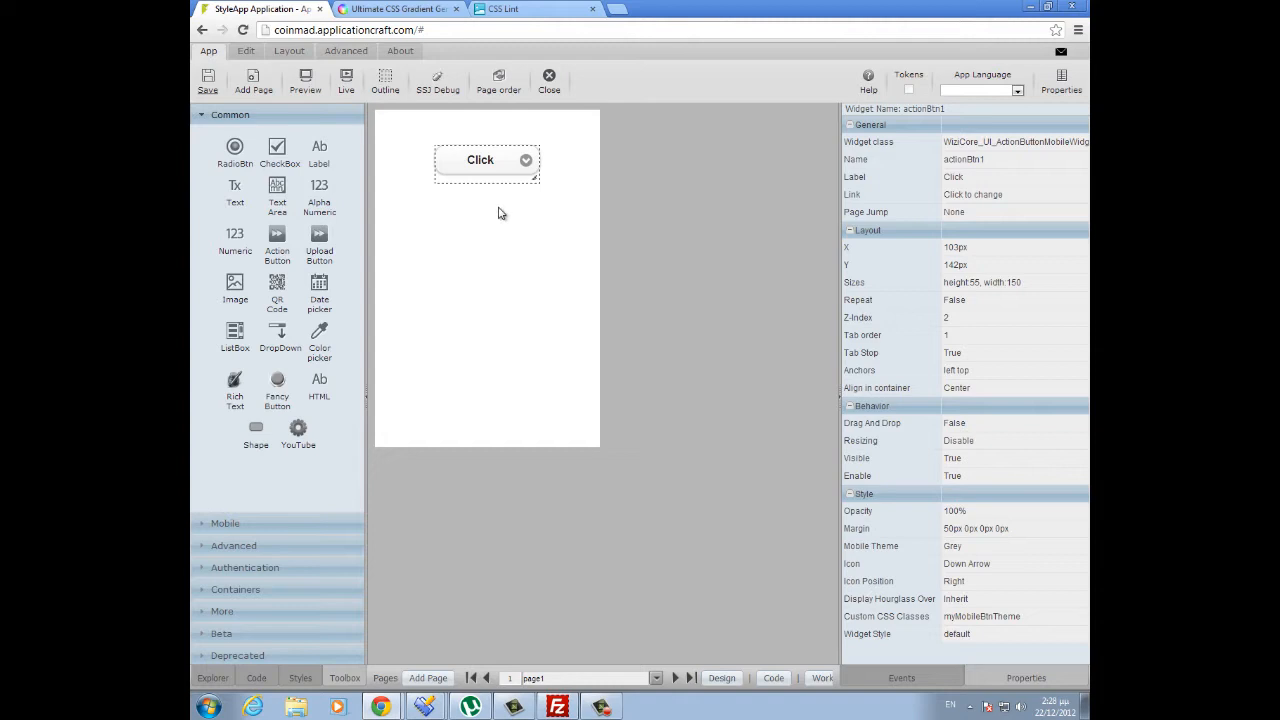
mouse_move(480, 168)
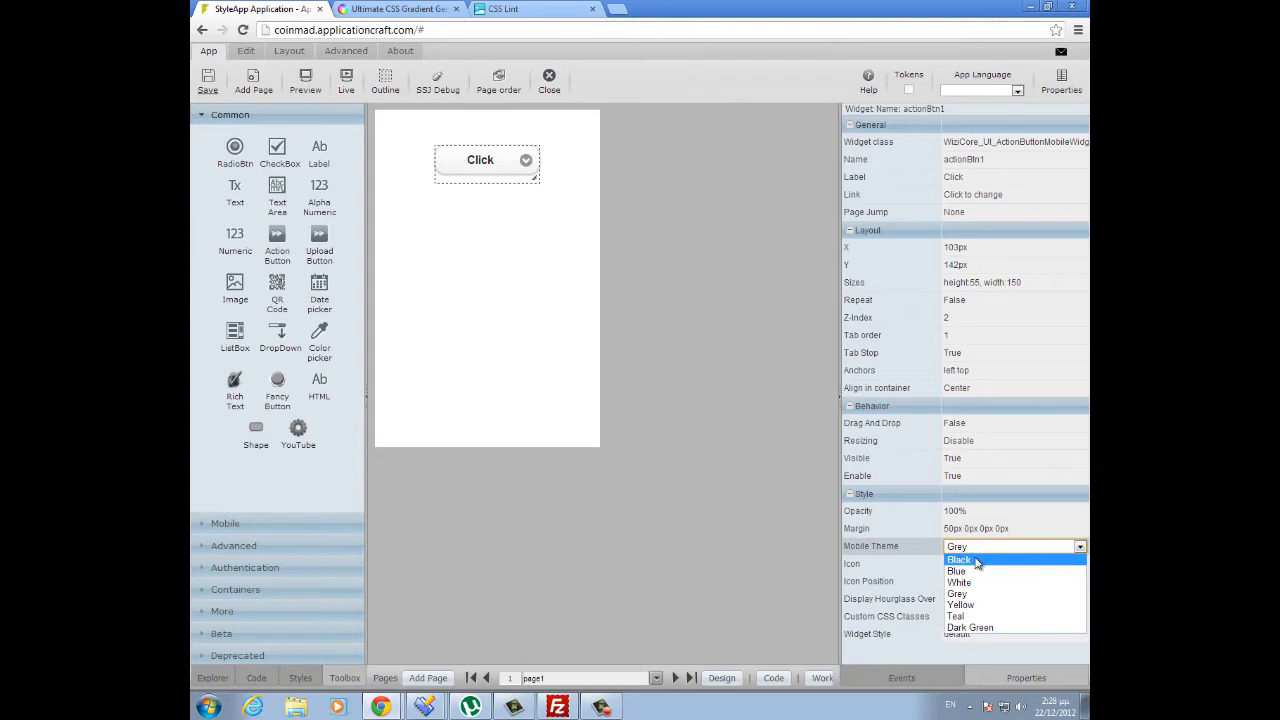
left_click(958, 559)
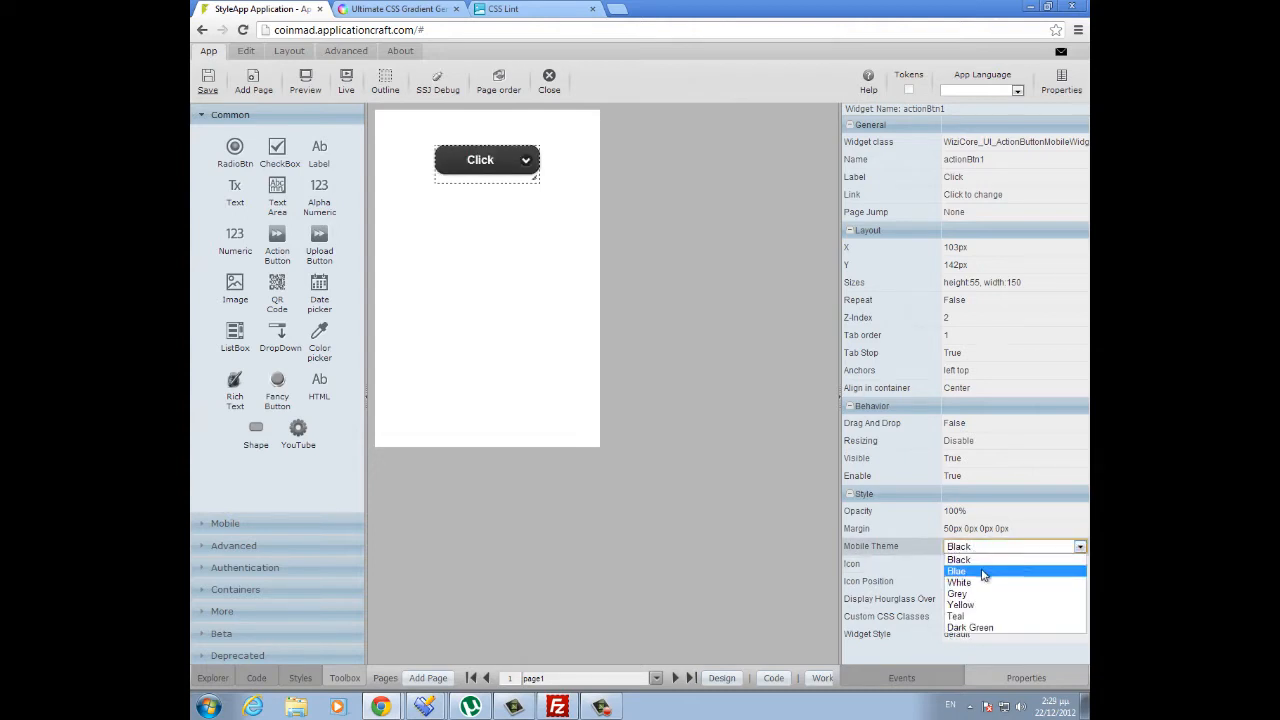
left_click(957, 571)
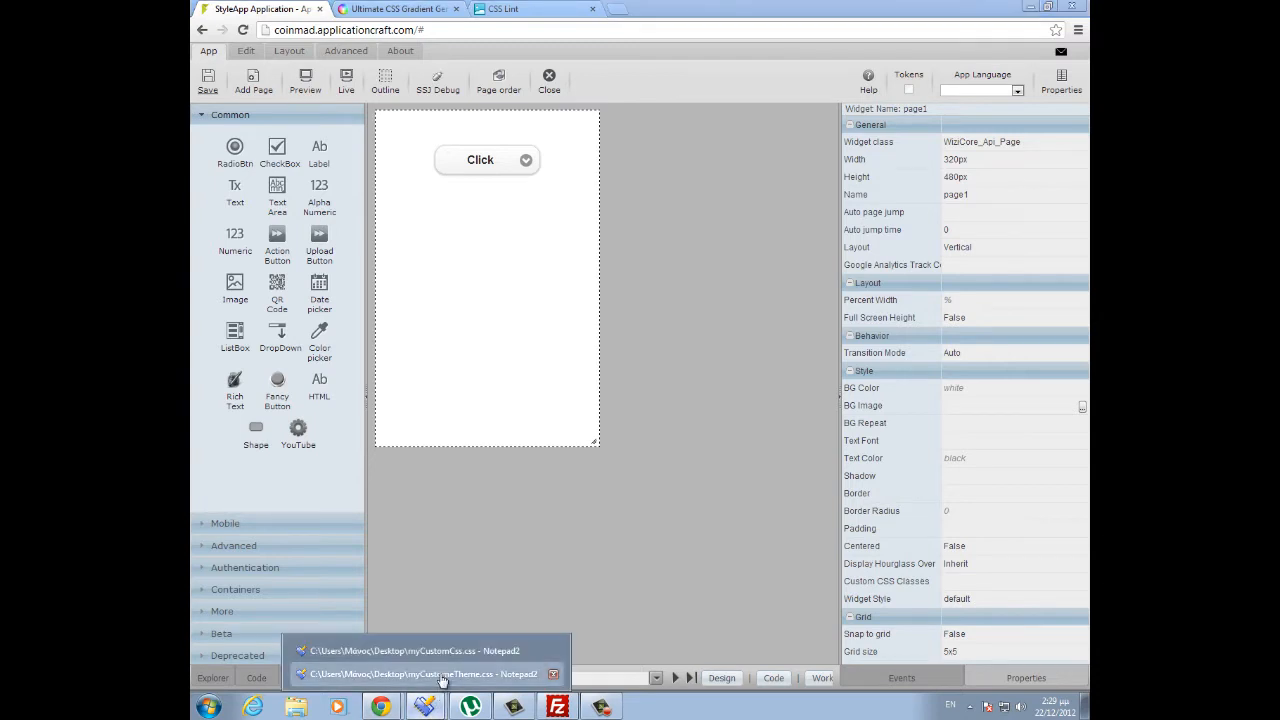
- Save the empty myCustomeTheme.css from Notepad2 to the desktop via Save As
left_click(420, 673)
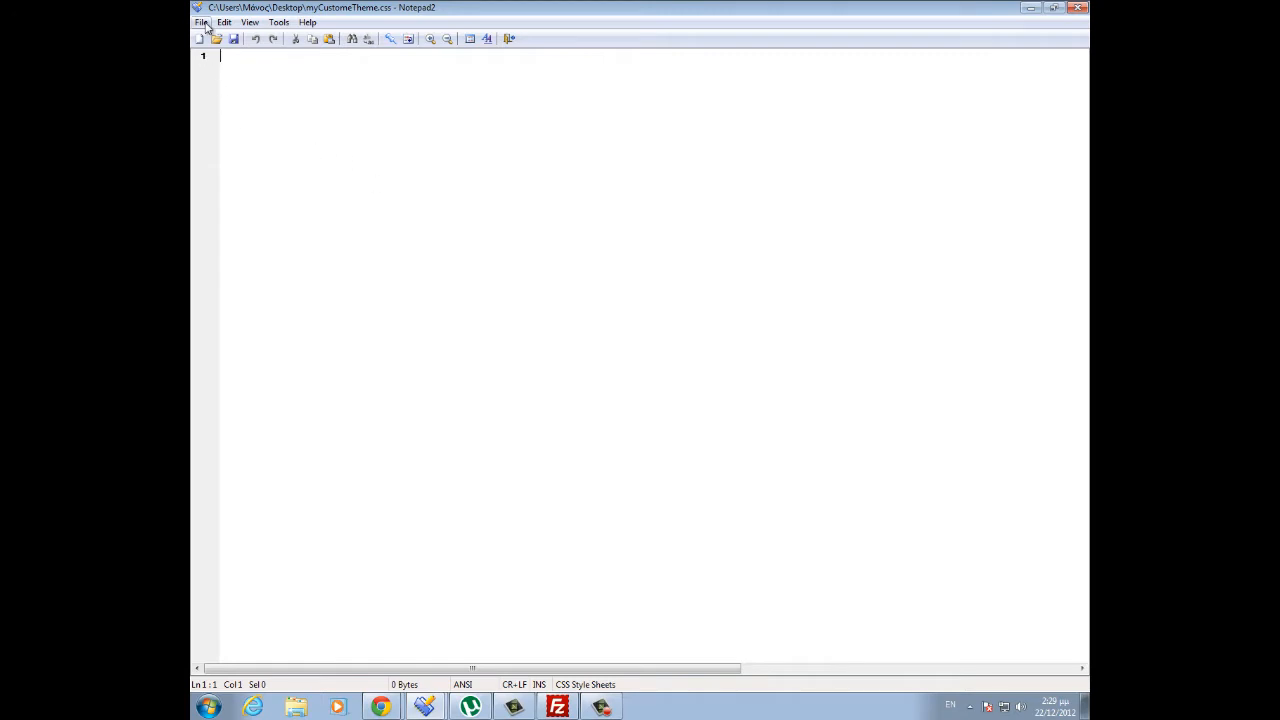
left_click(202, 22)
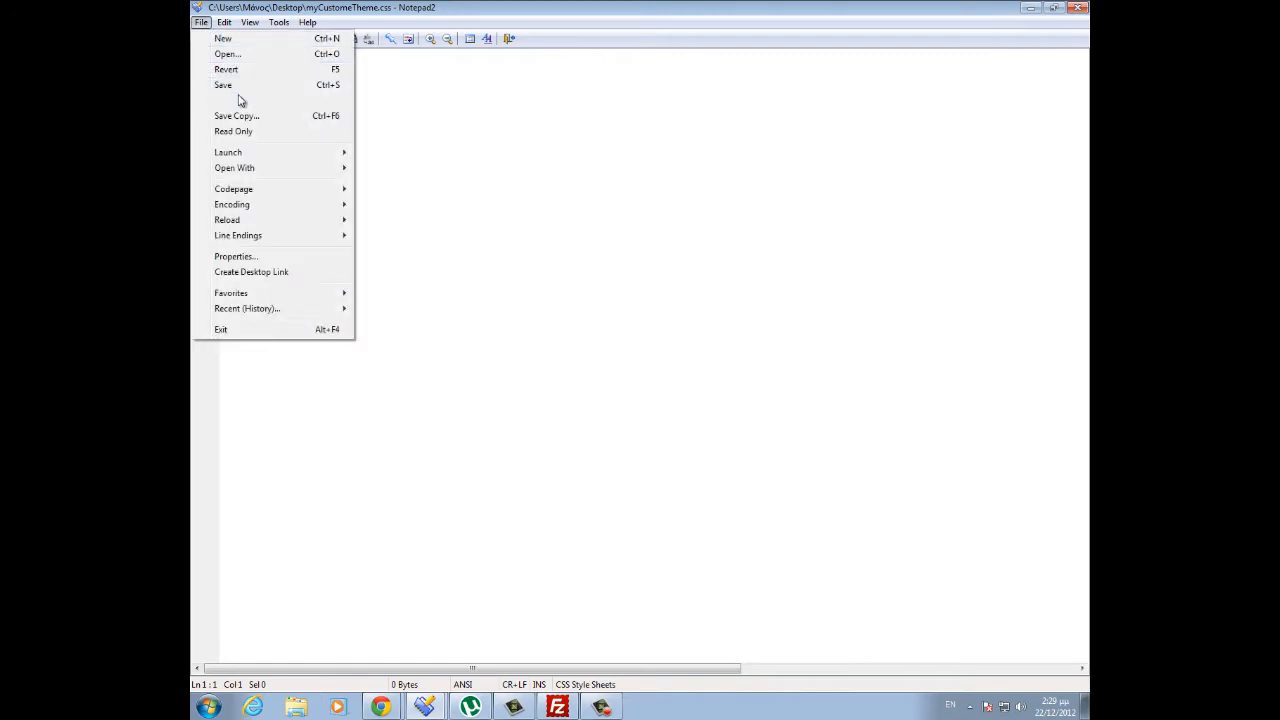
mouse_move(228, 100)
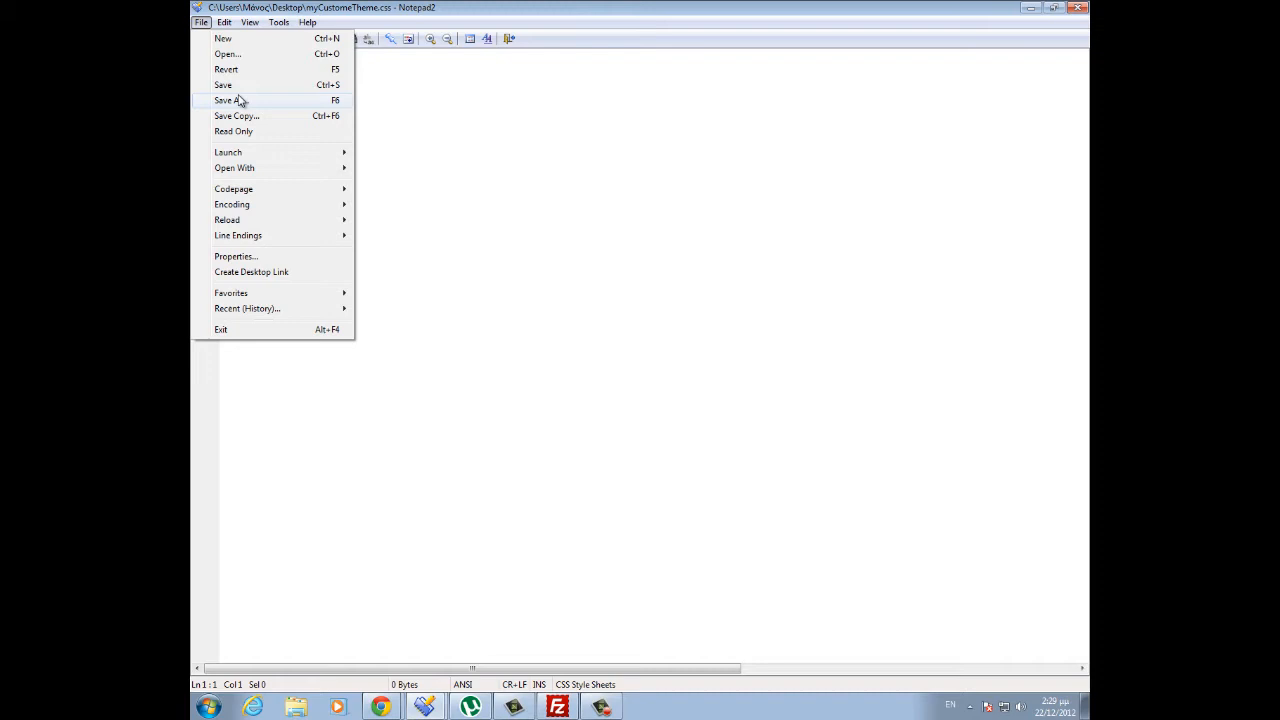
left_click(228, 100)
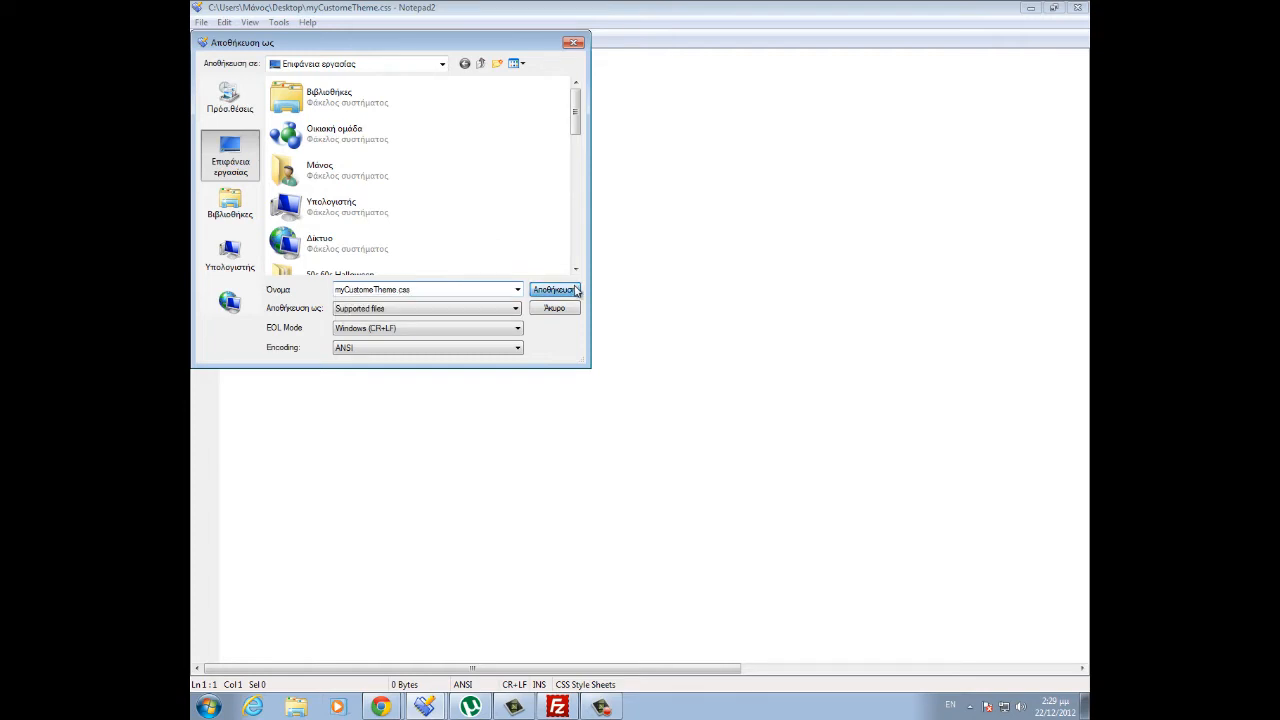
left_click(553, 289)
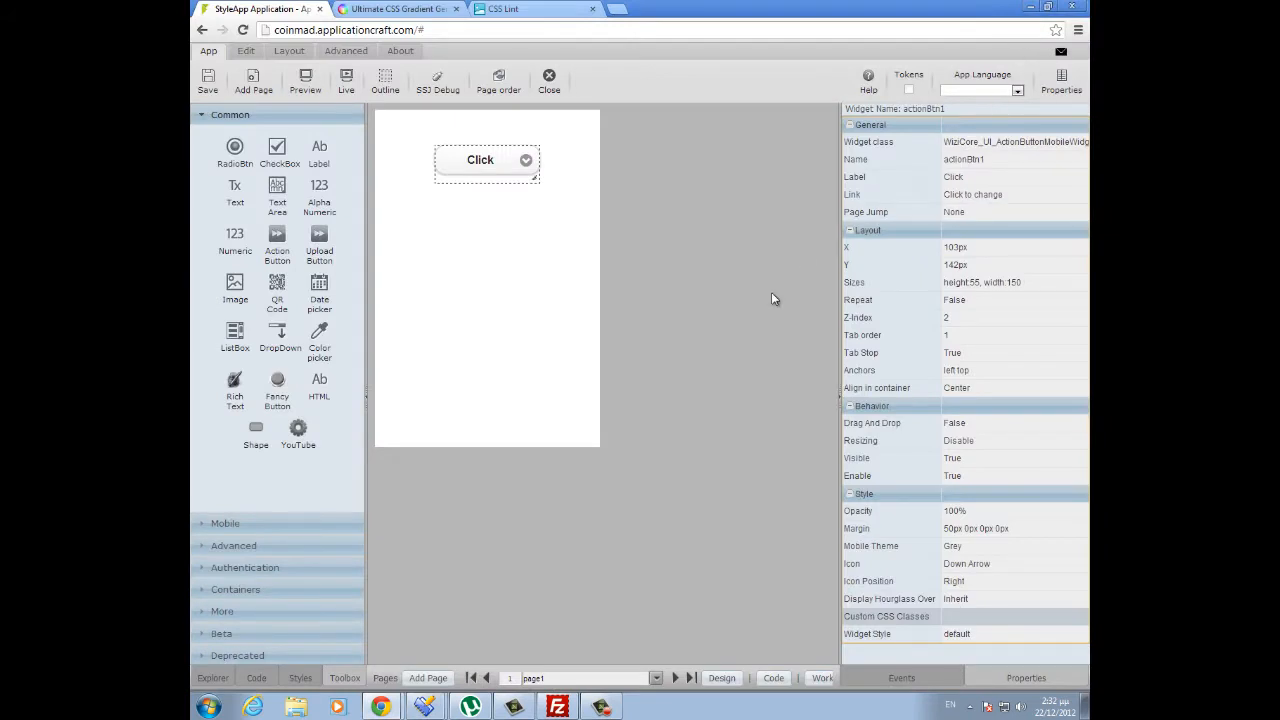
- Deselect the button and launch the StyleApp app in a Live preview window
left_click(487, 280)
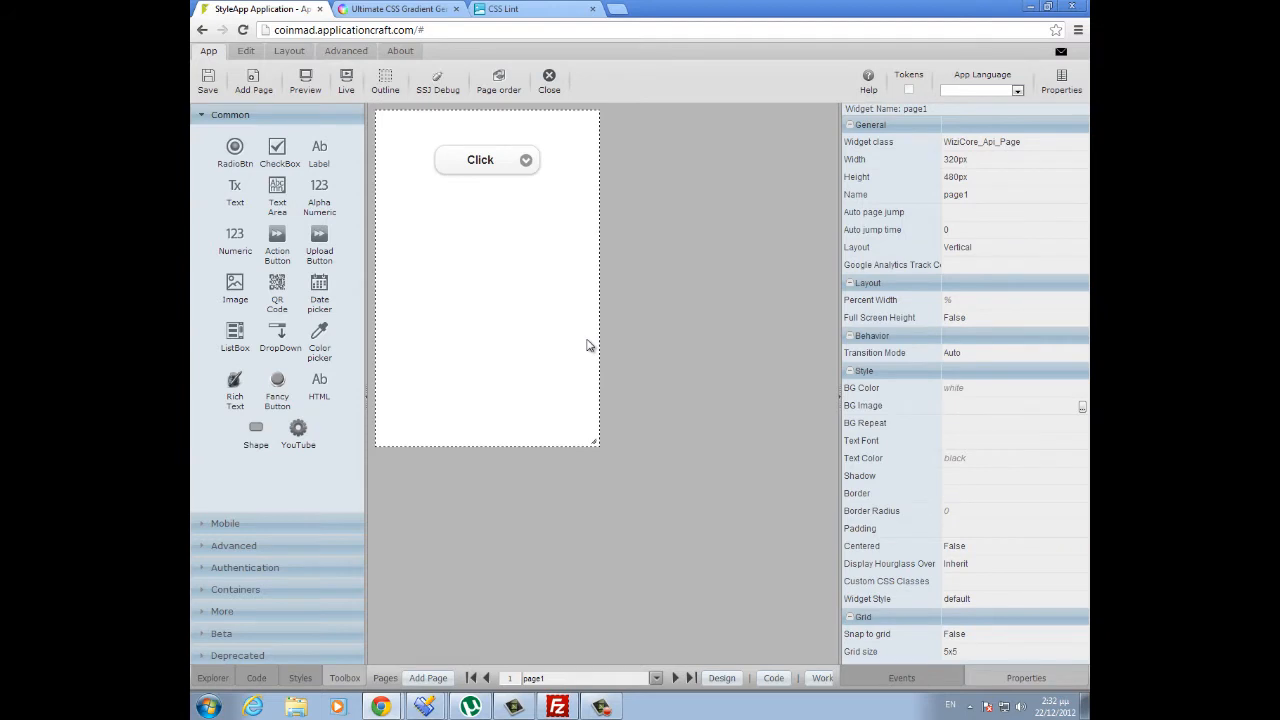
mouse_move(320, 180)
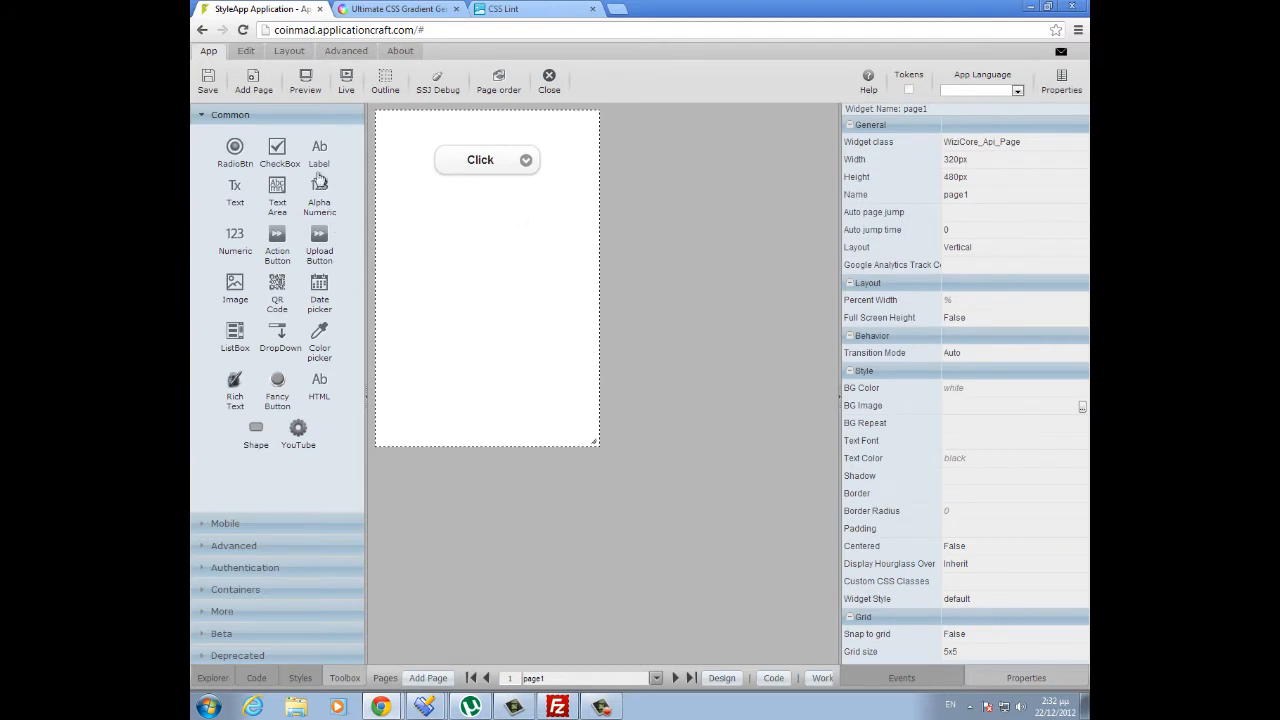
left_click(207, 80)
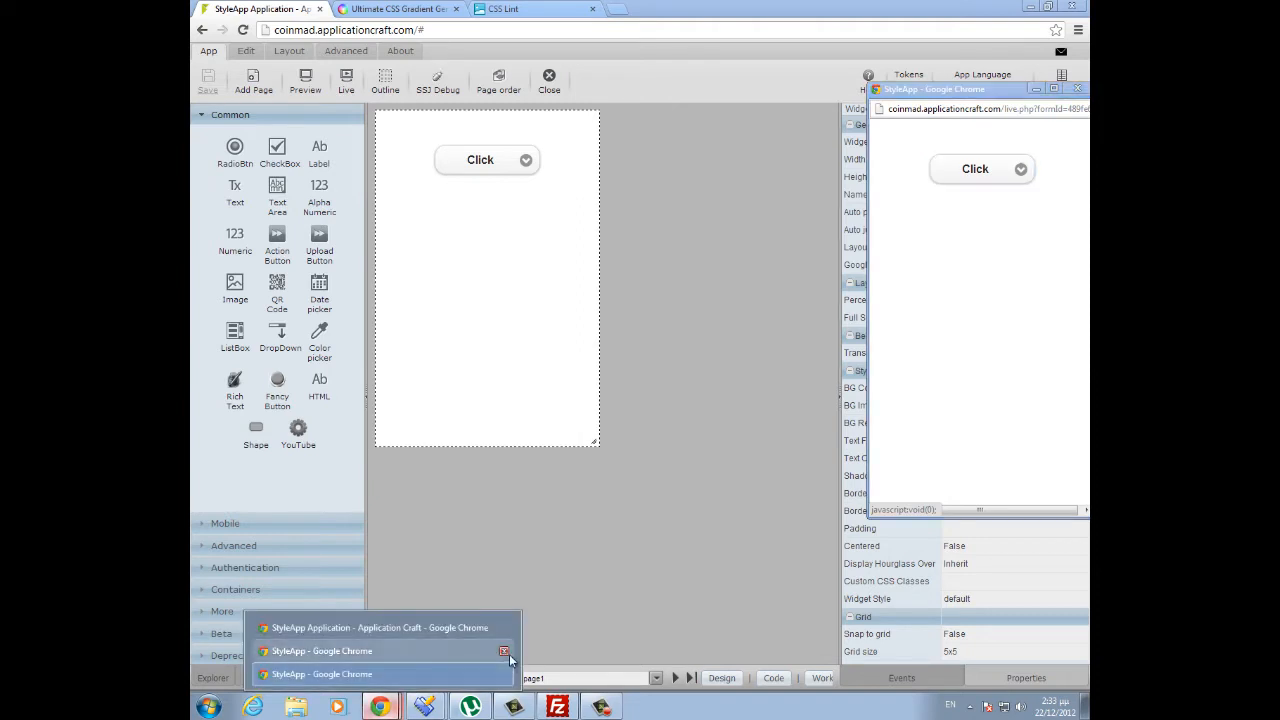
- Close the duplicate live preview window from the taskbar
left_click(505, 651)
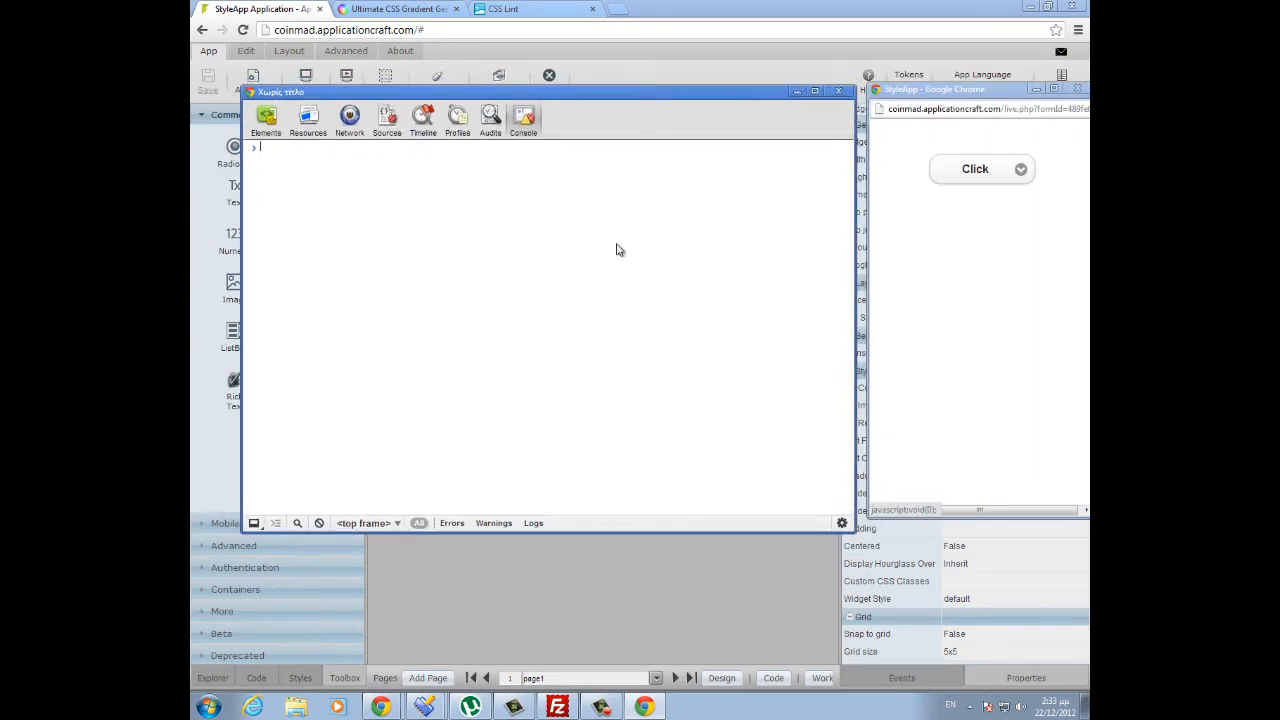
mouse_move(658, 397)
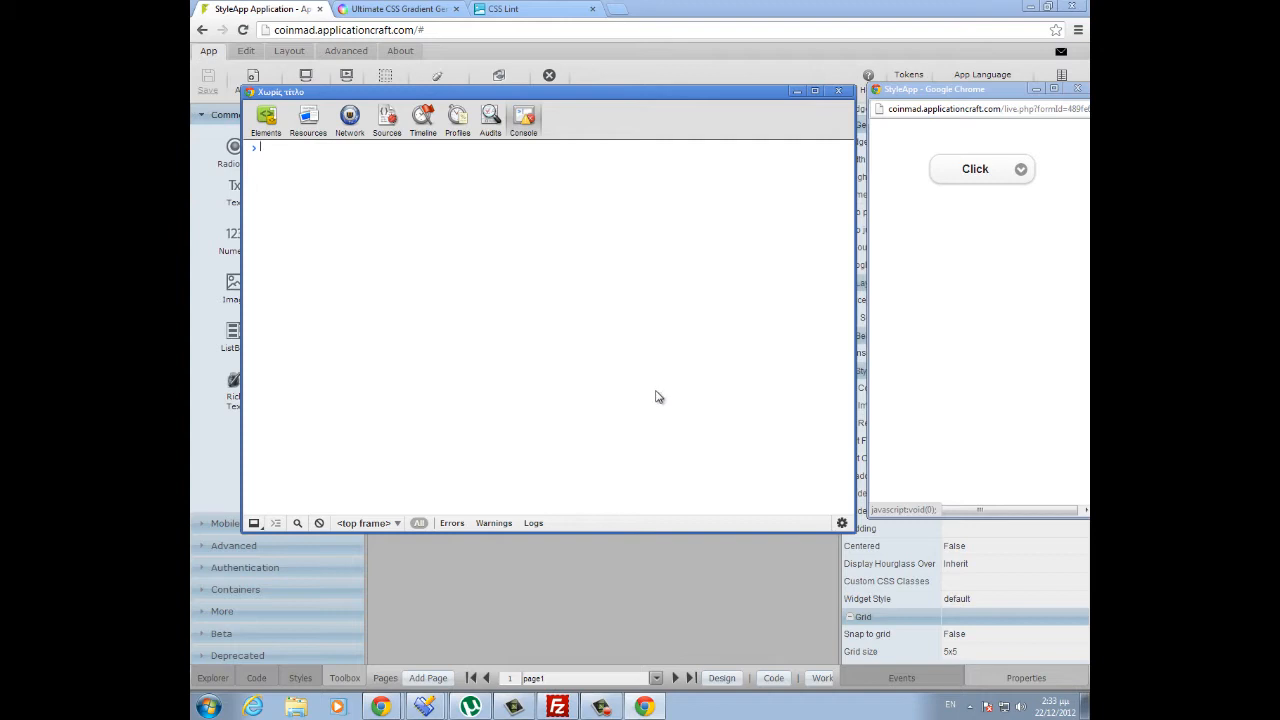
mouse_move(323, 518)
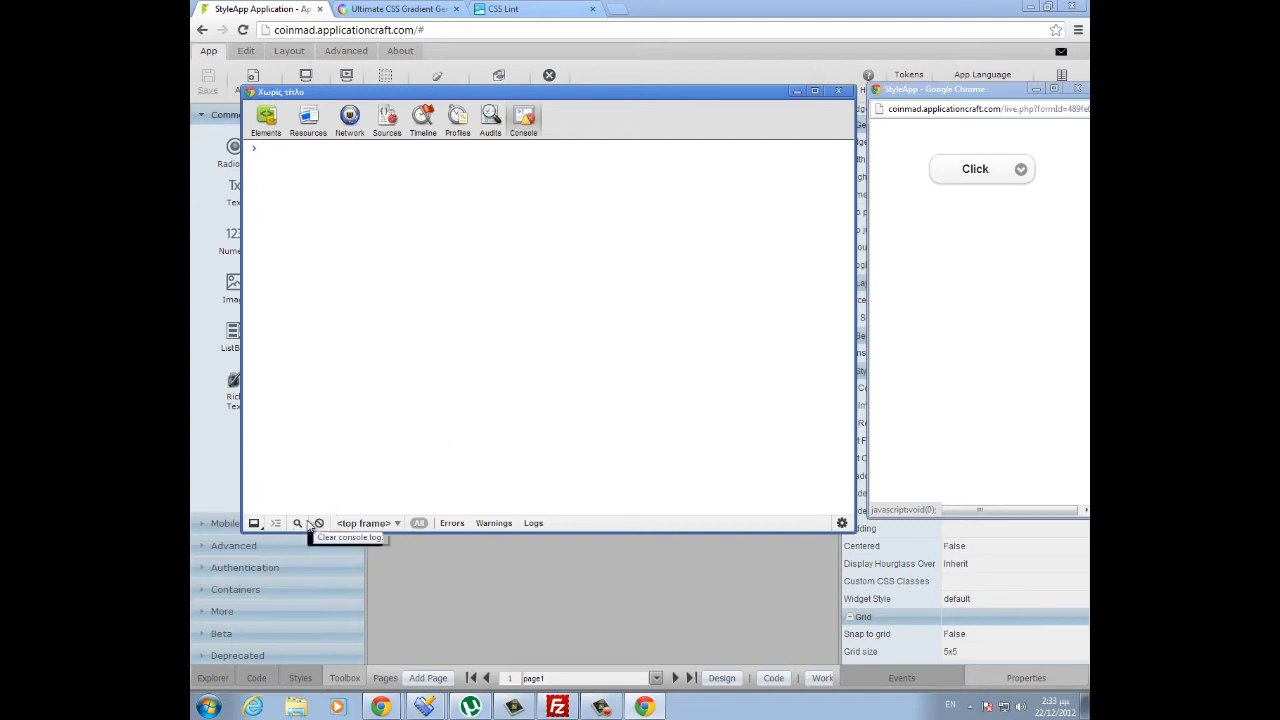
mouse_move(297, 522)
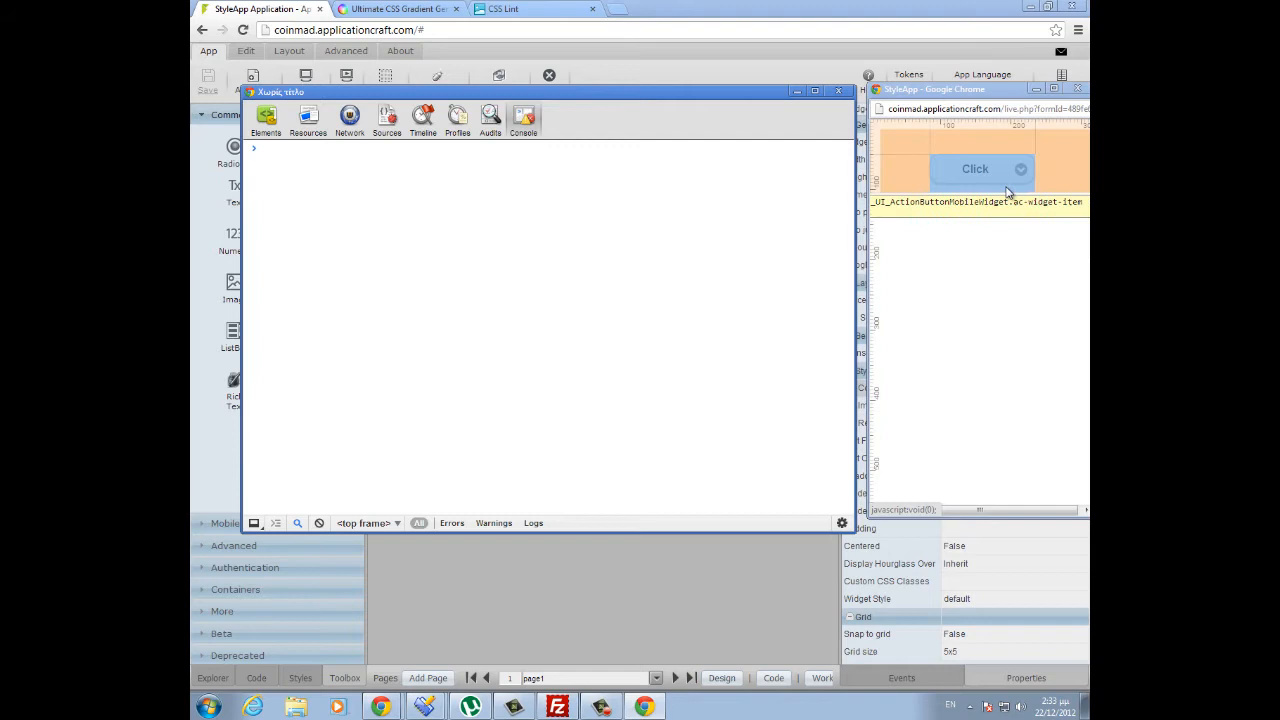
- Inspect the Click button's markup and press the button in the live preview
left_click(266, 118)
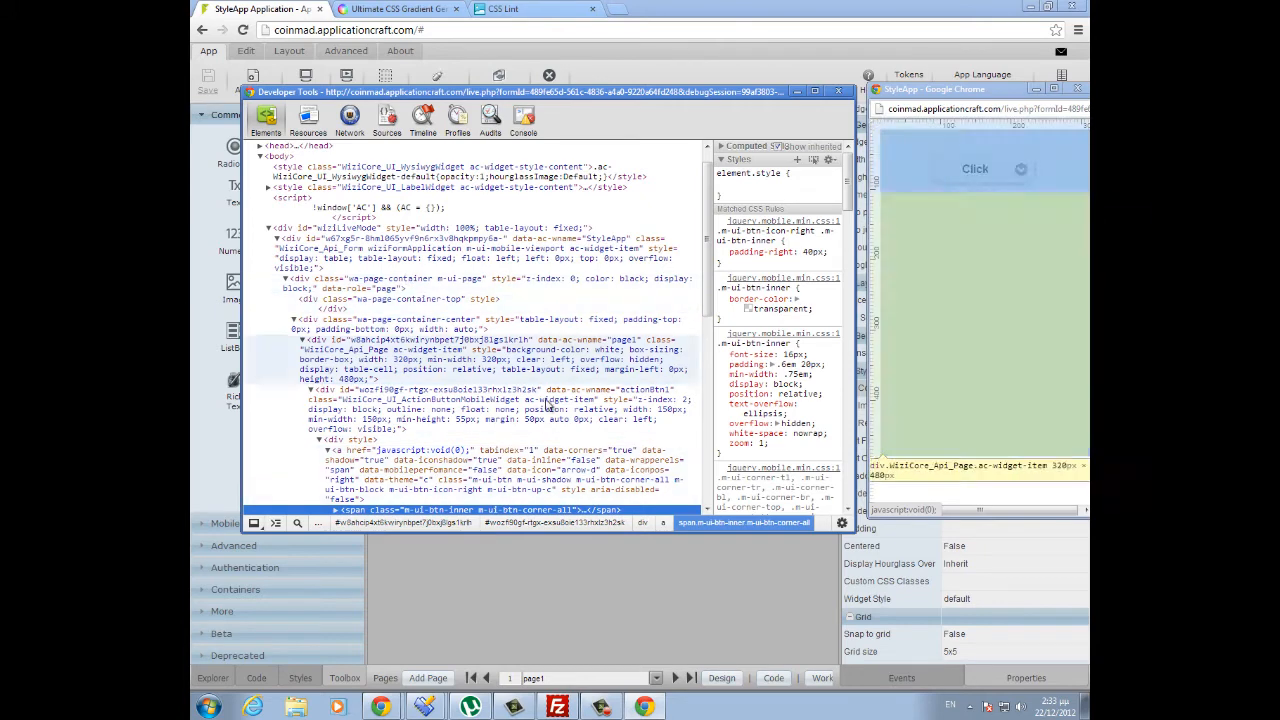
mouse_move(540, 350)
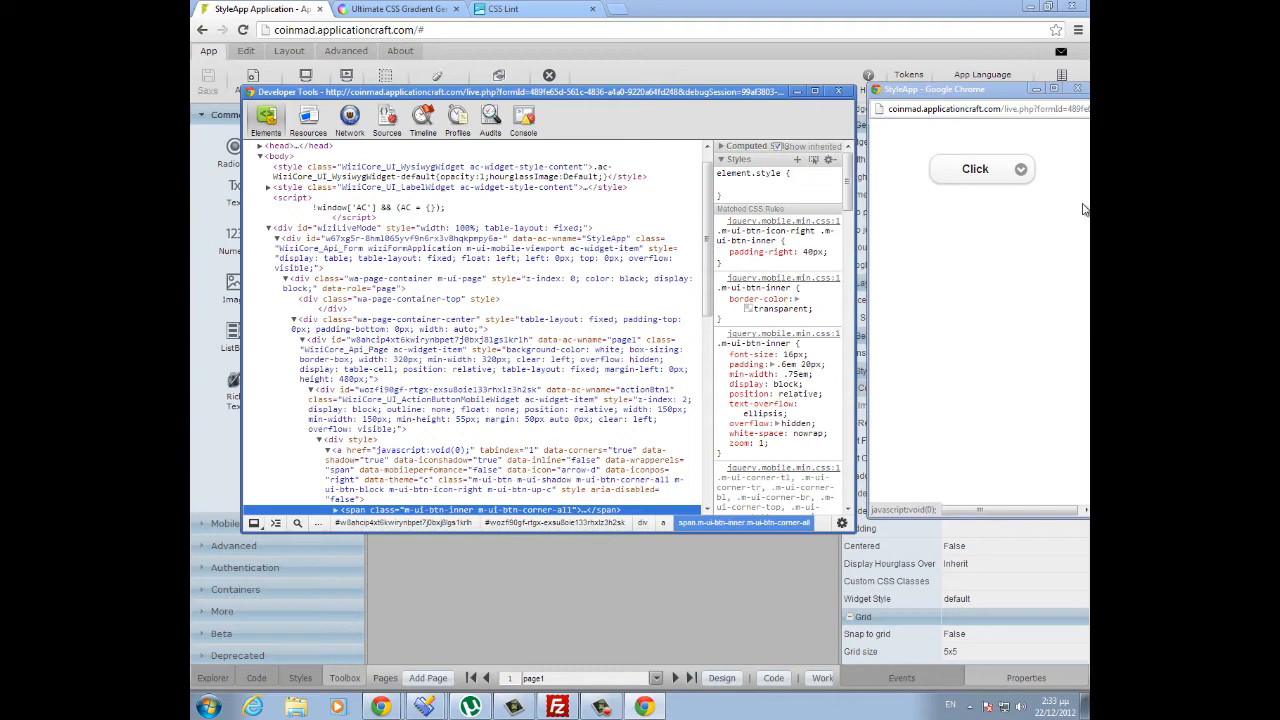
mouse_move(845, 193)
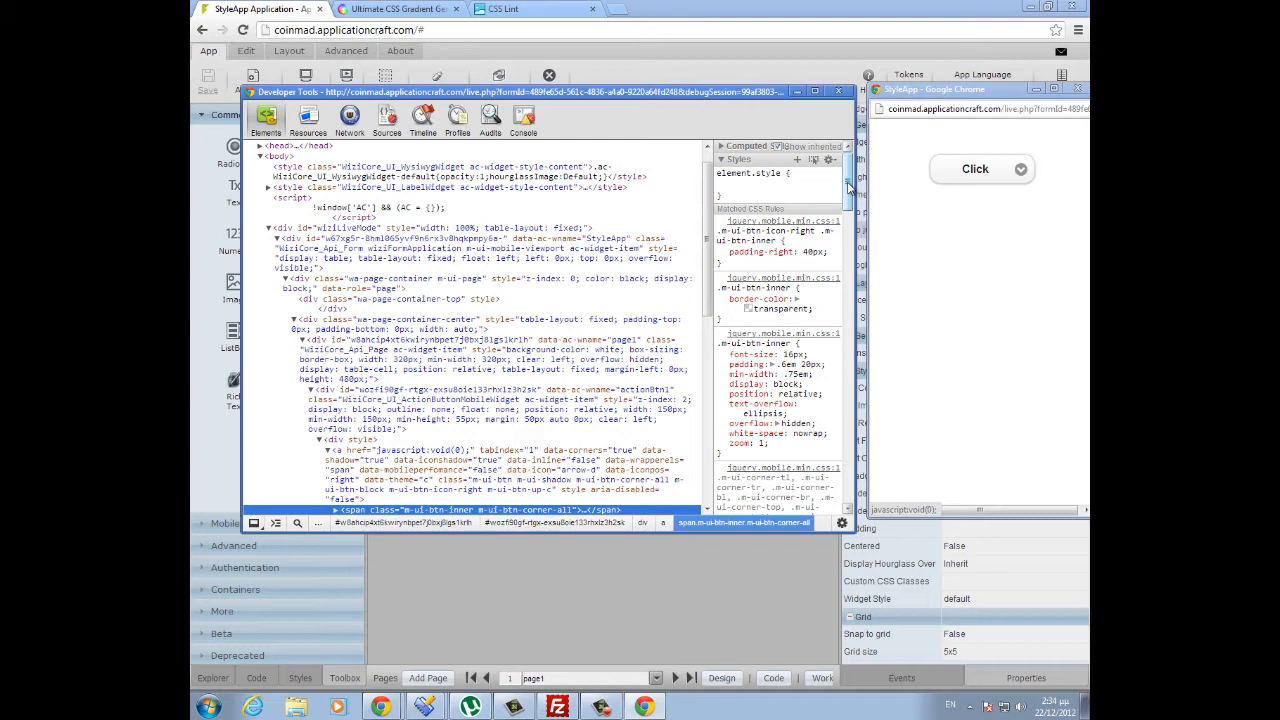
mouse_move(933, 297)
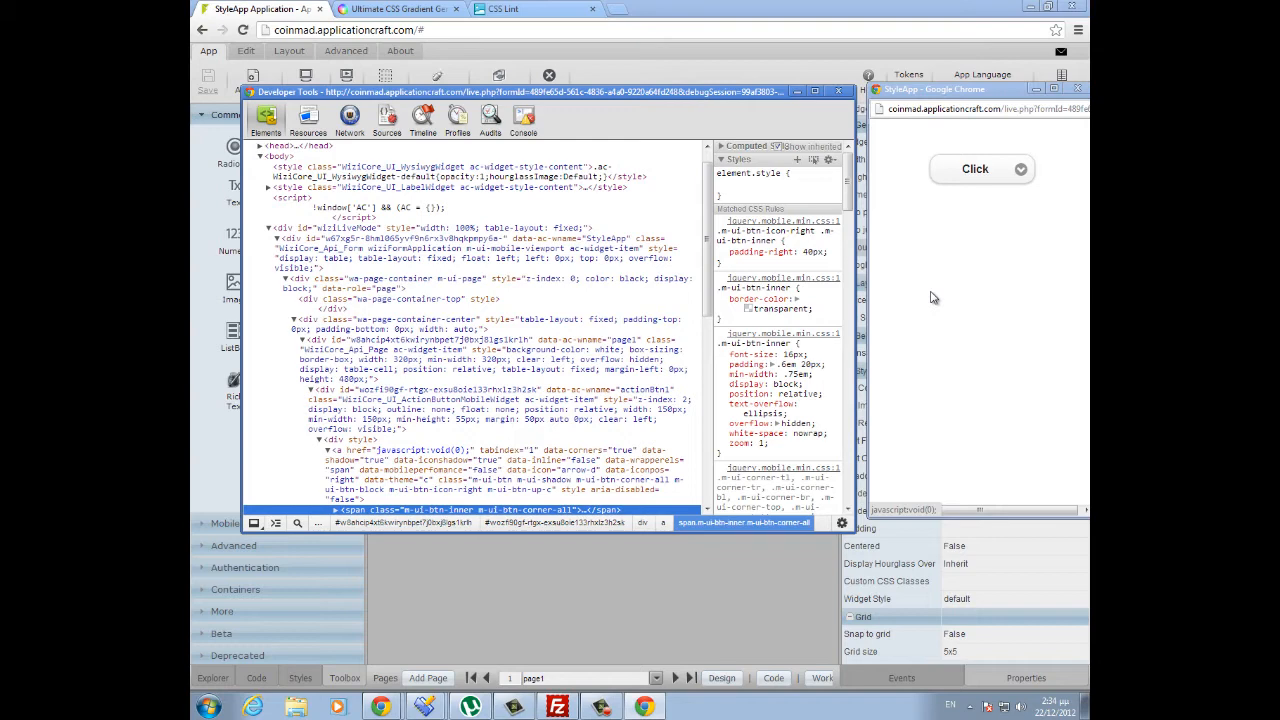
mouse_move(993, 213)
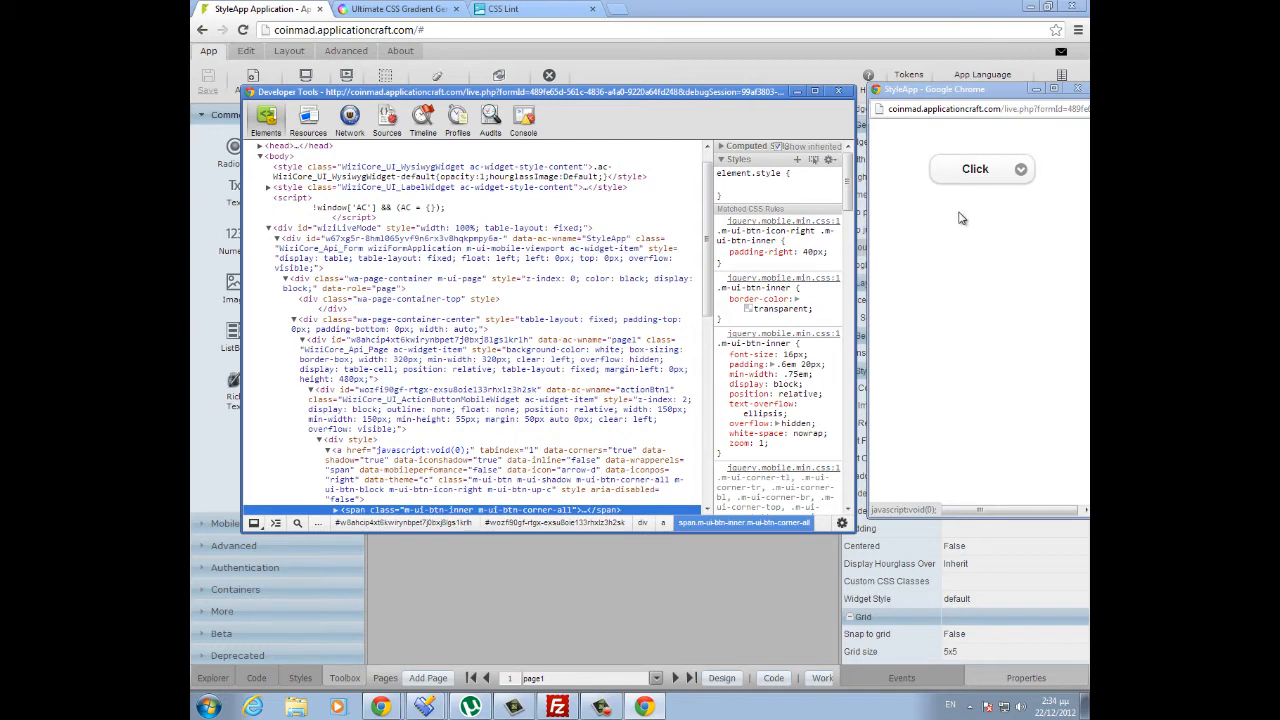
mouse_move(977, 227)
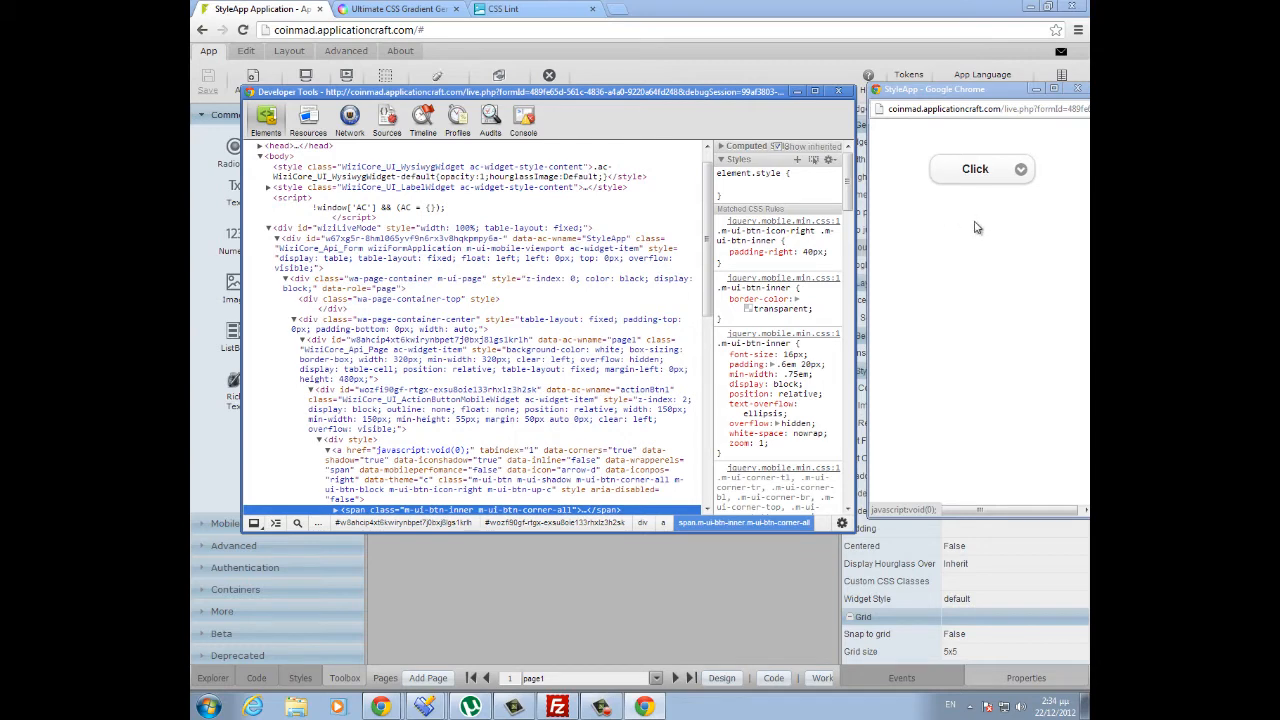
mouse_move(990, 182)
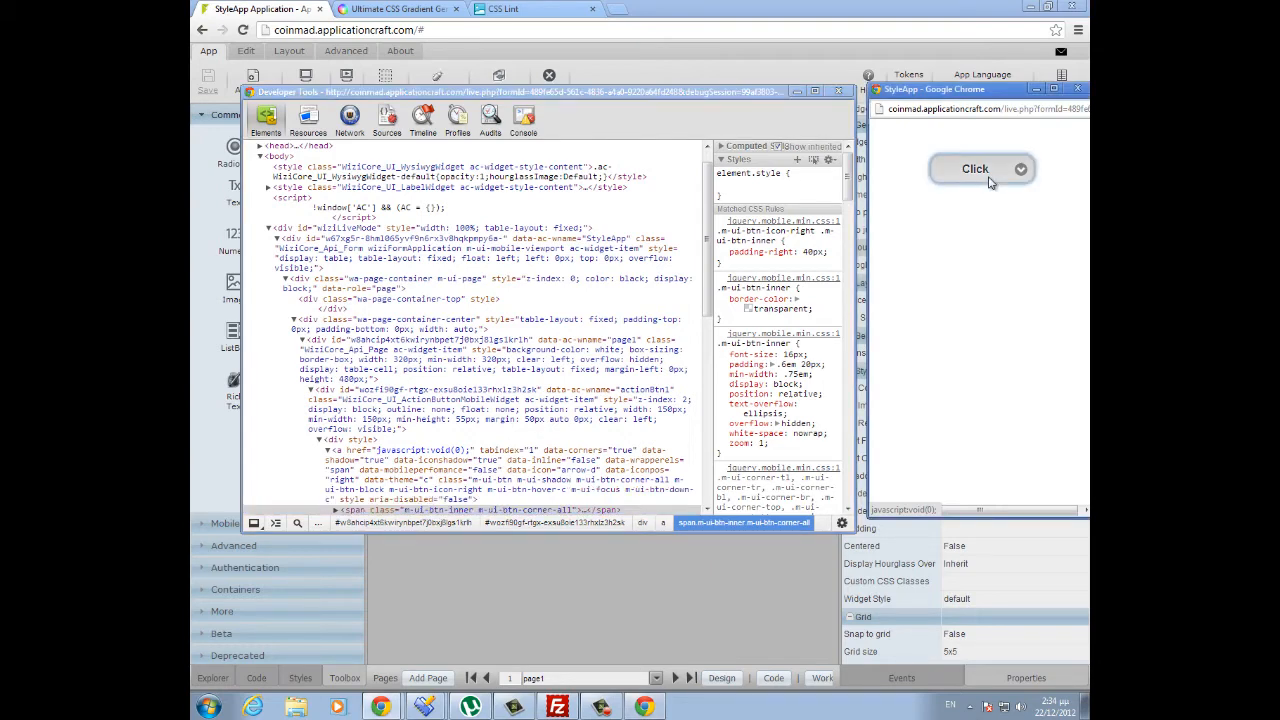
mouse_move(983, 267)
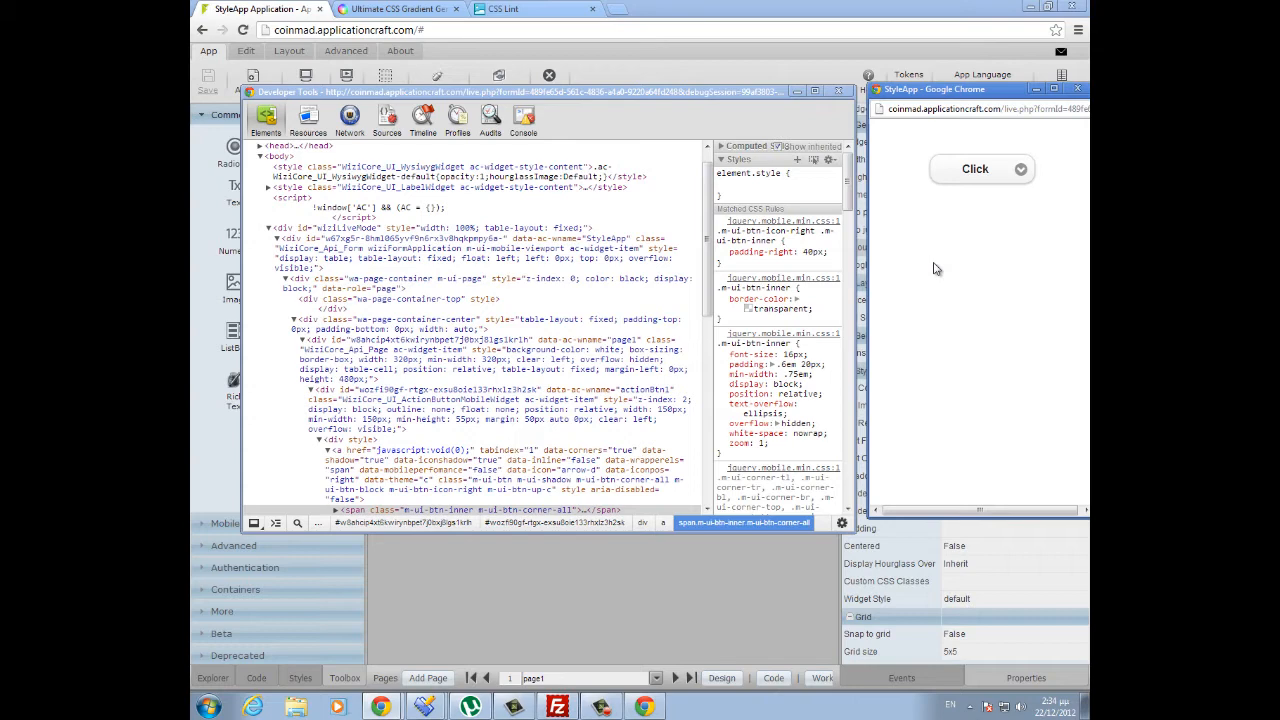
mouse_move(985, 181)
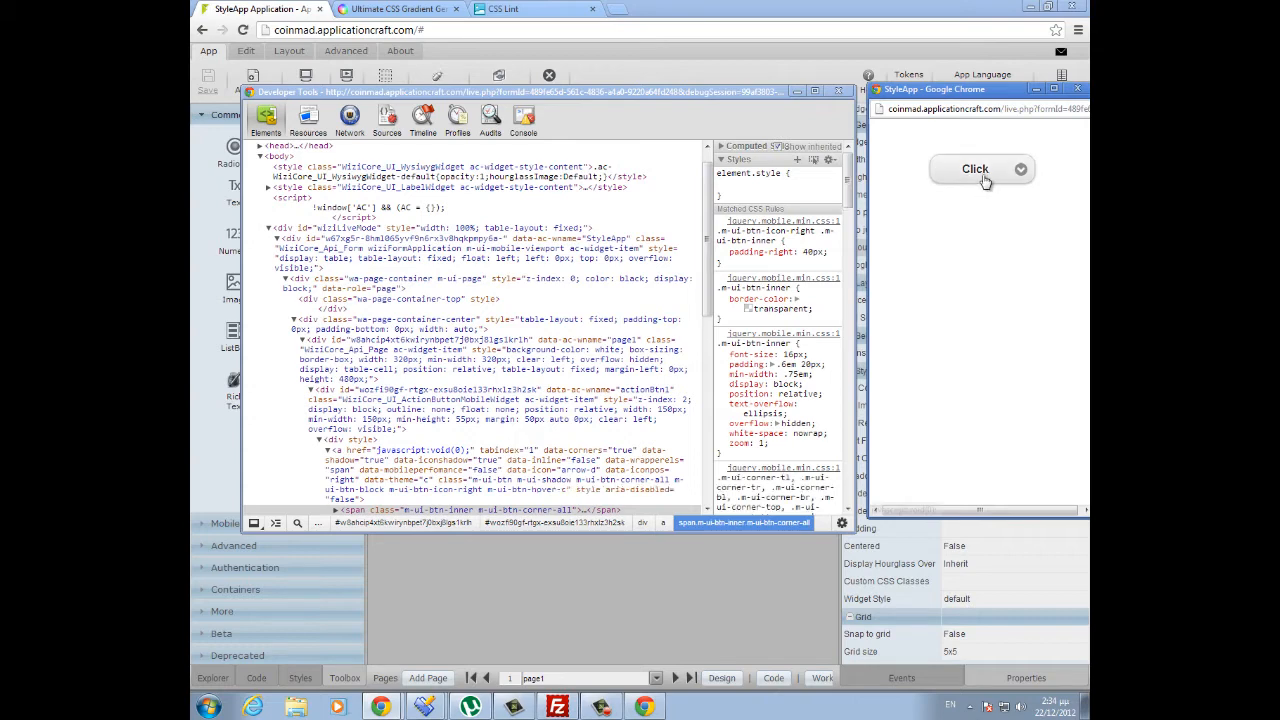
left_click(983, 168)
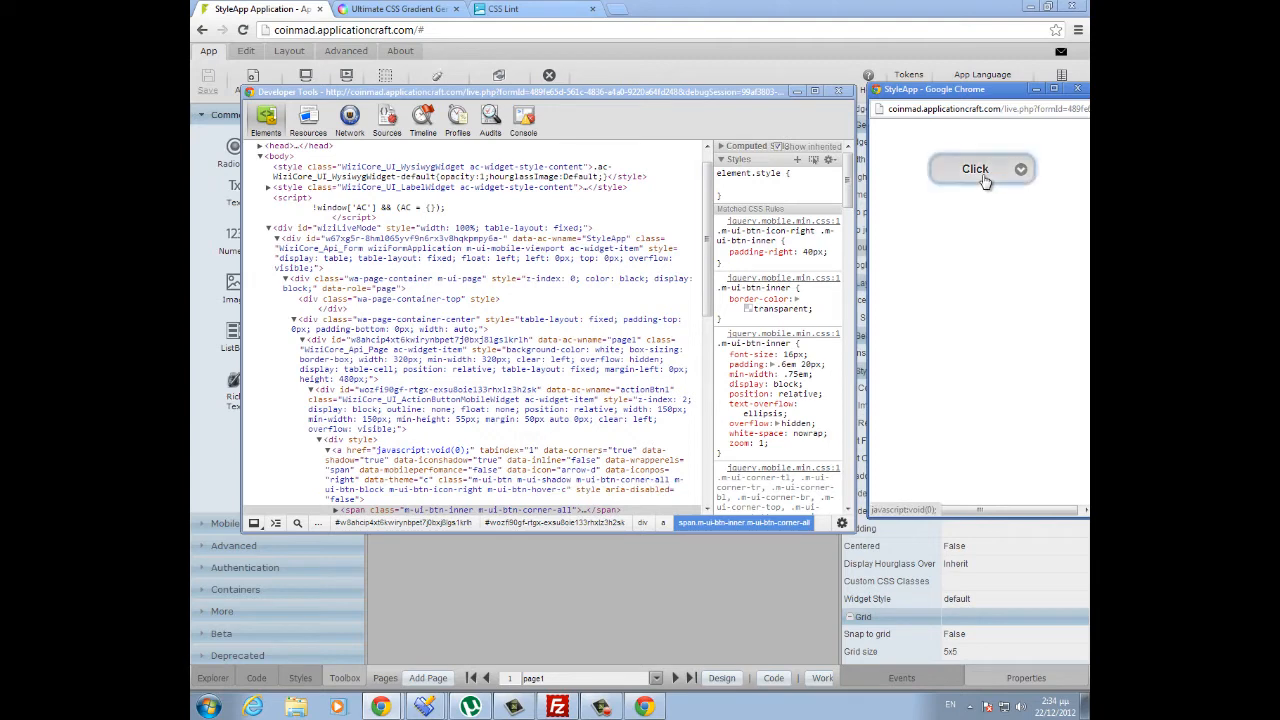
mouse_move(983, 224)
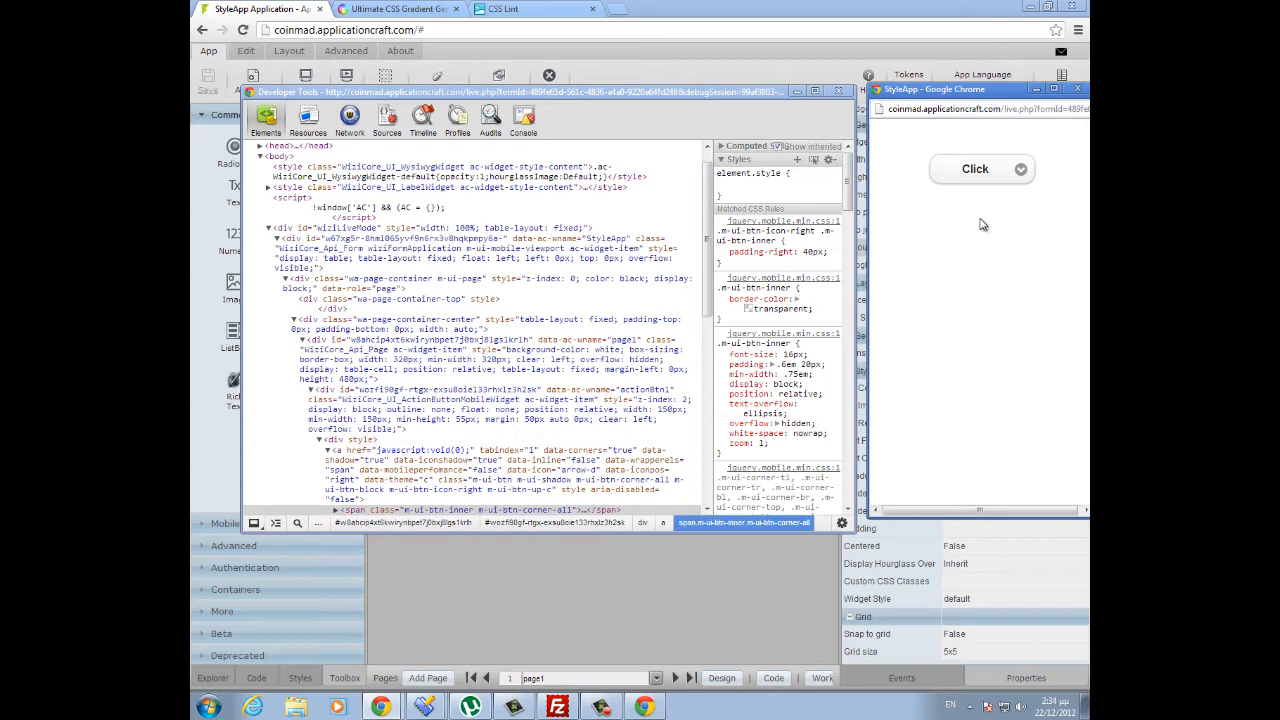
mouse_move(1007, 220)
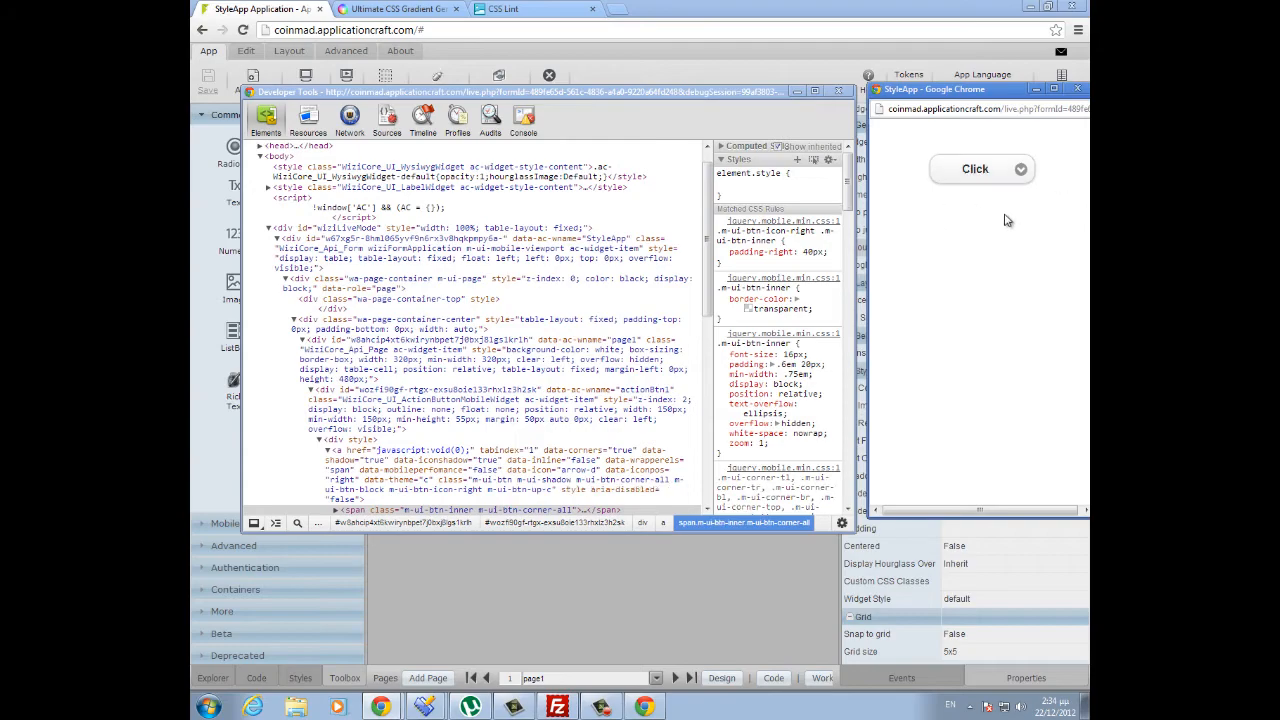
mouse_move(970, 228)
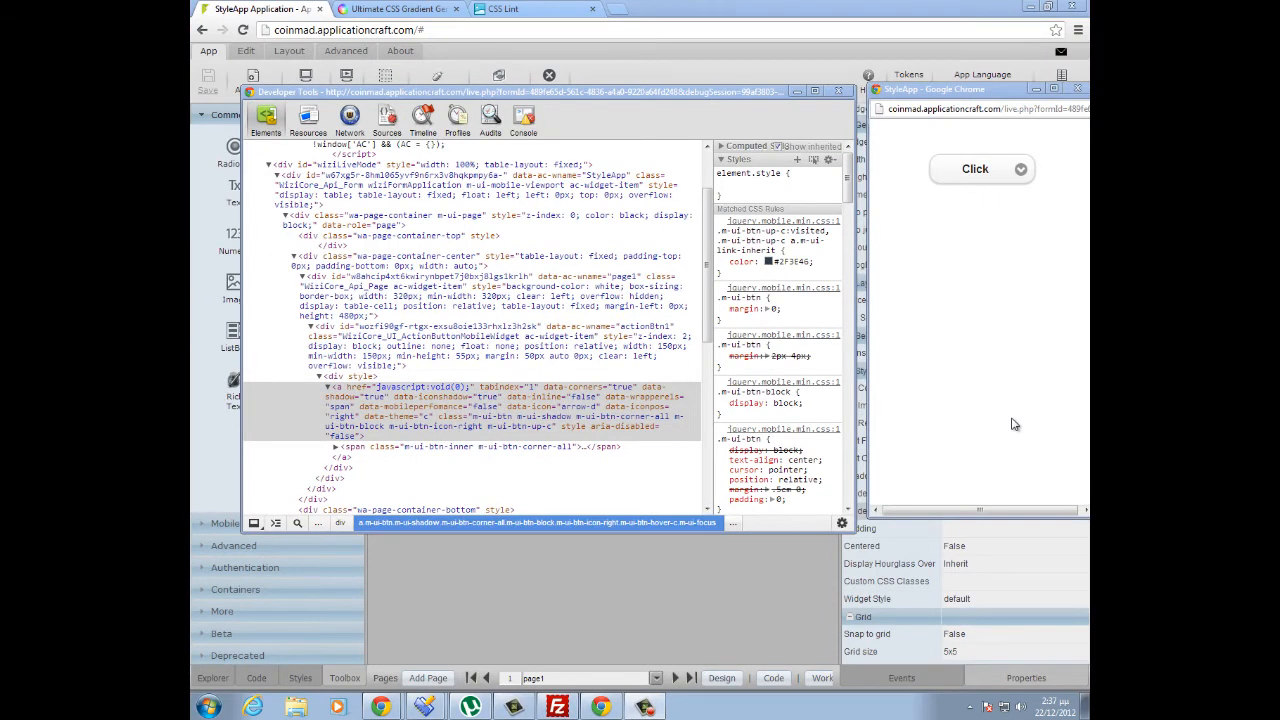
mouse_move(967, 251)
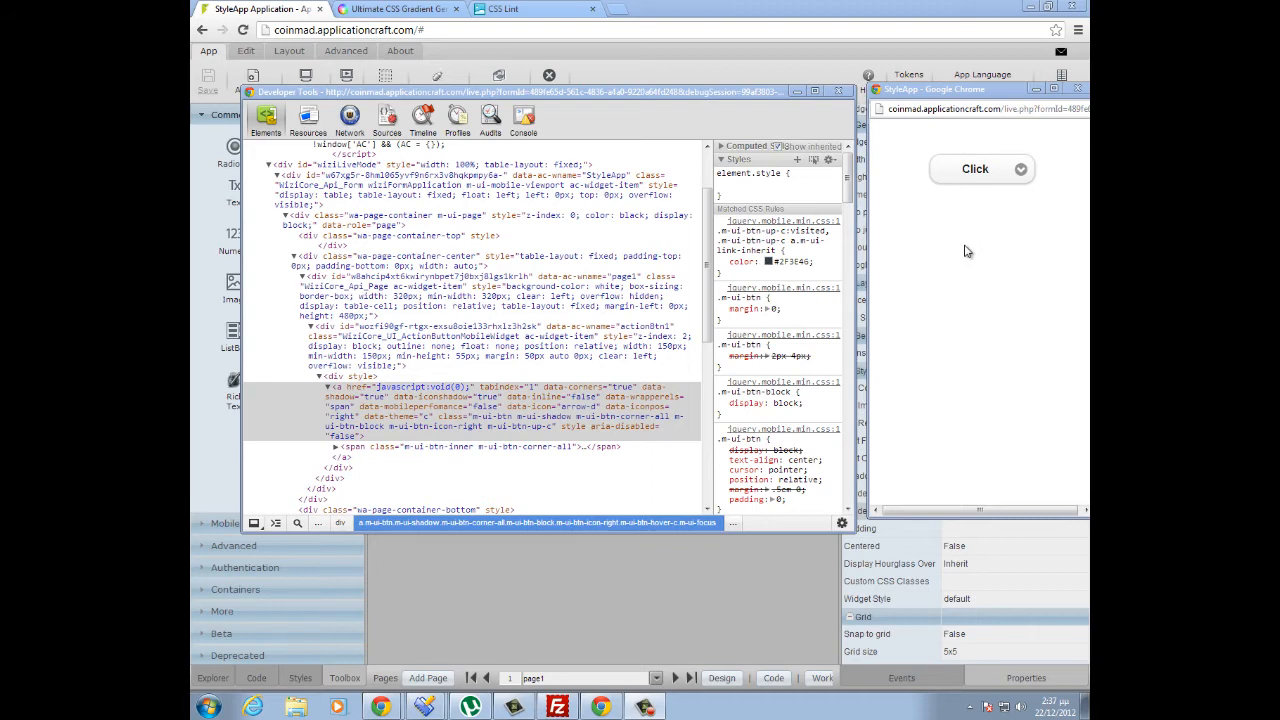
mouse_move(992, 211)
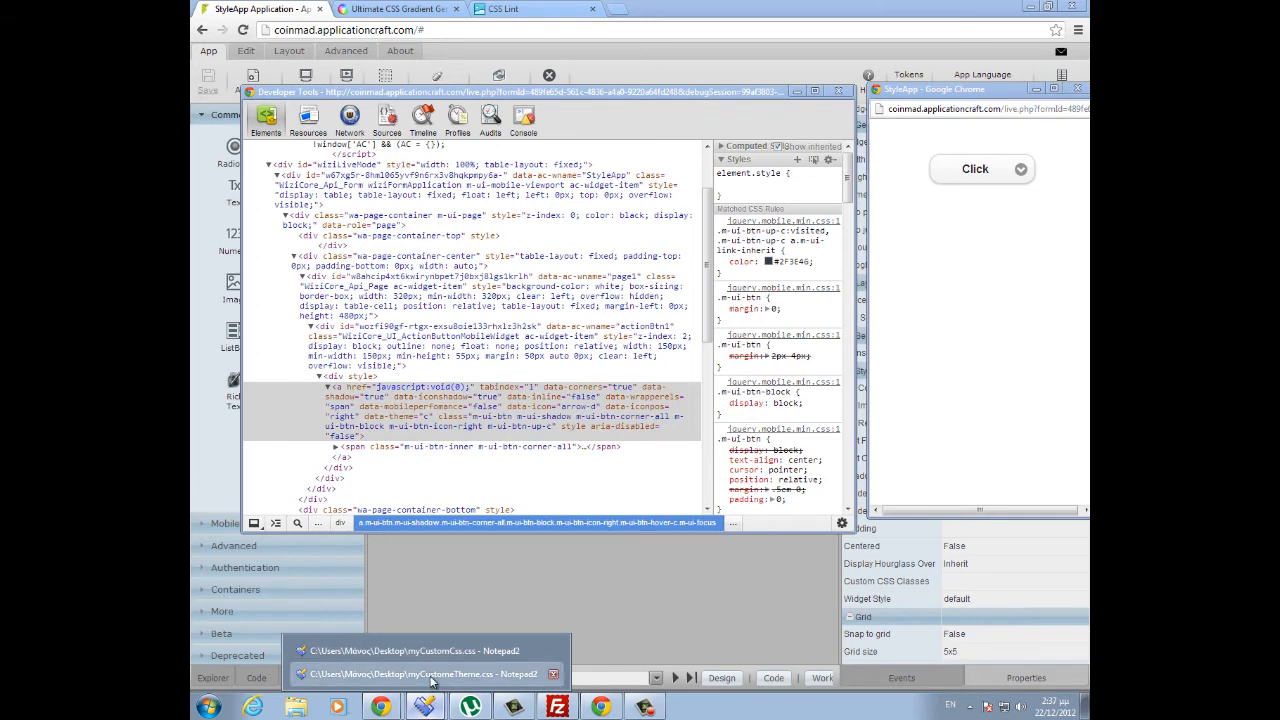
- Write a div.MobileBtnTheme { } rule in myCustomeTheme.css and duplicate it into three
left_click(417, 673)
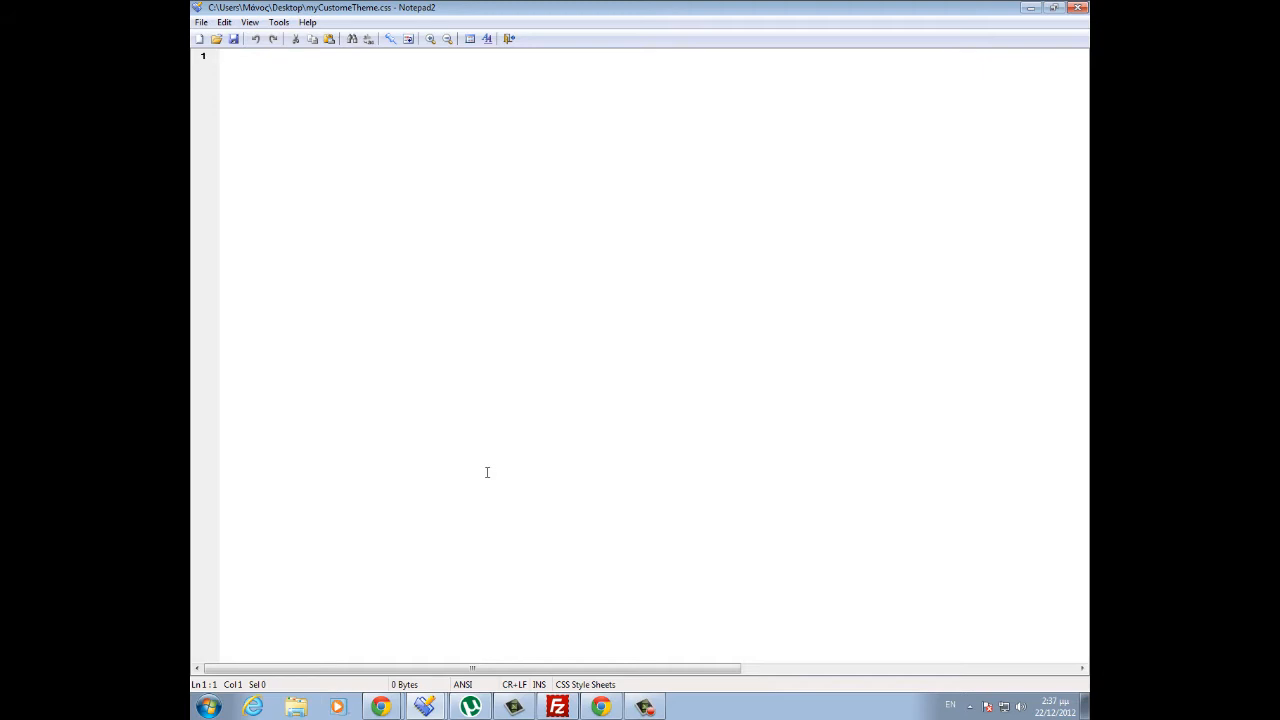
type("di")
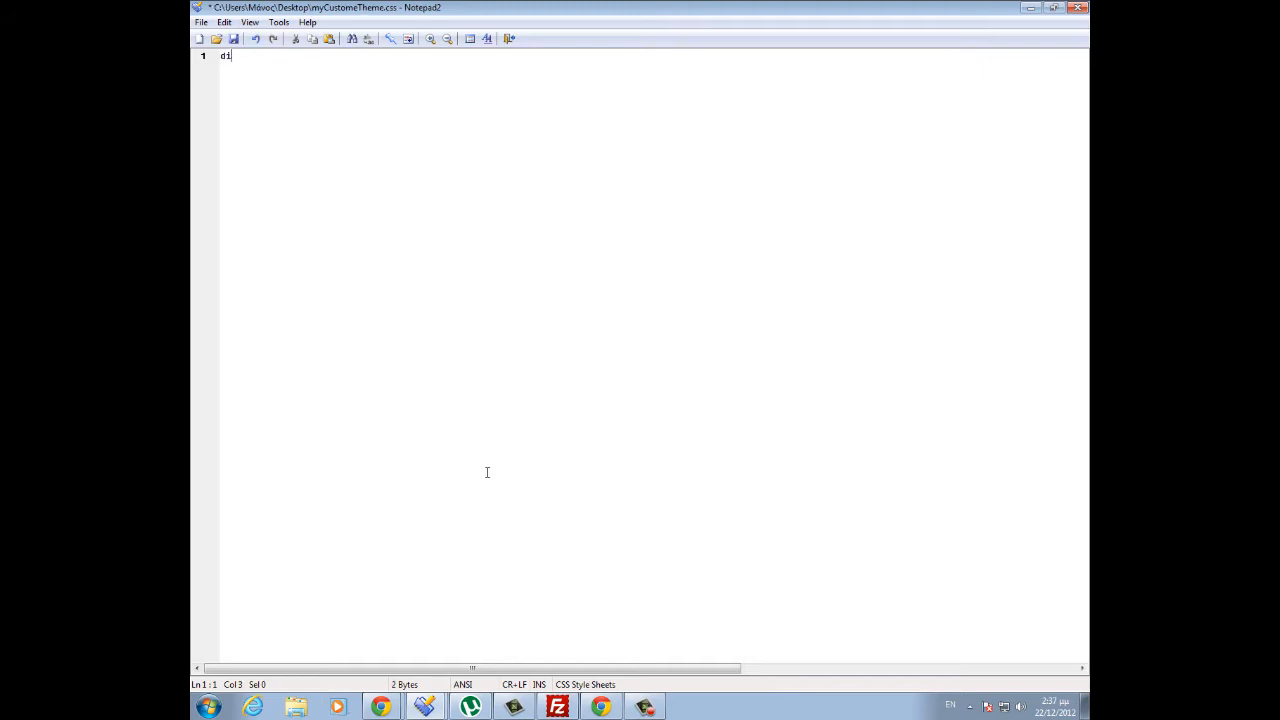
type("v.")
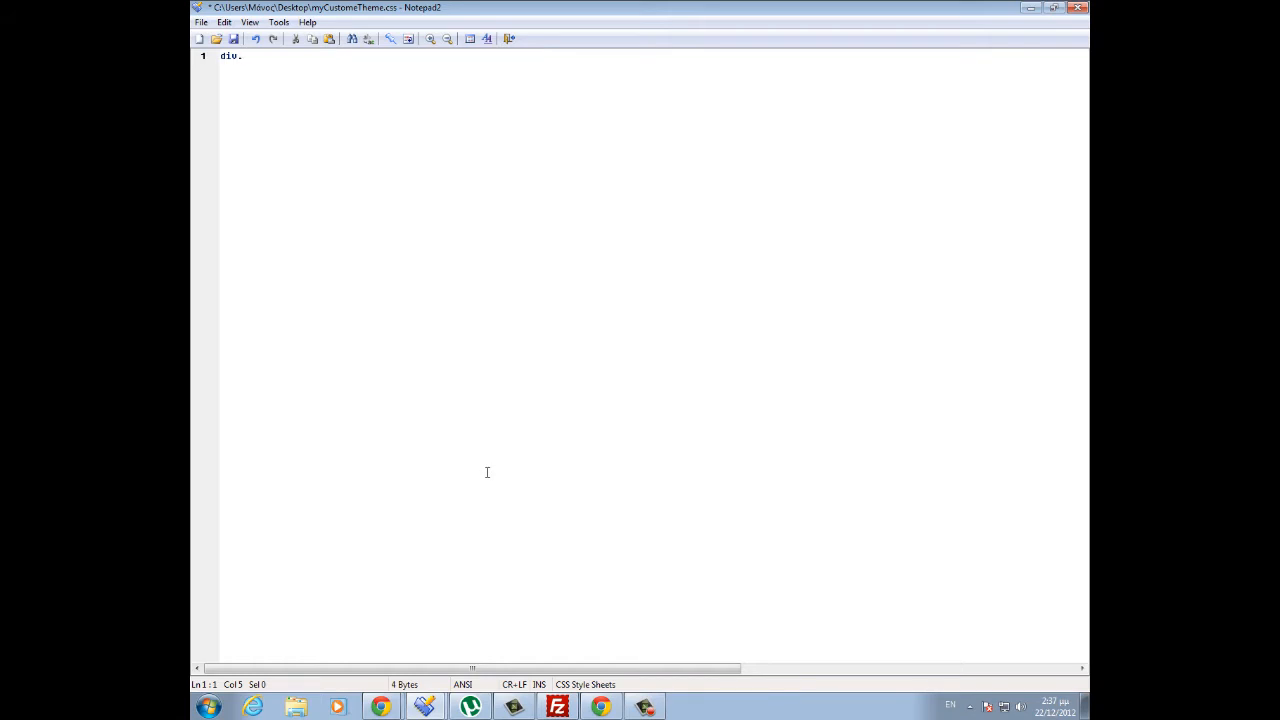
type("MobileBtnThem {")
type("}")
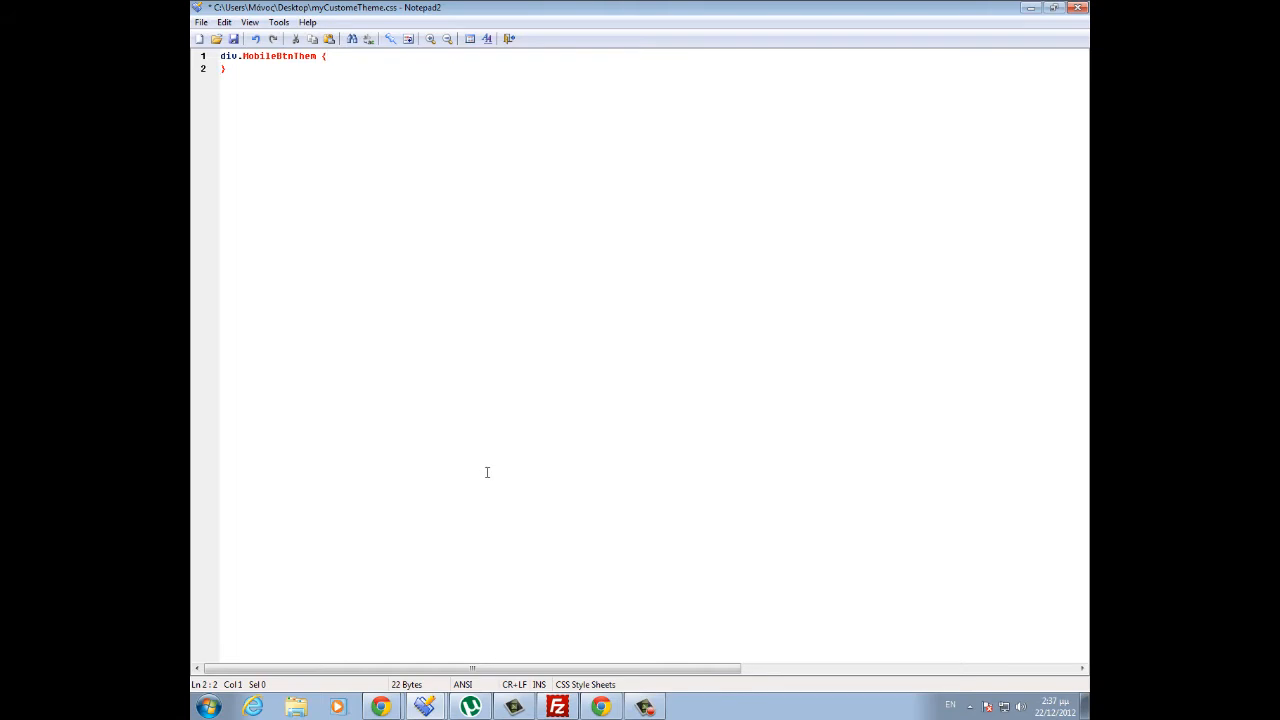
mouse_move(359, 195)
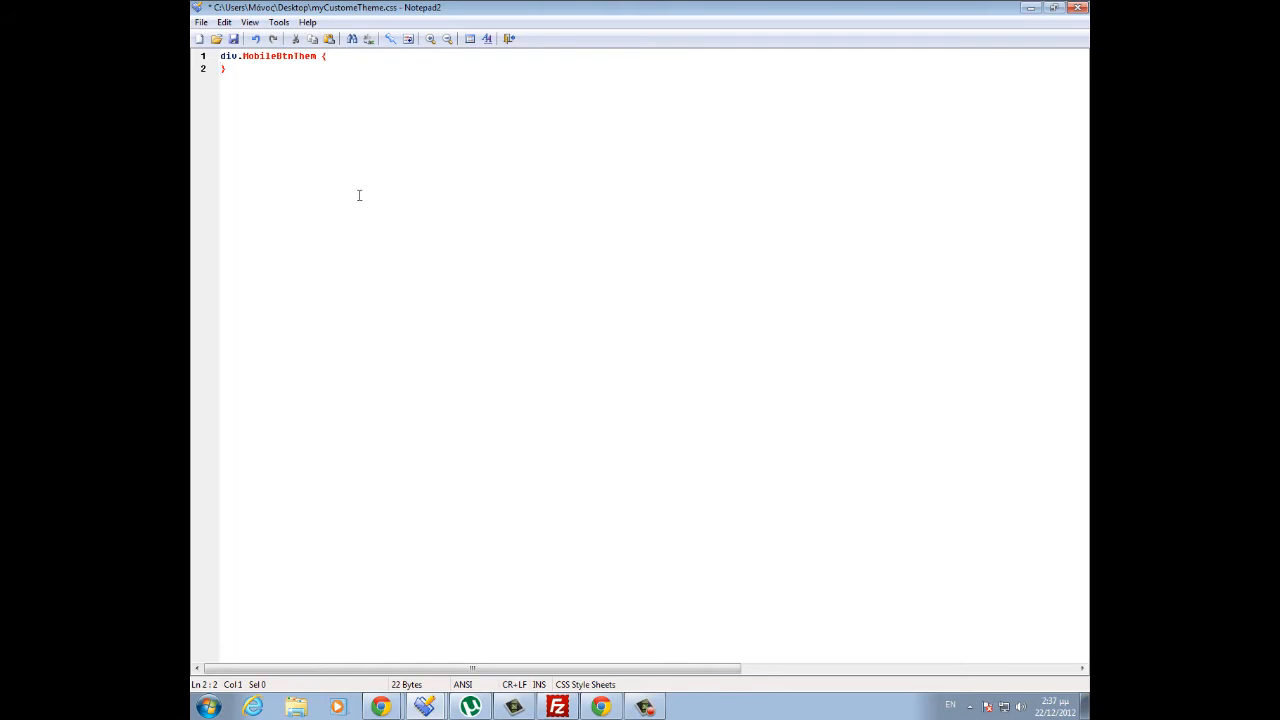
key("ctrl+a")
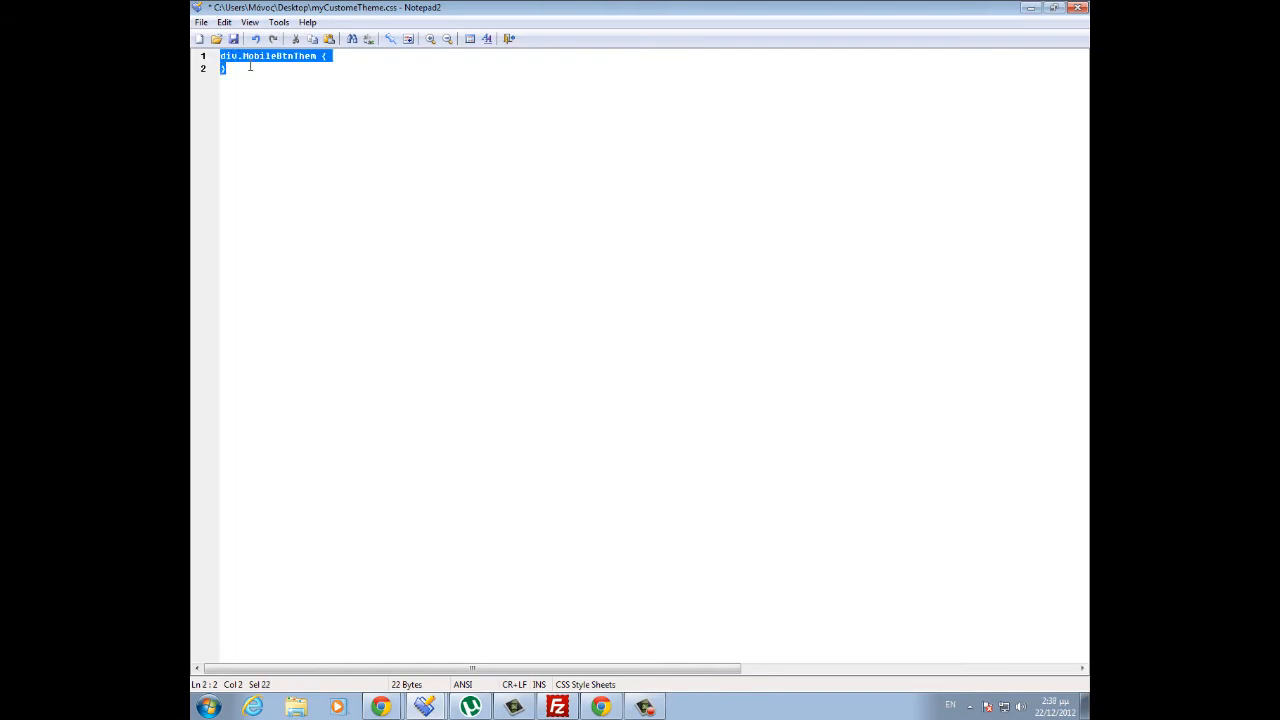
key("Return")
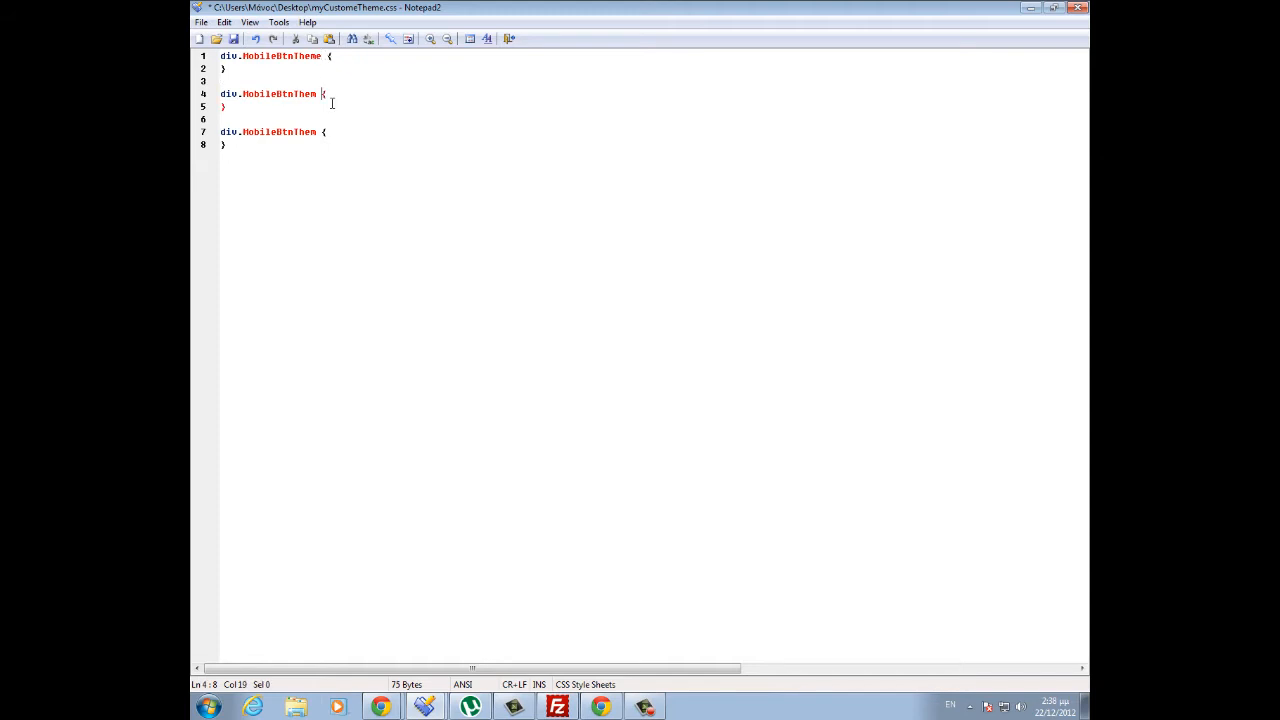
type("e")
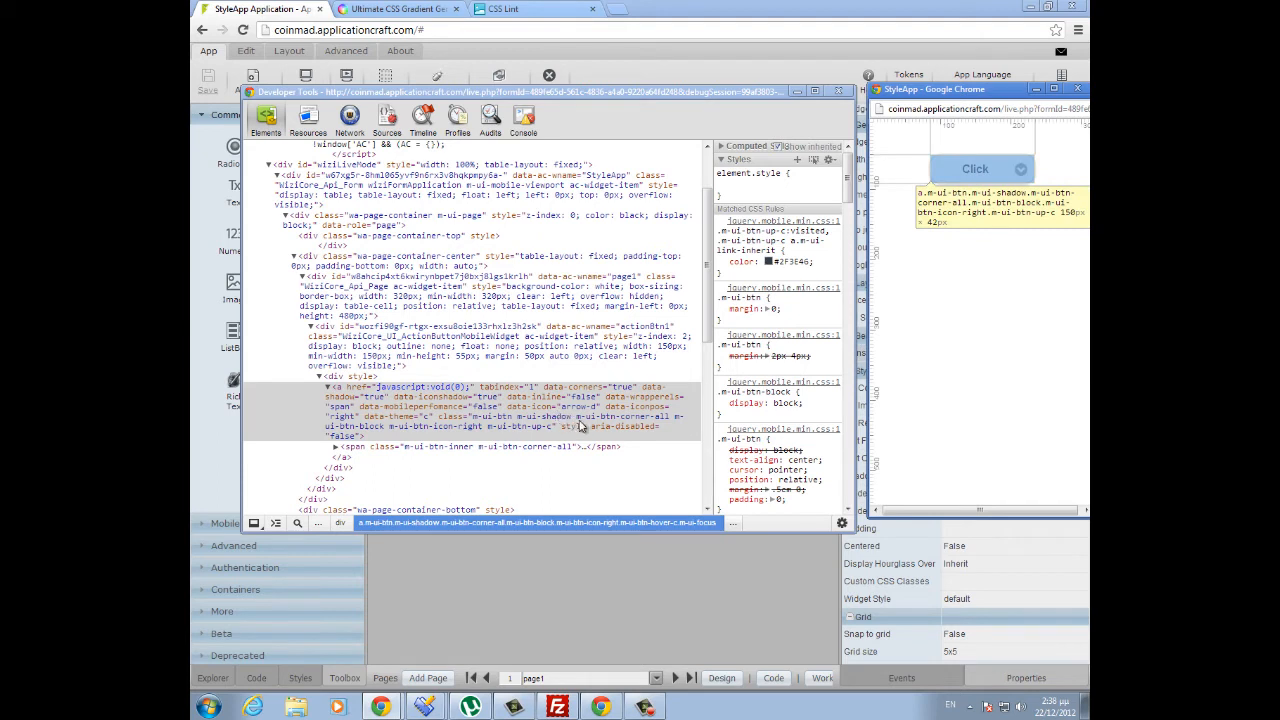
mouse_move(532, 438)
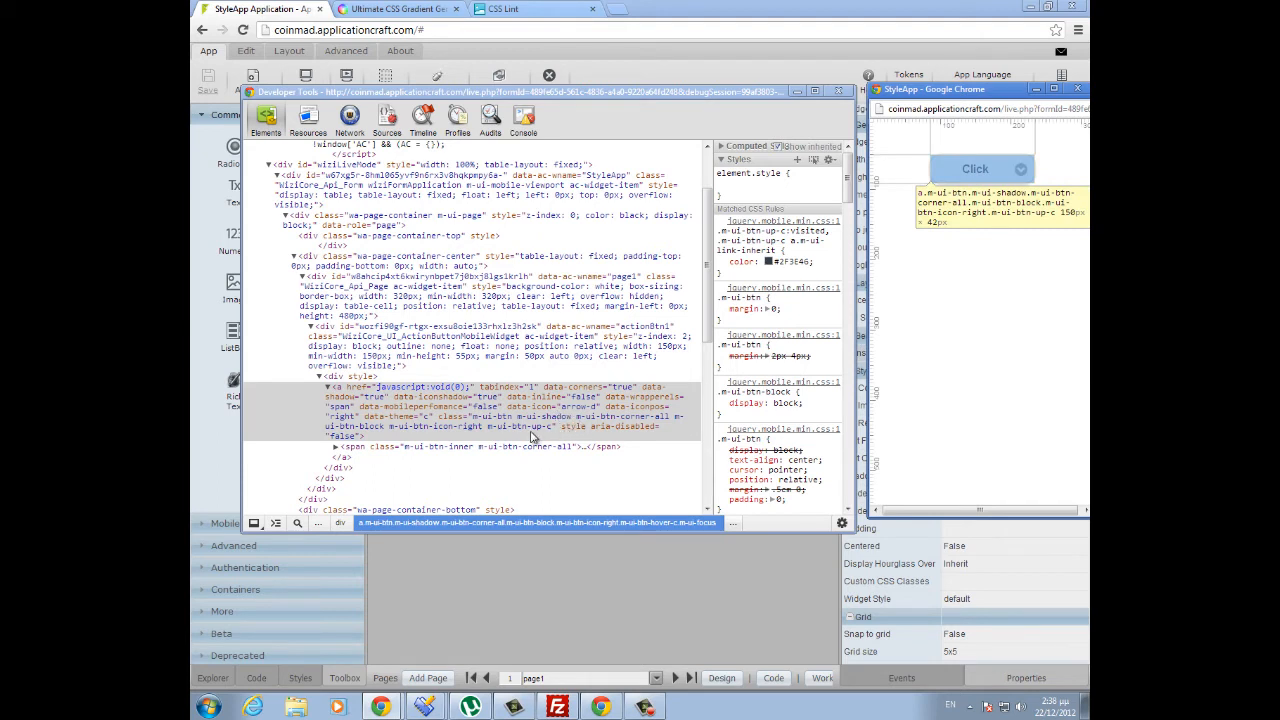
mouse_move(500, 437)
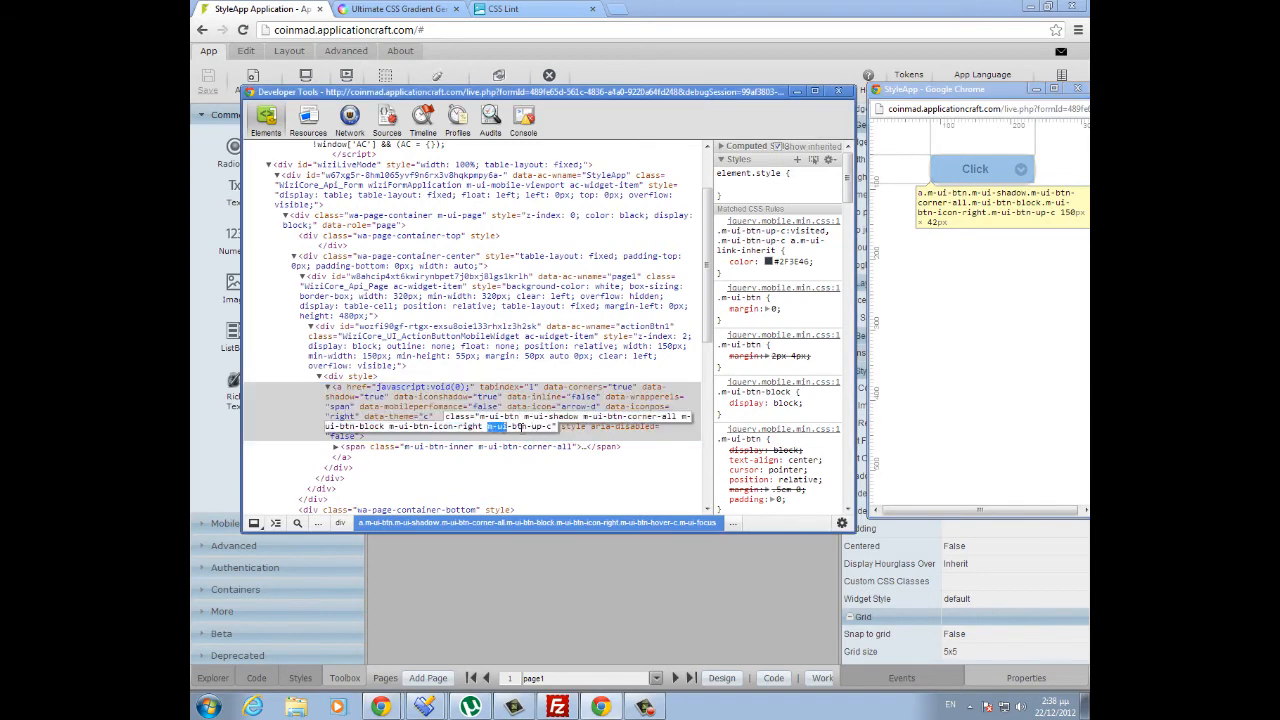
- Copy the m-ui-btn-up-c portion of the button's class attribute
right_click(515, 425)
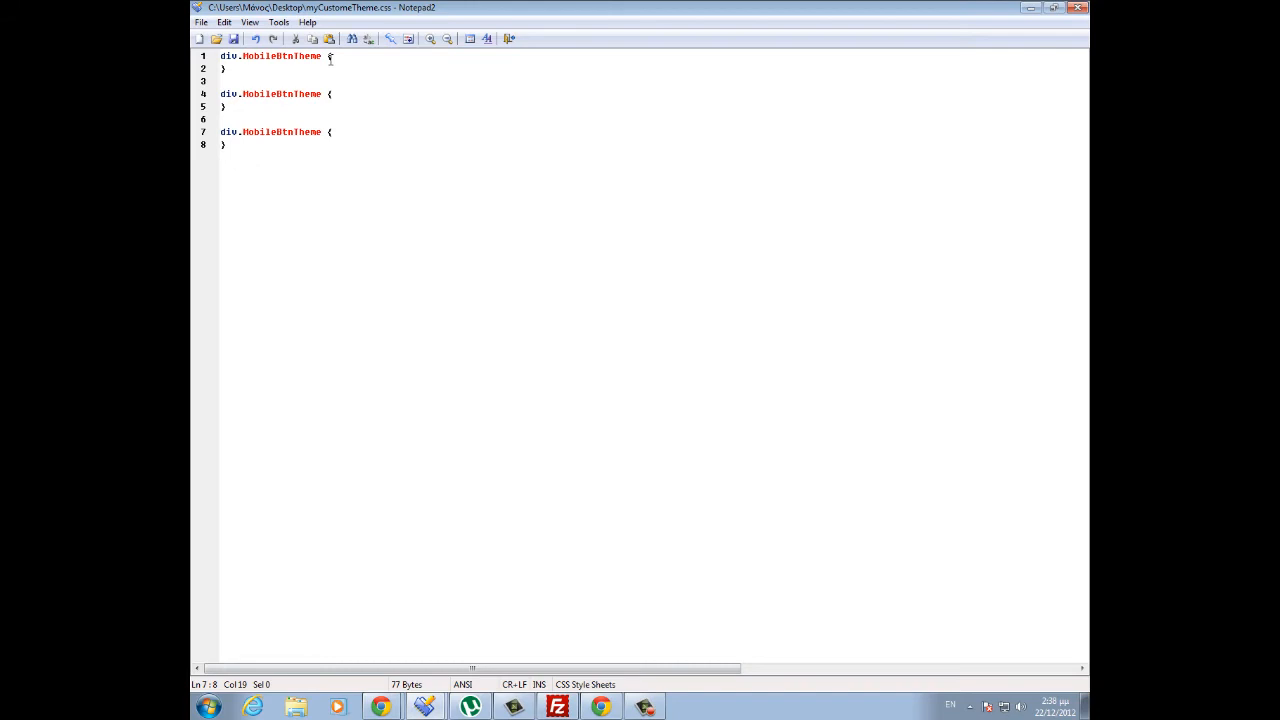
- Add .m-ui-btn-up-c, hover-c and down-c selectors to the three MobileBtnTheme rules
type("n-ui-btn-up-c")
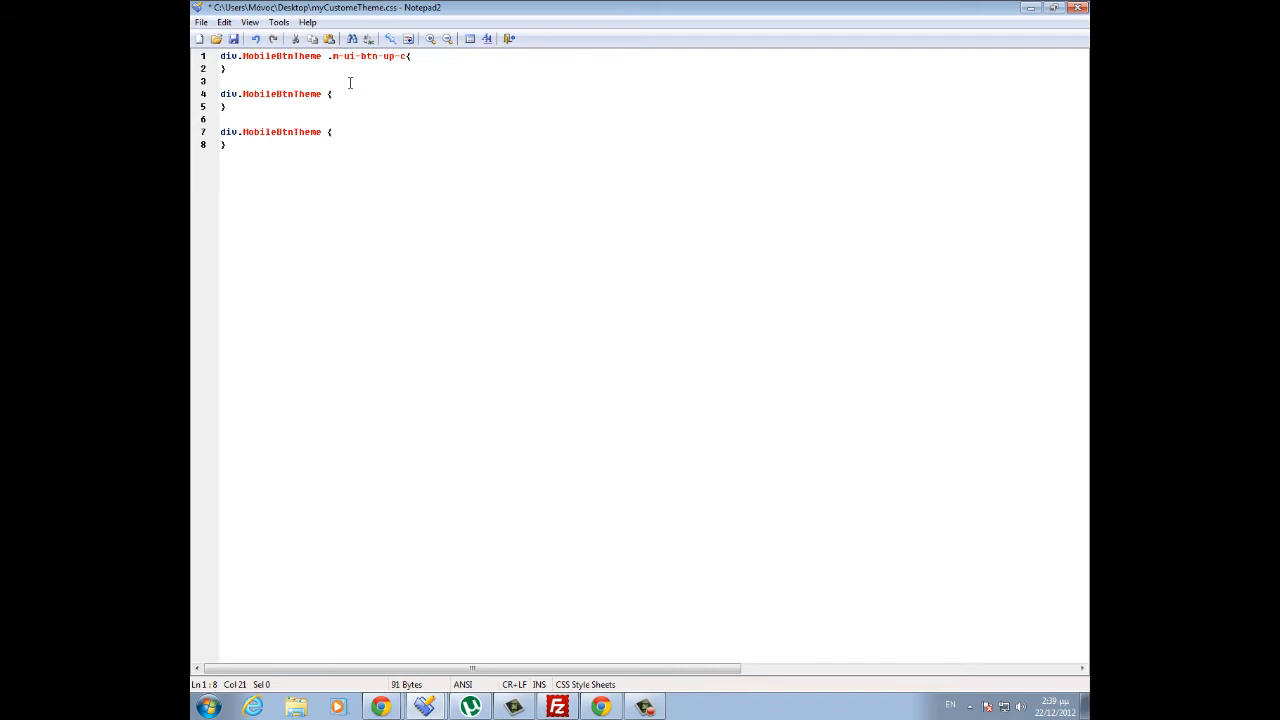
mouse_move(345, 62)
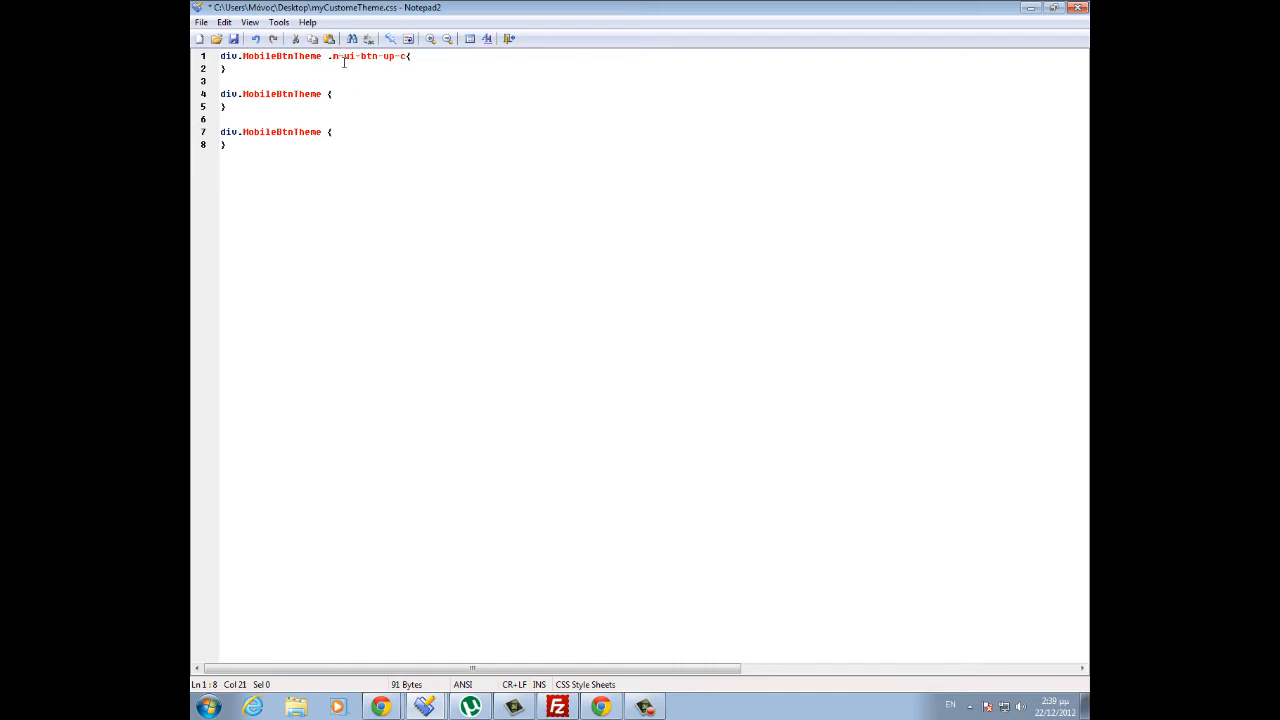
left_click_drag(327, 56, 397, 56)
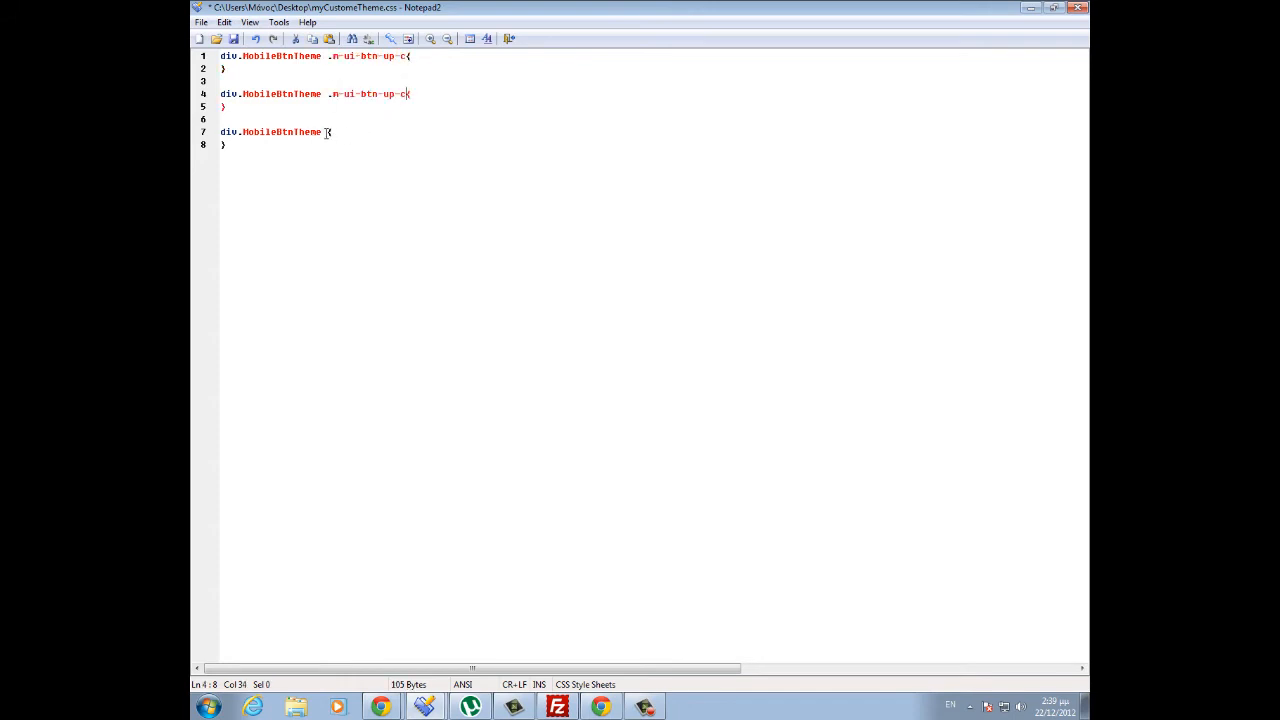
type(".n-ui-btn-up-c")
type("ho")
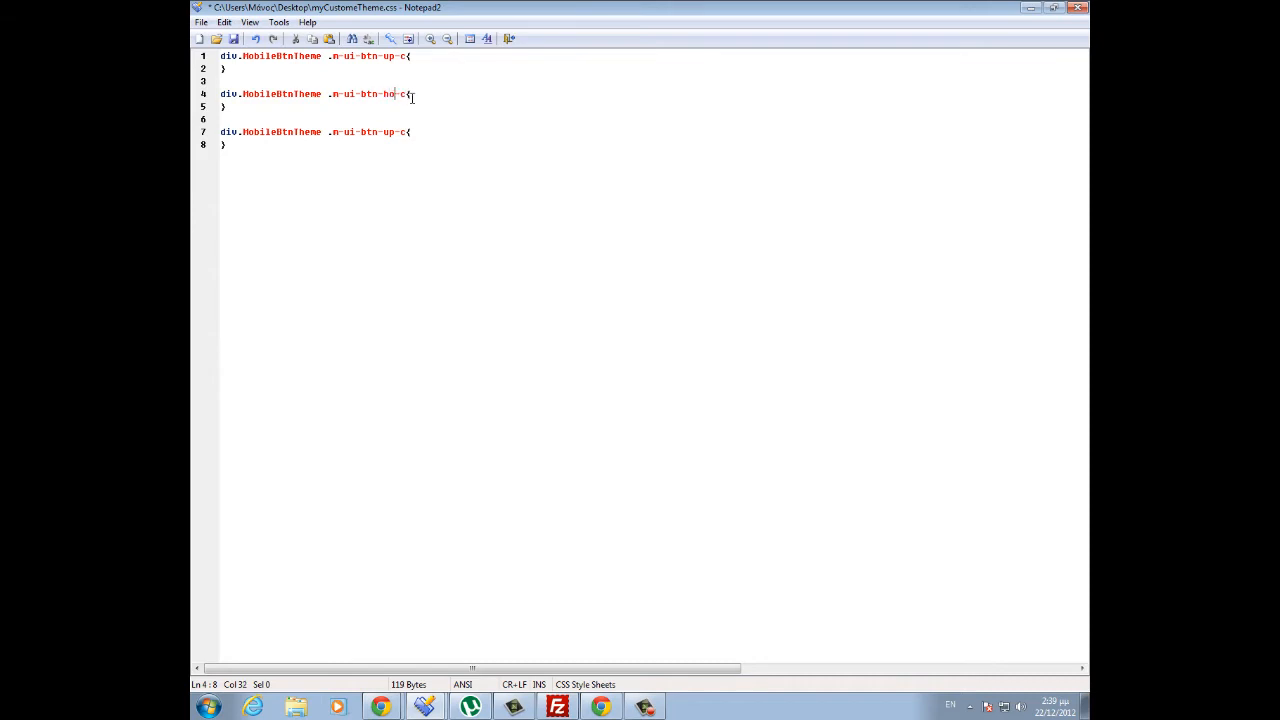
type("ver")
left_click(653, 131)
type("do")
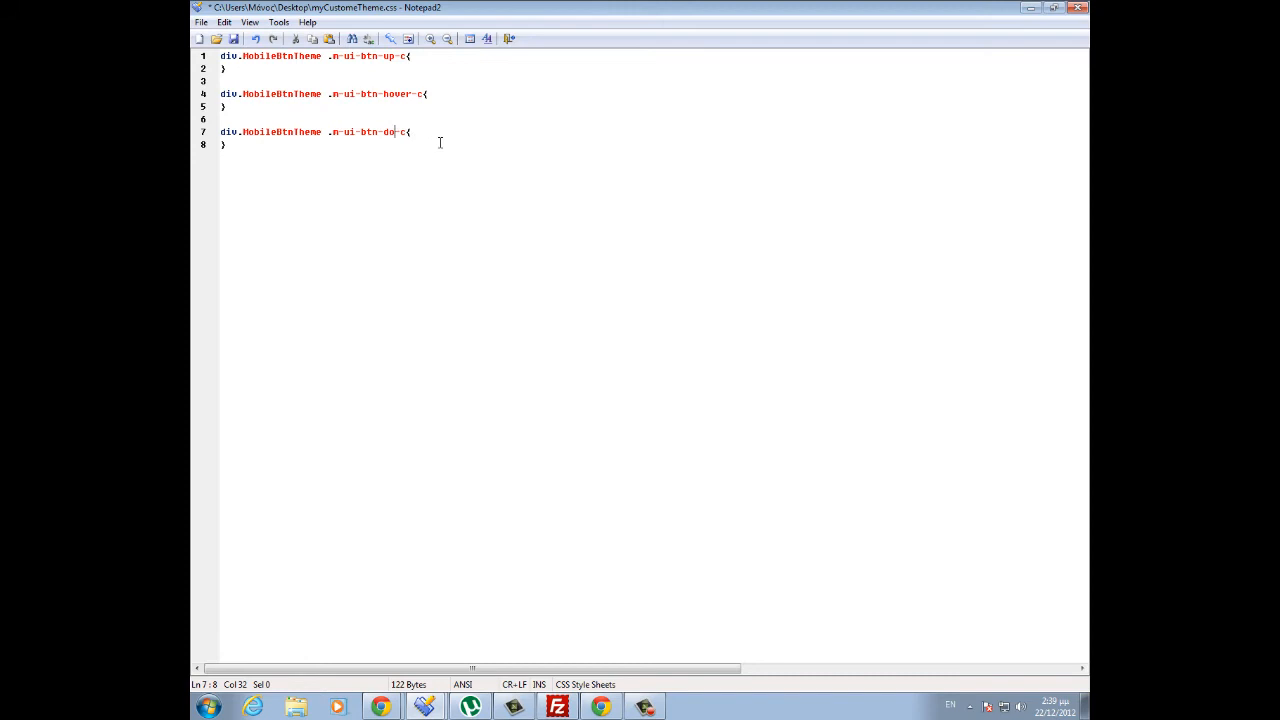
type("wn")
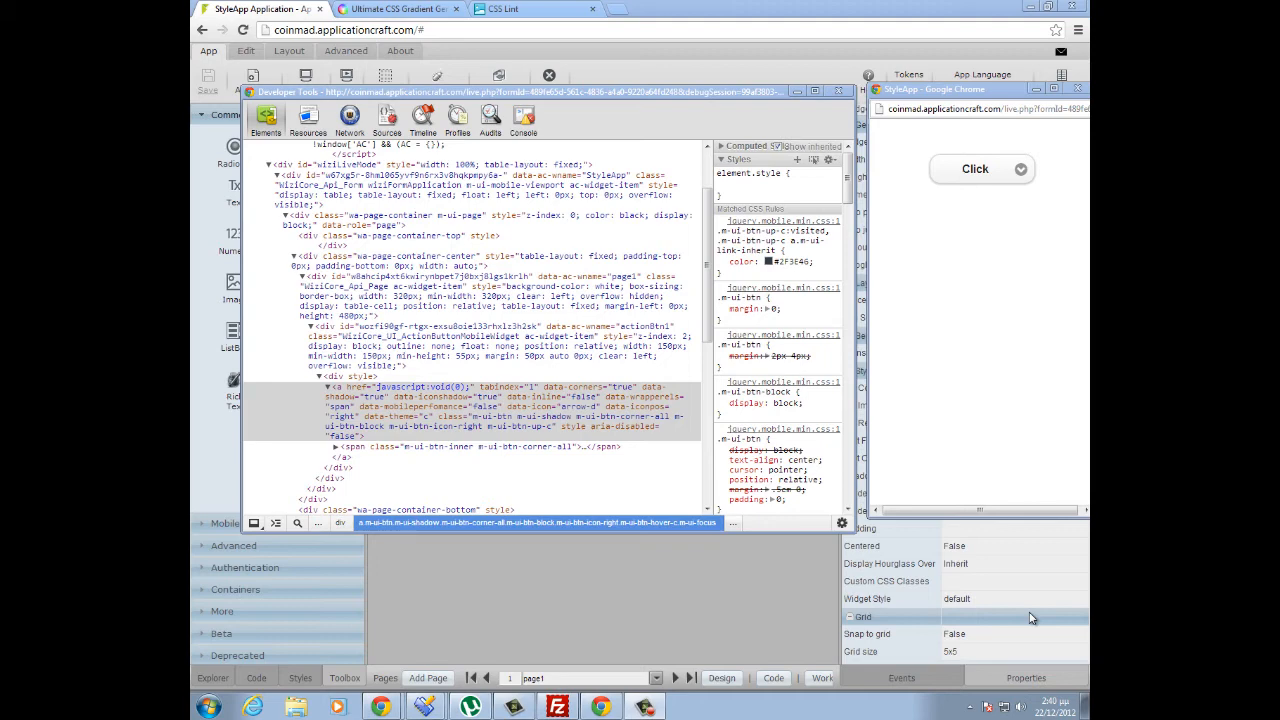
mouse_move(295, 60)
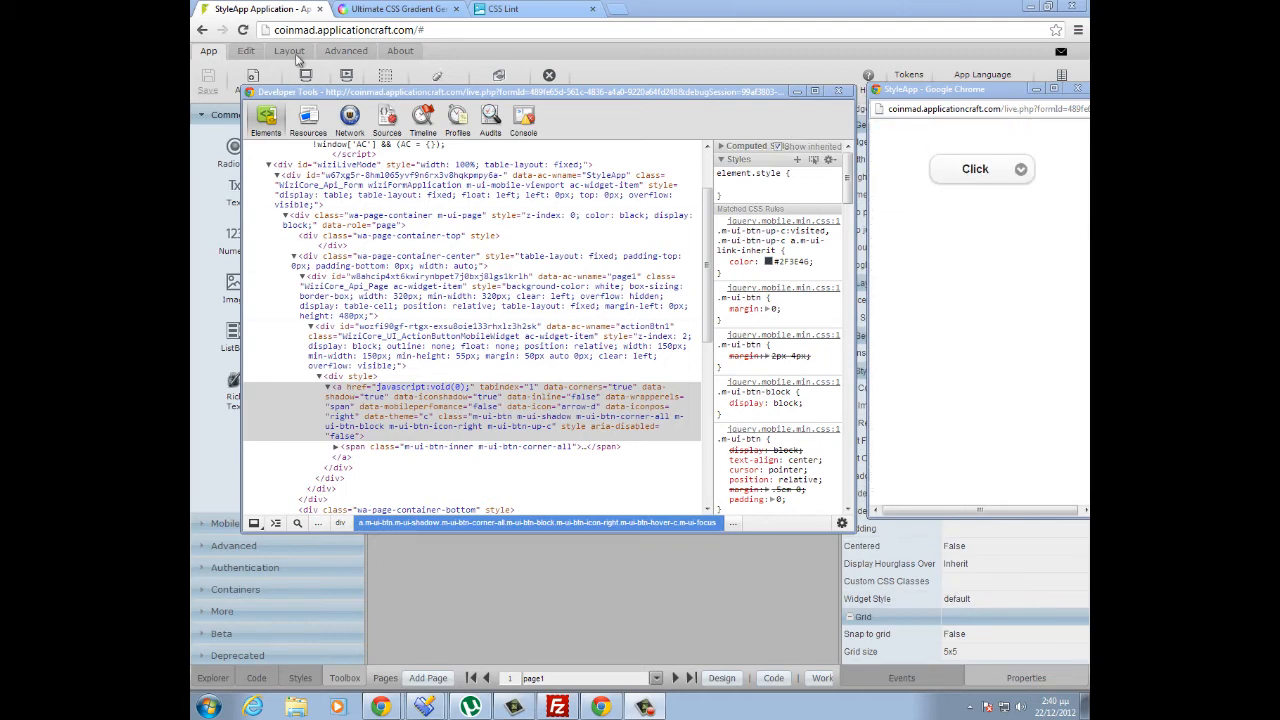
left_click(395, 9)
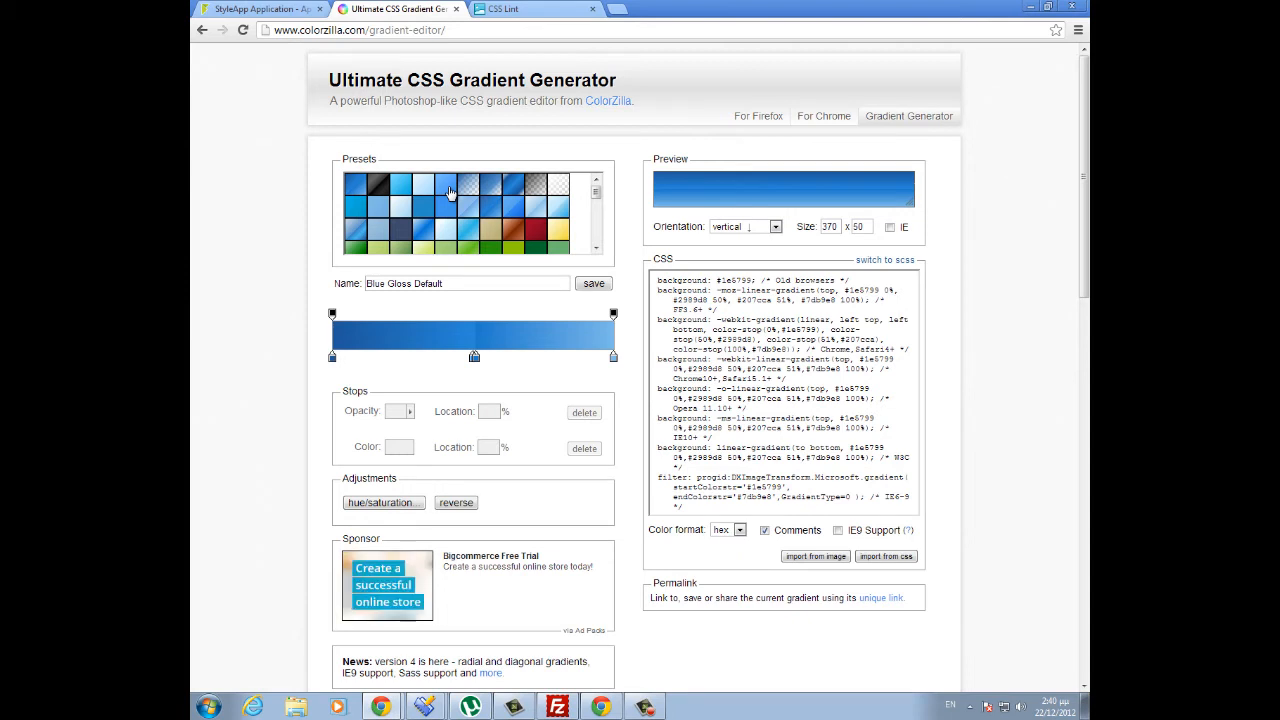
- Try blue gradient presets and copy the Blue 3D #14 gradient CSS
left_click(448, 189)
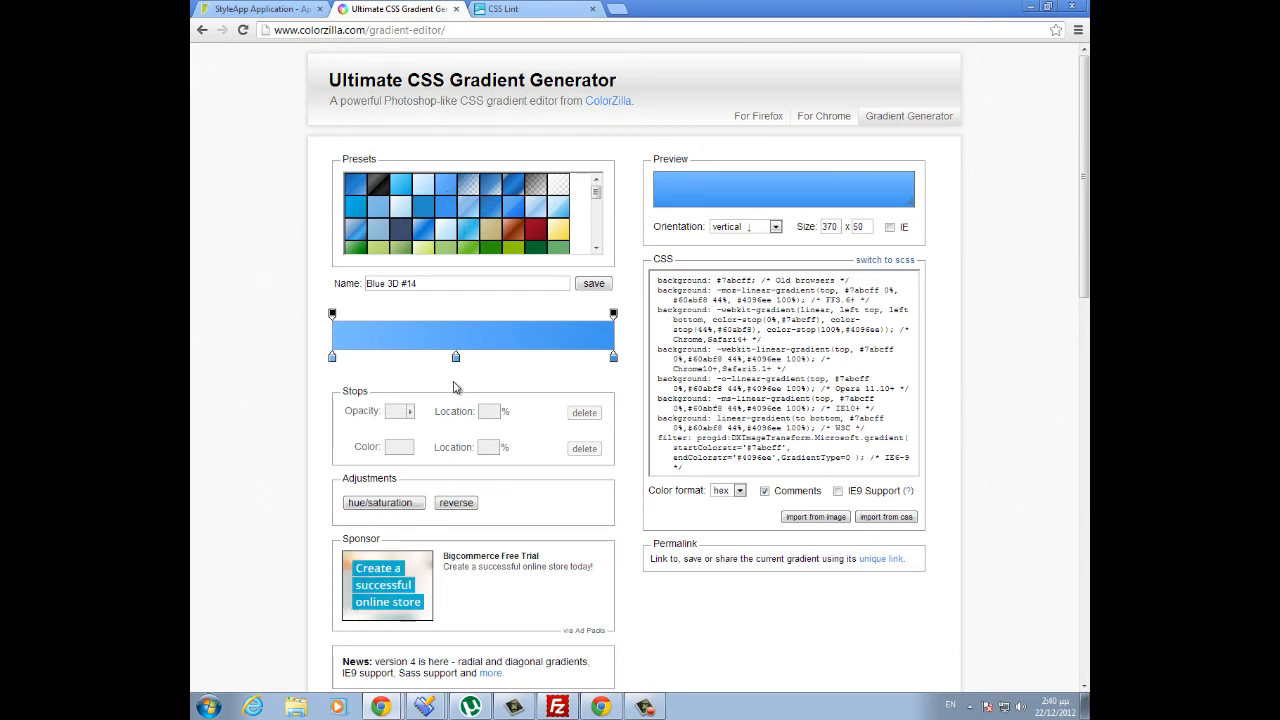
mouse_move(456, 357)
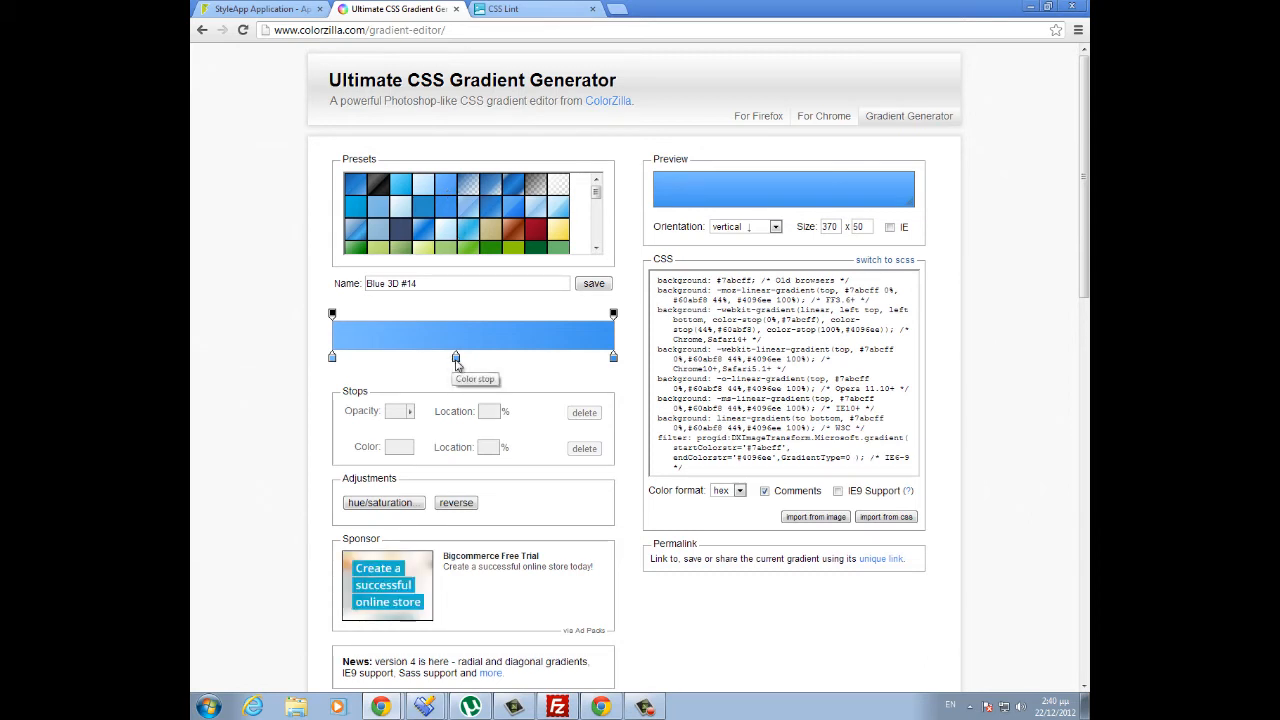
left_click(456, 356)
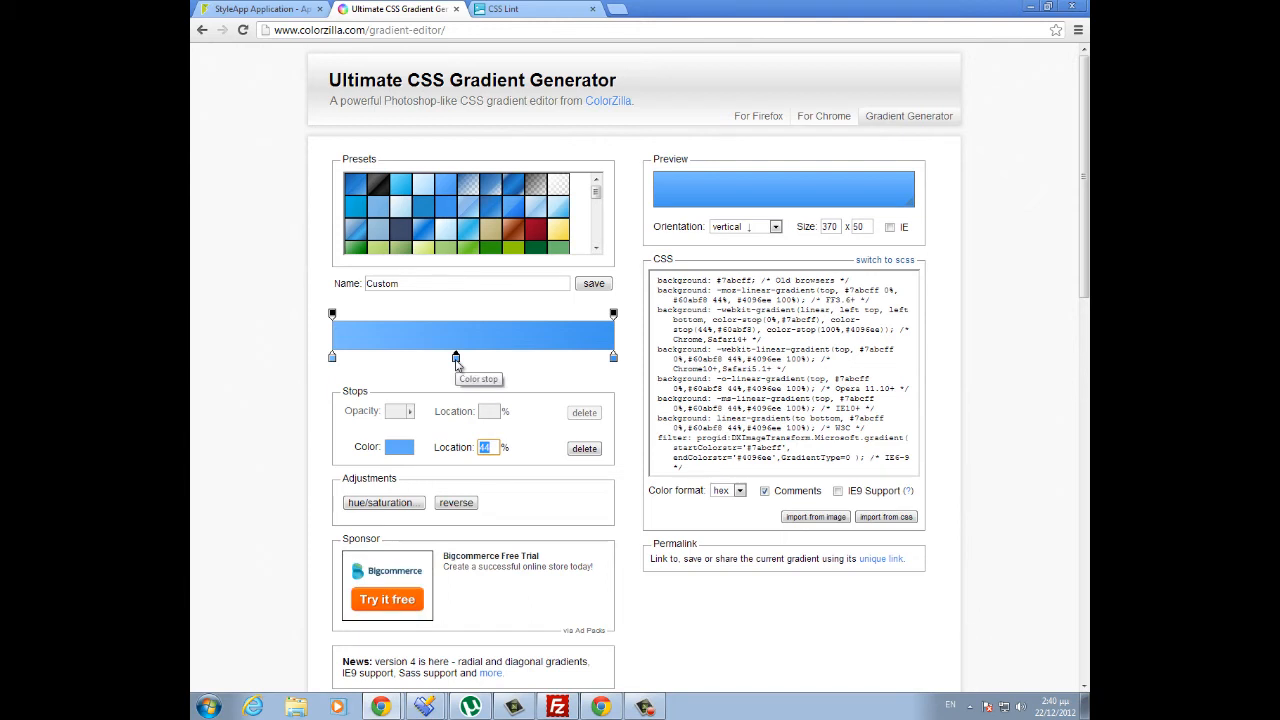
mouse_move(465, 311)
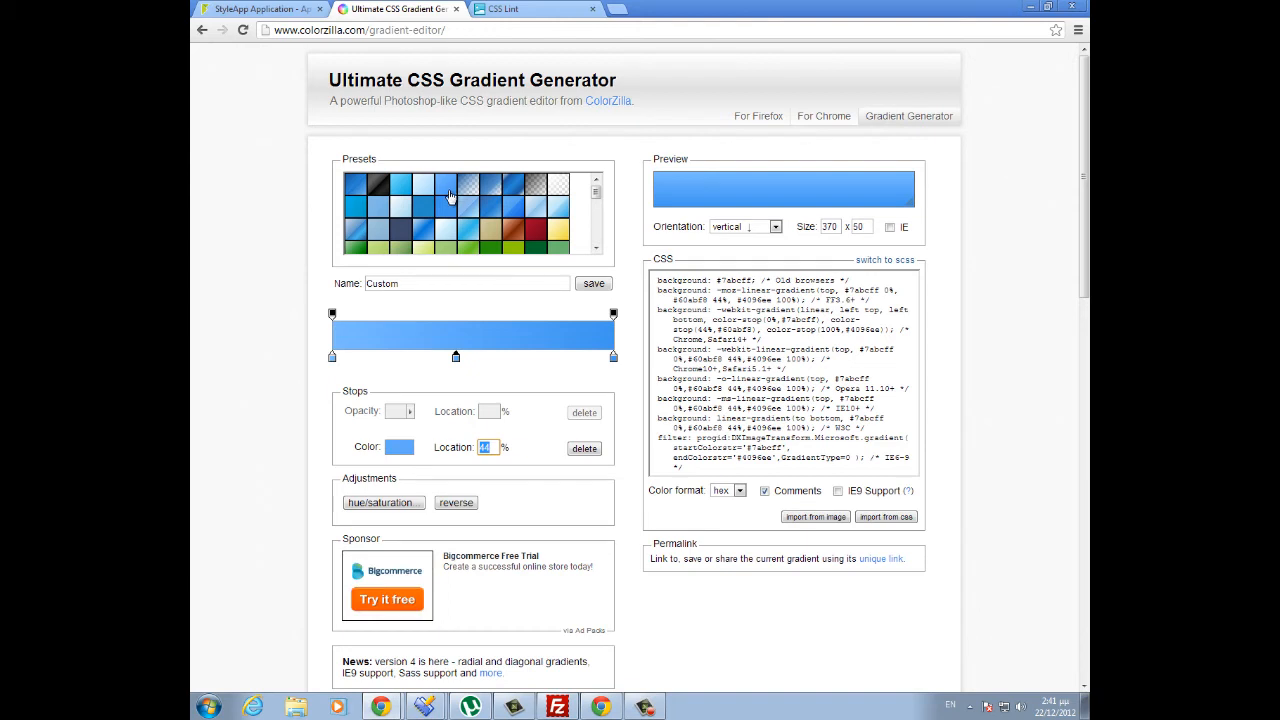
left_click(430, 190)
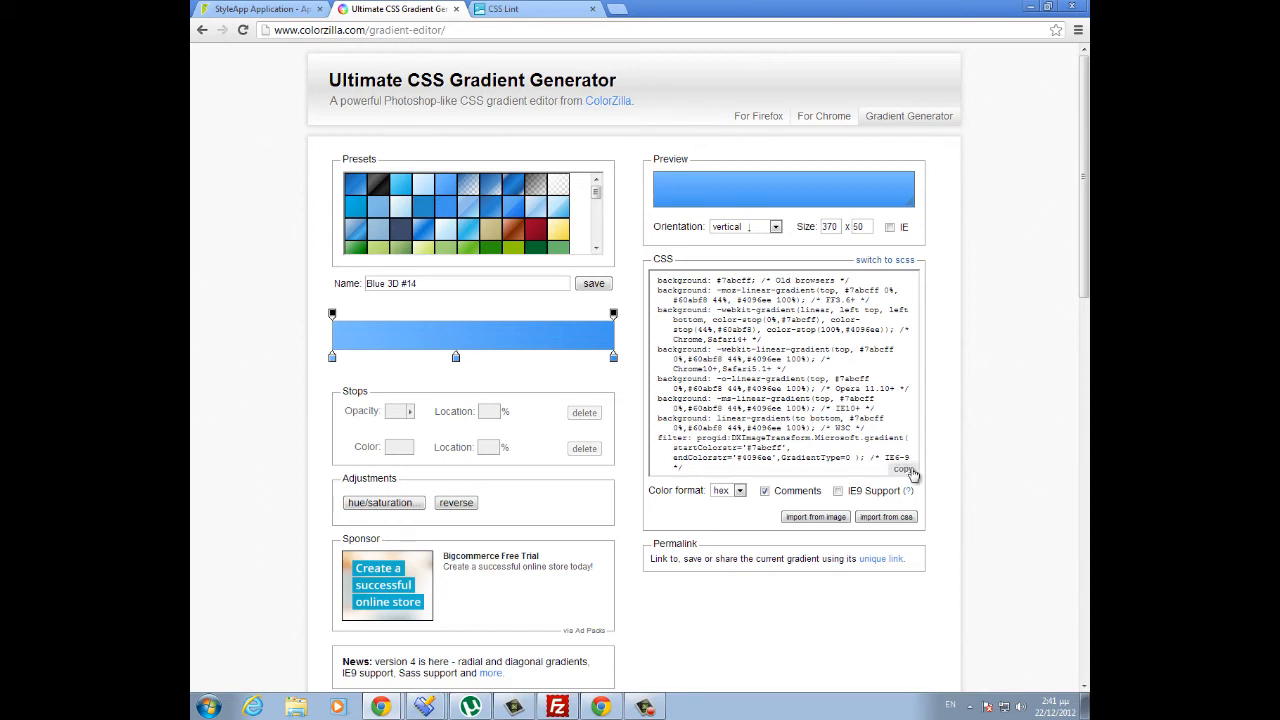
left_click(903, 469)
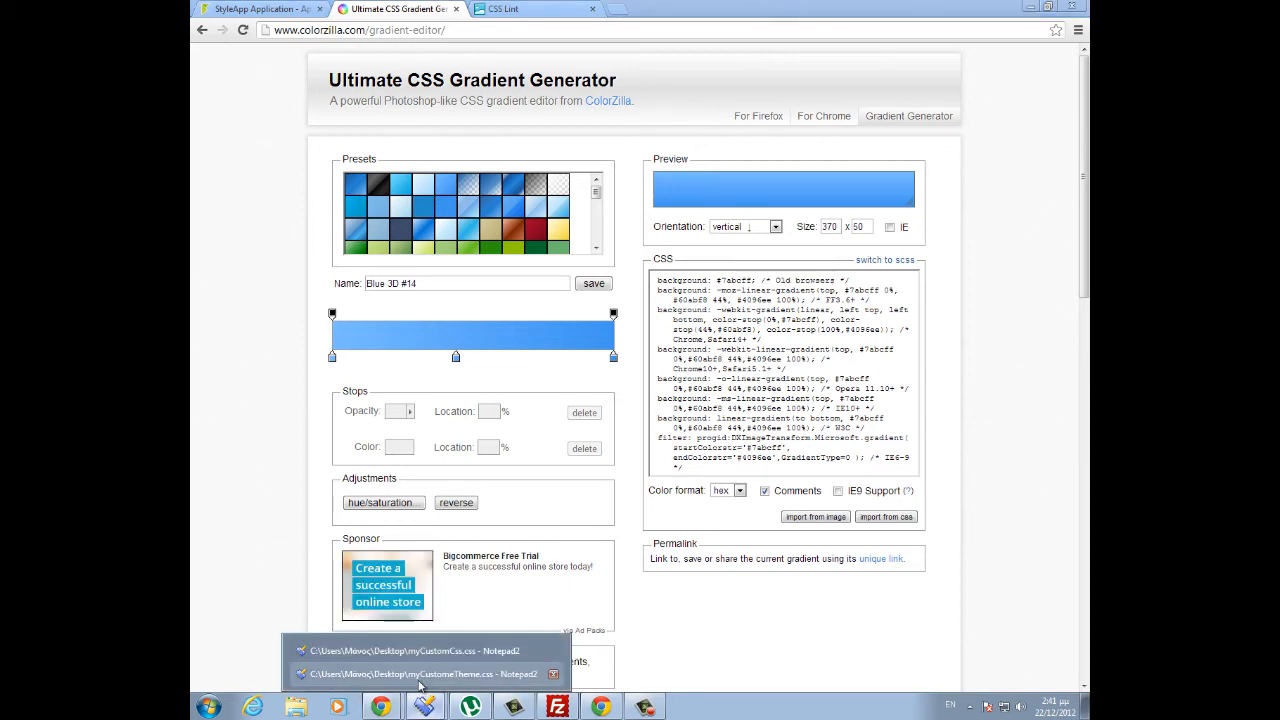
left_click(420, 674)
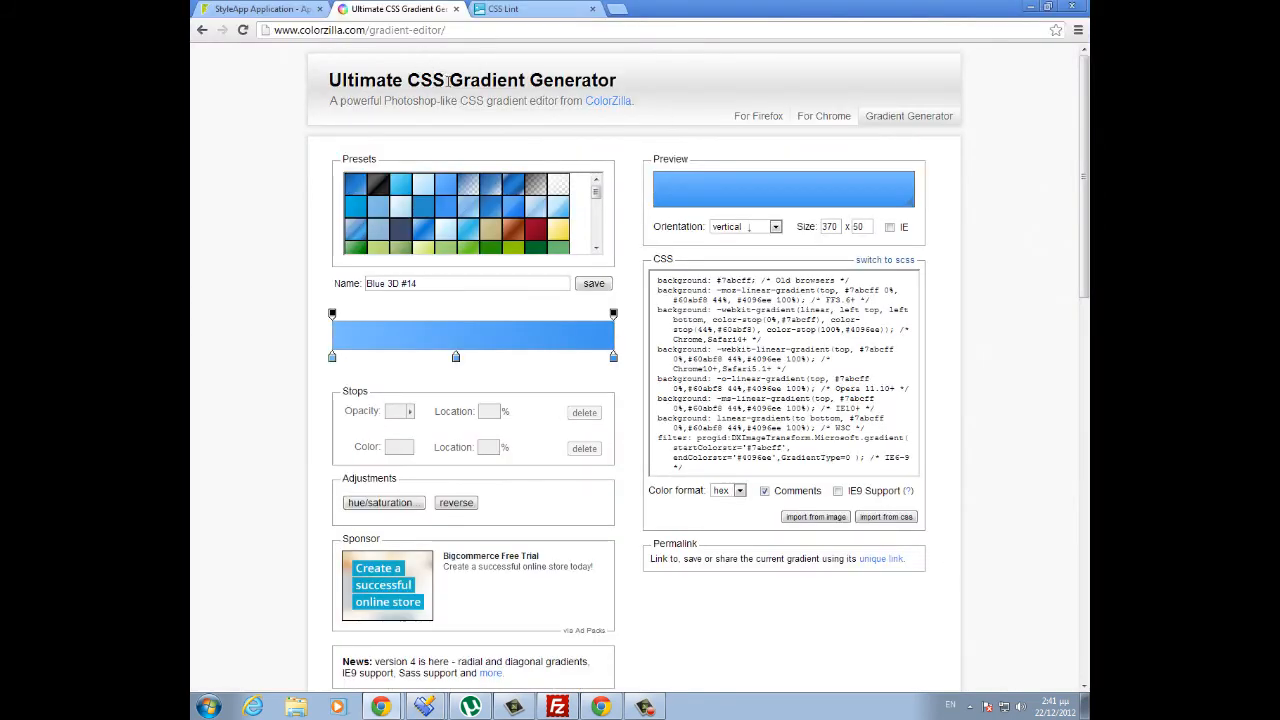
mouse_move(482, 142)
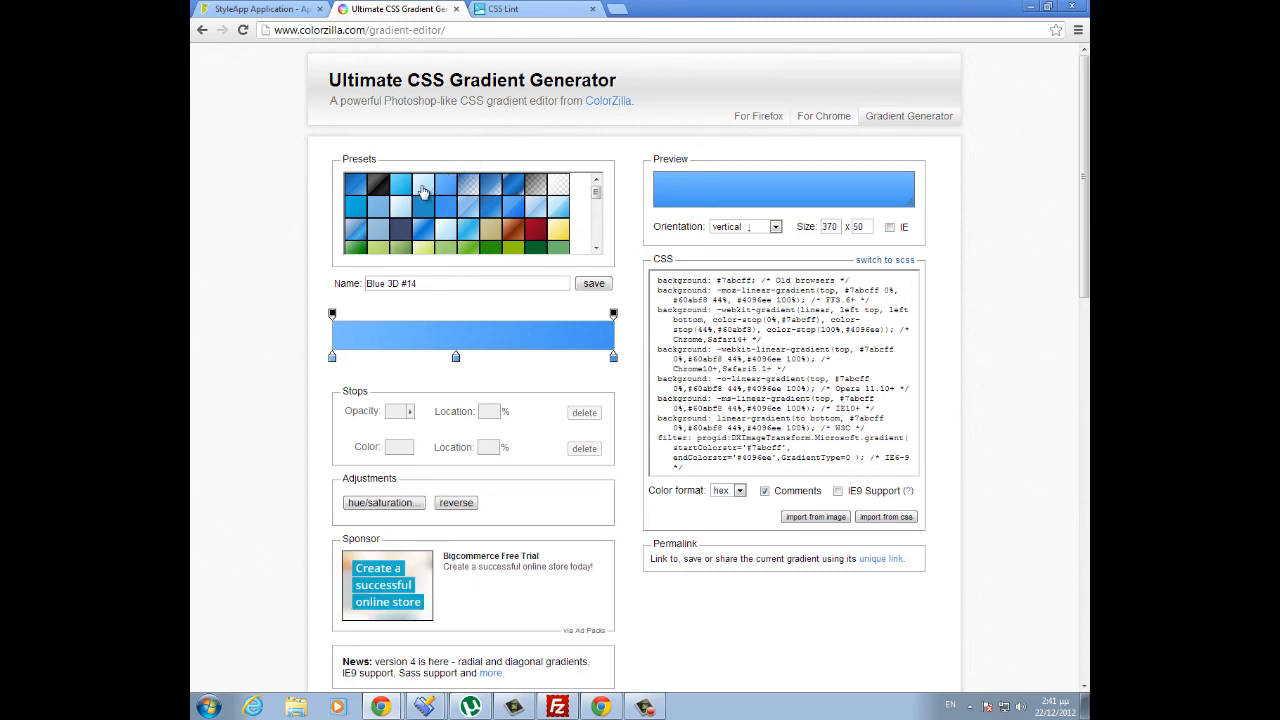
- Copy the lighter Blue 3D #13 gradient CSS instead
left_click(422, 191)
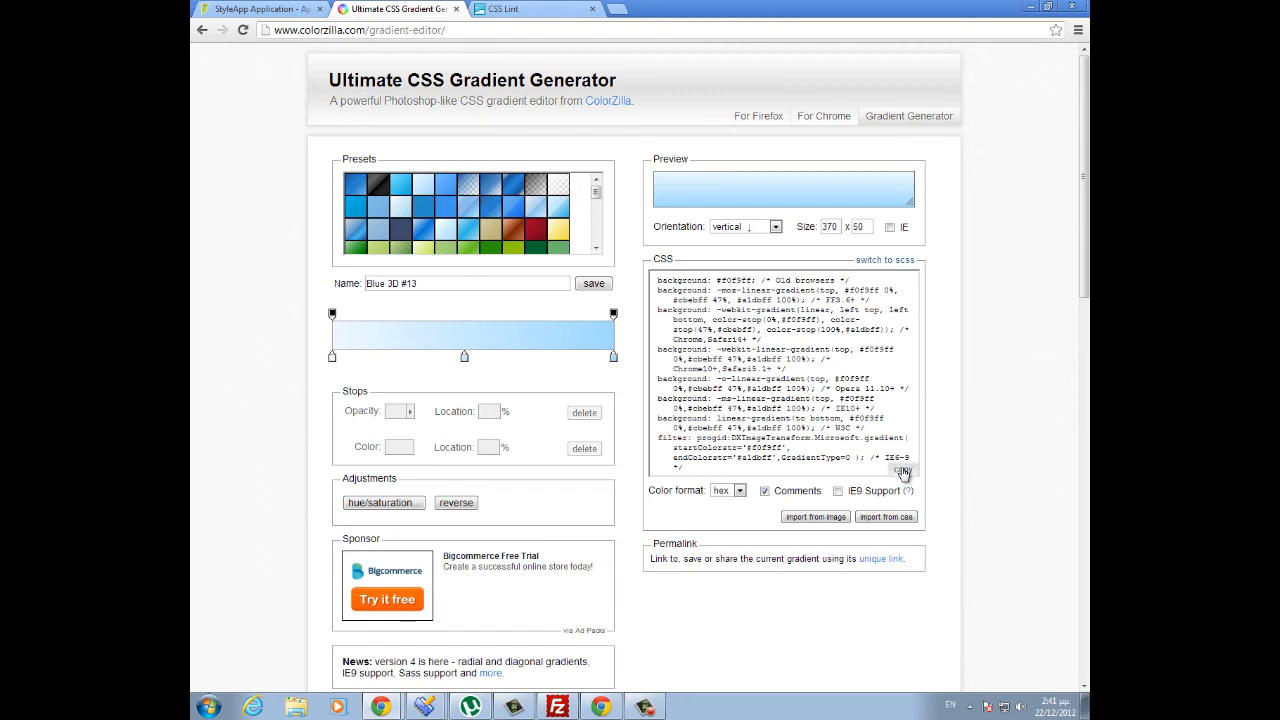
left_click(901, 471)
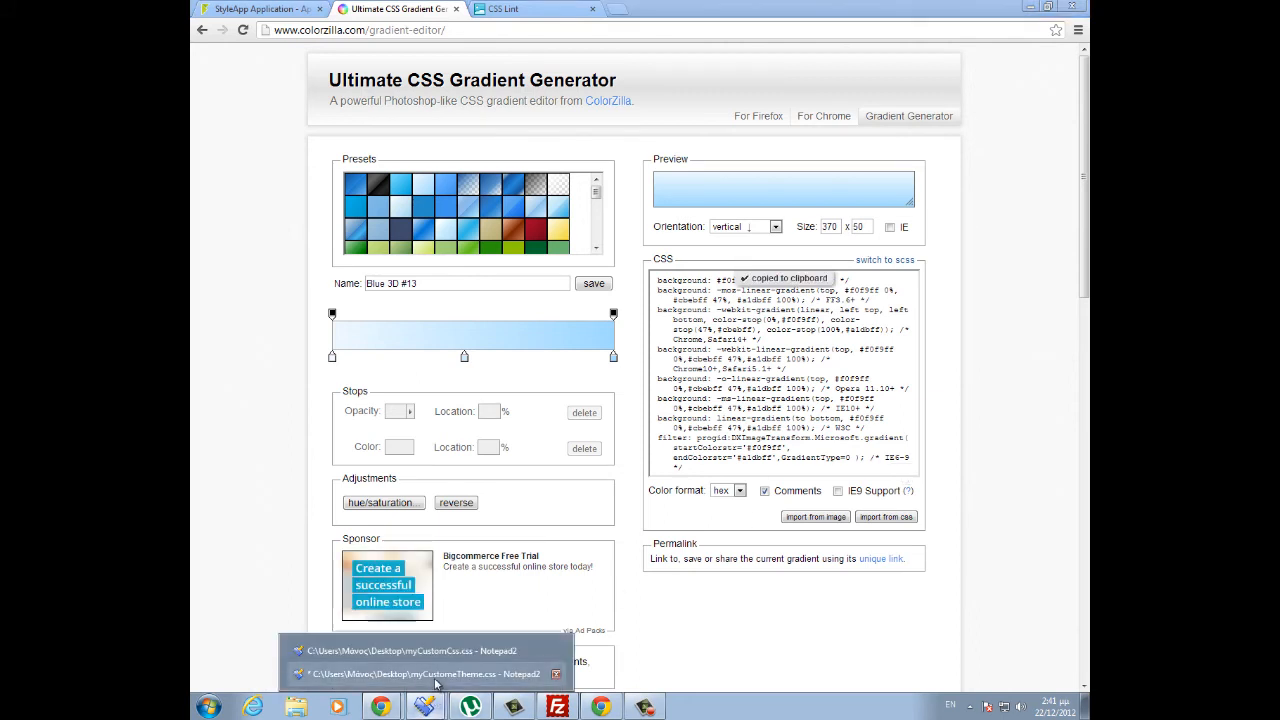
left_click(421, 673)
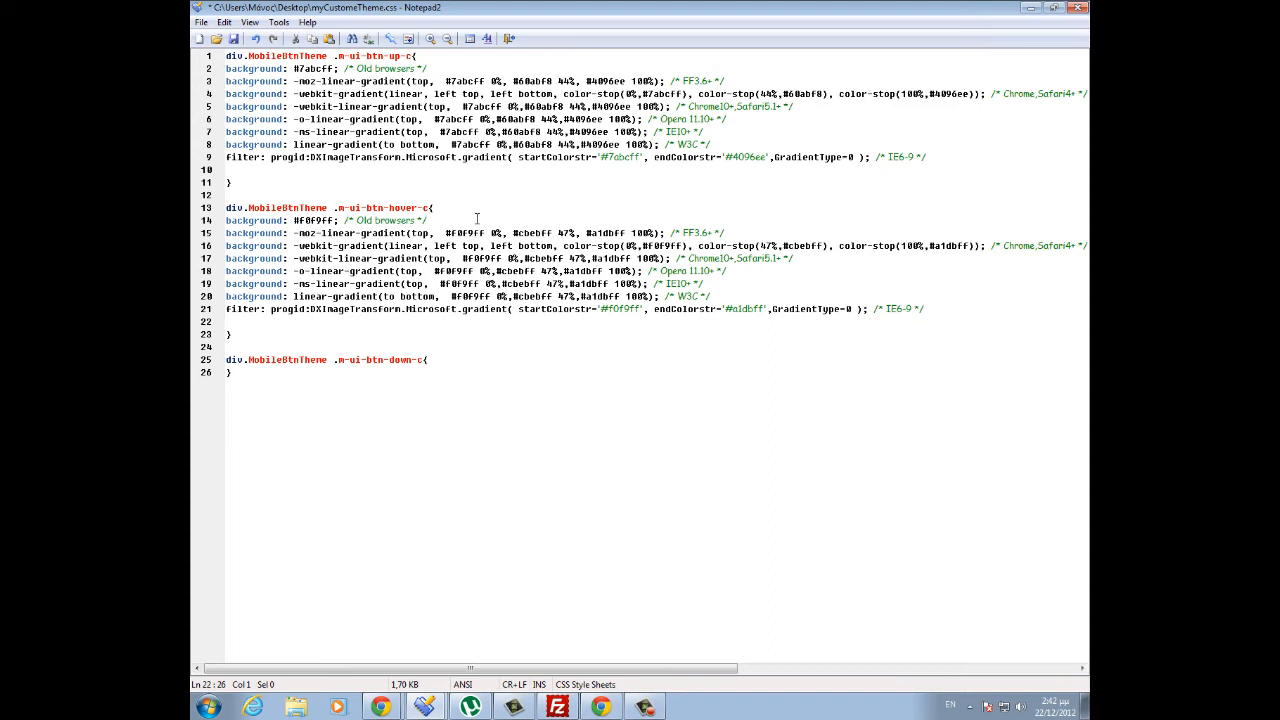
mouse_move(428, 351)
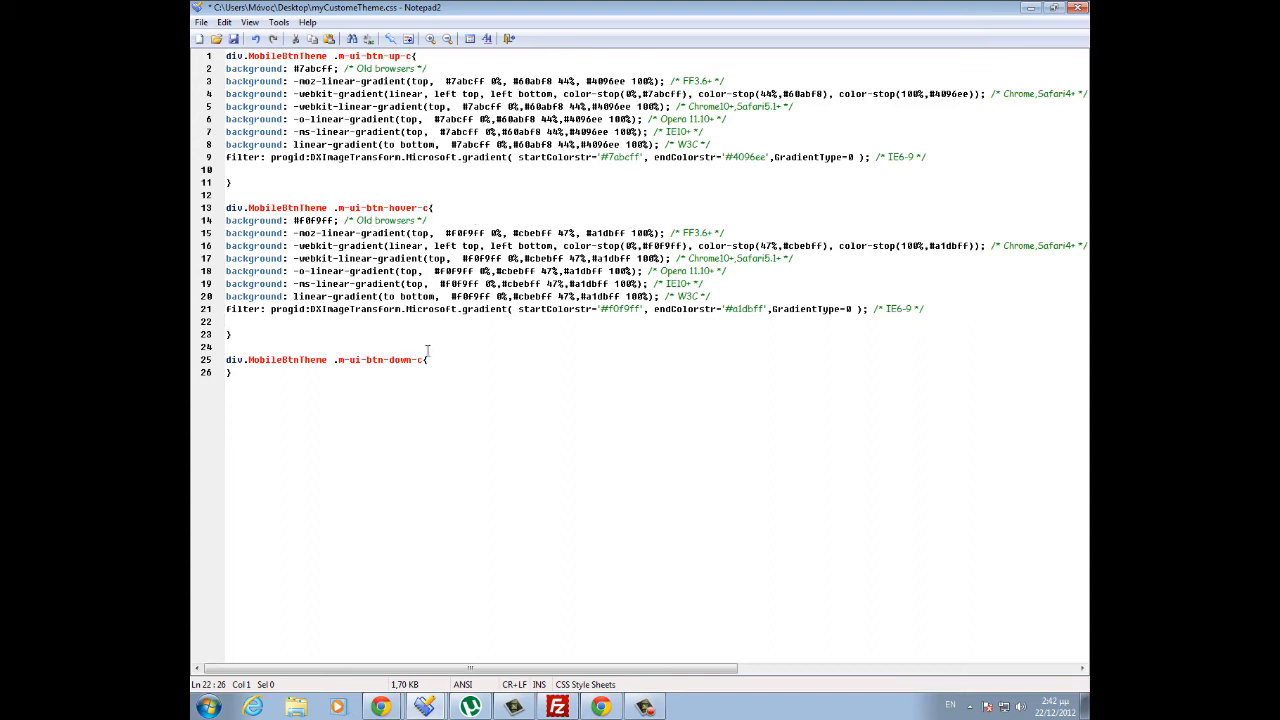
- Place the cursor inside the empty .m-ui-btn-down-c rule
double_click(400, 359)
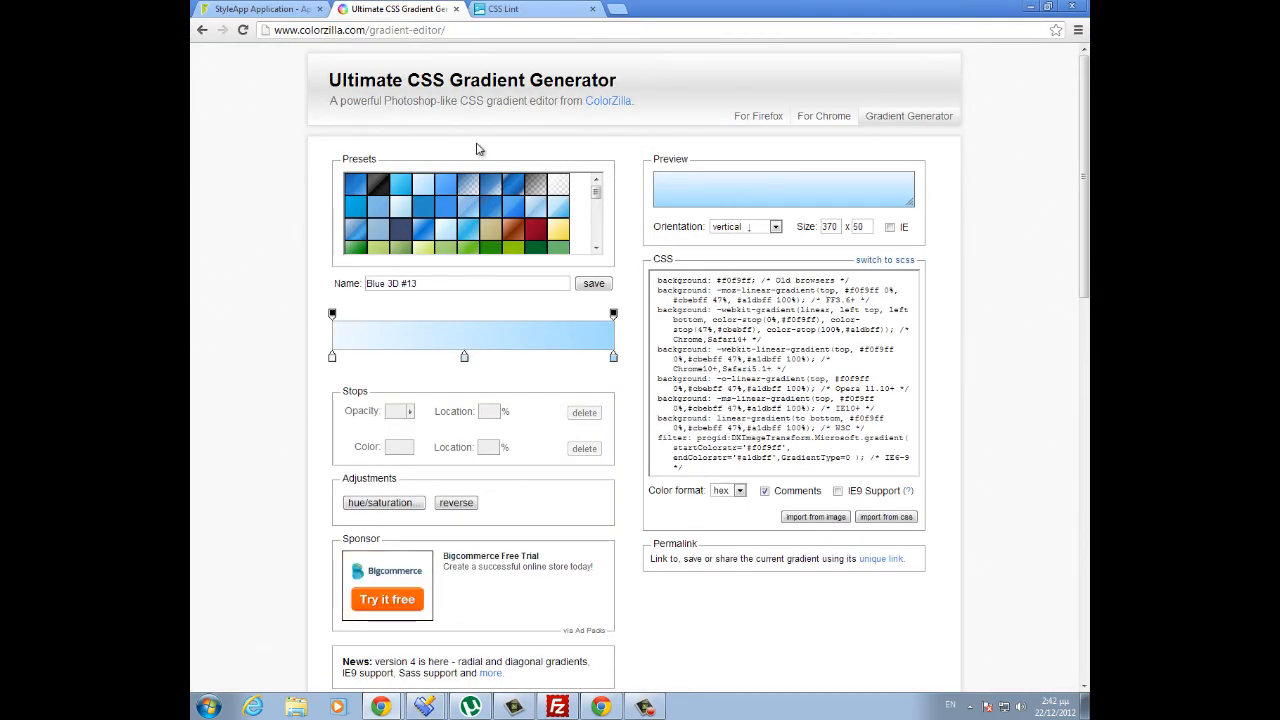
mouse_move(382, 188)
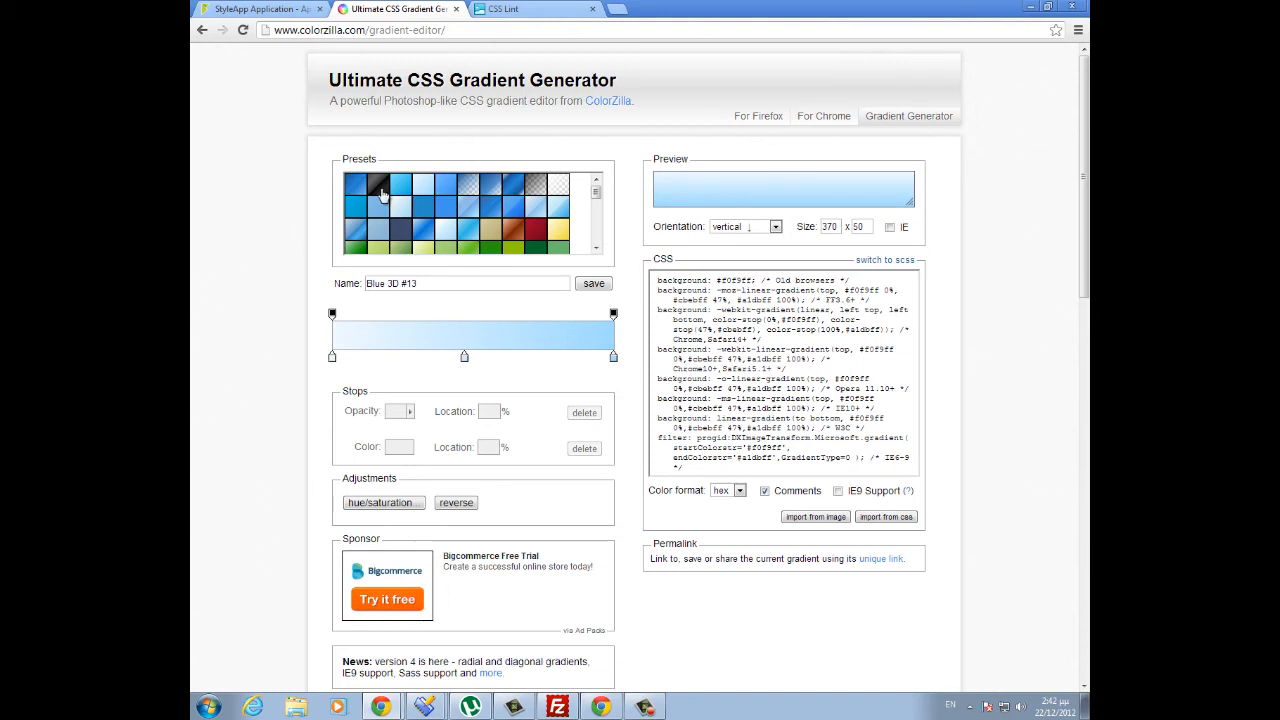
- Apply the Black Gloss #1 preset gradient in Ultimate CSS Gradient Generator
left_click(378, 185)
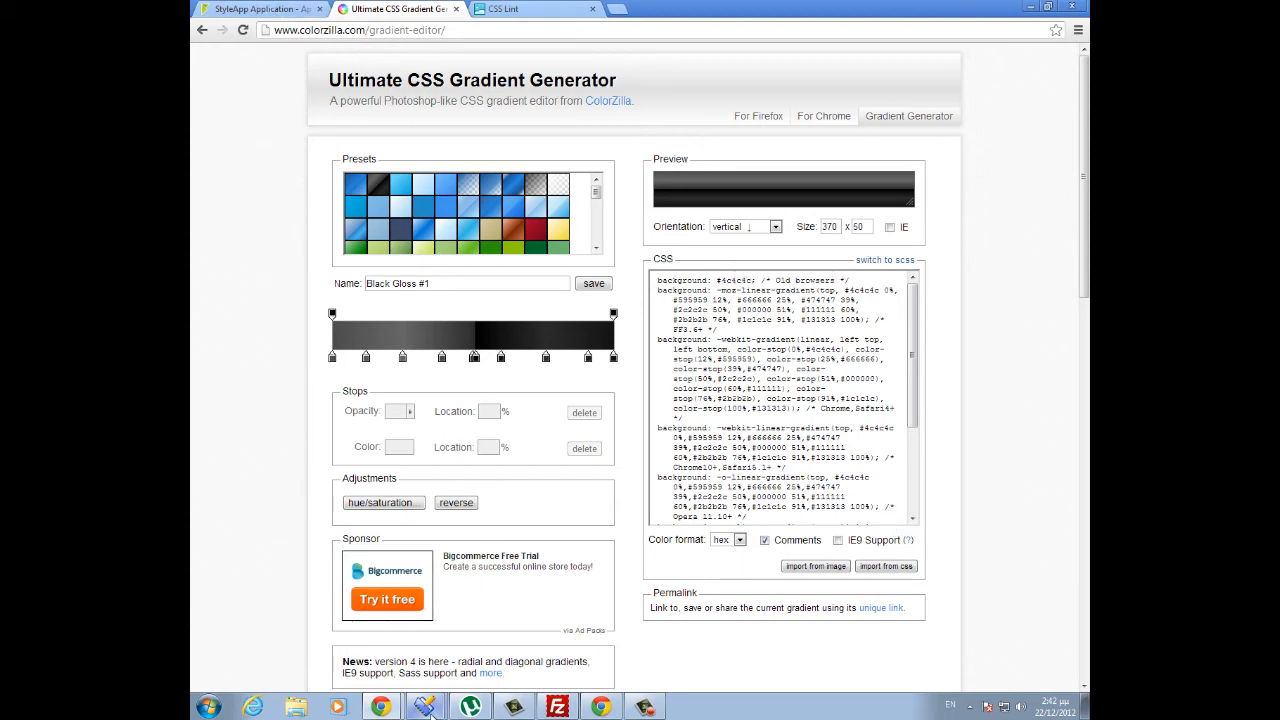
left_click(424, 706)
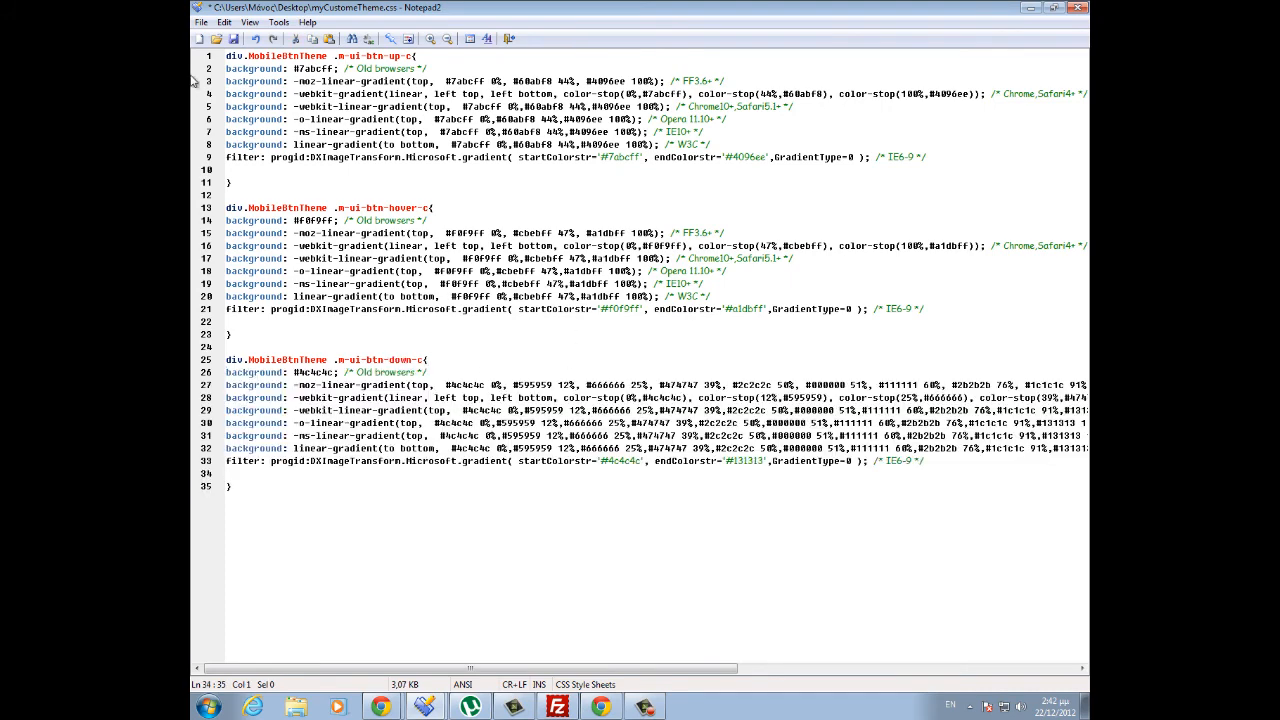
- Paste the Black Gloss gradient CSS into the .m-ui-btn-down-c rule
left_click(201, 22)
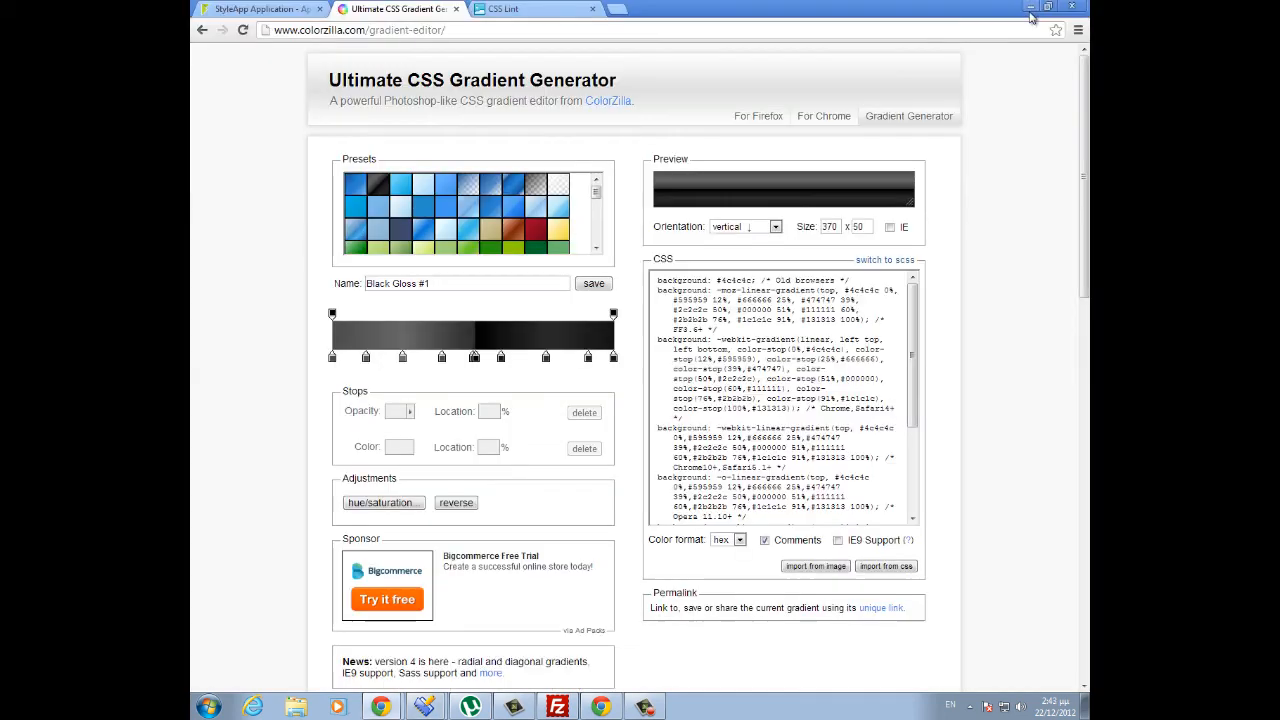
left_click(260, 9)
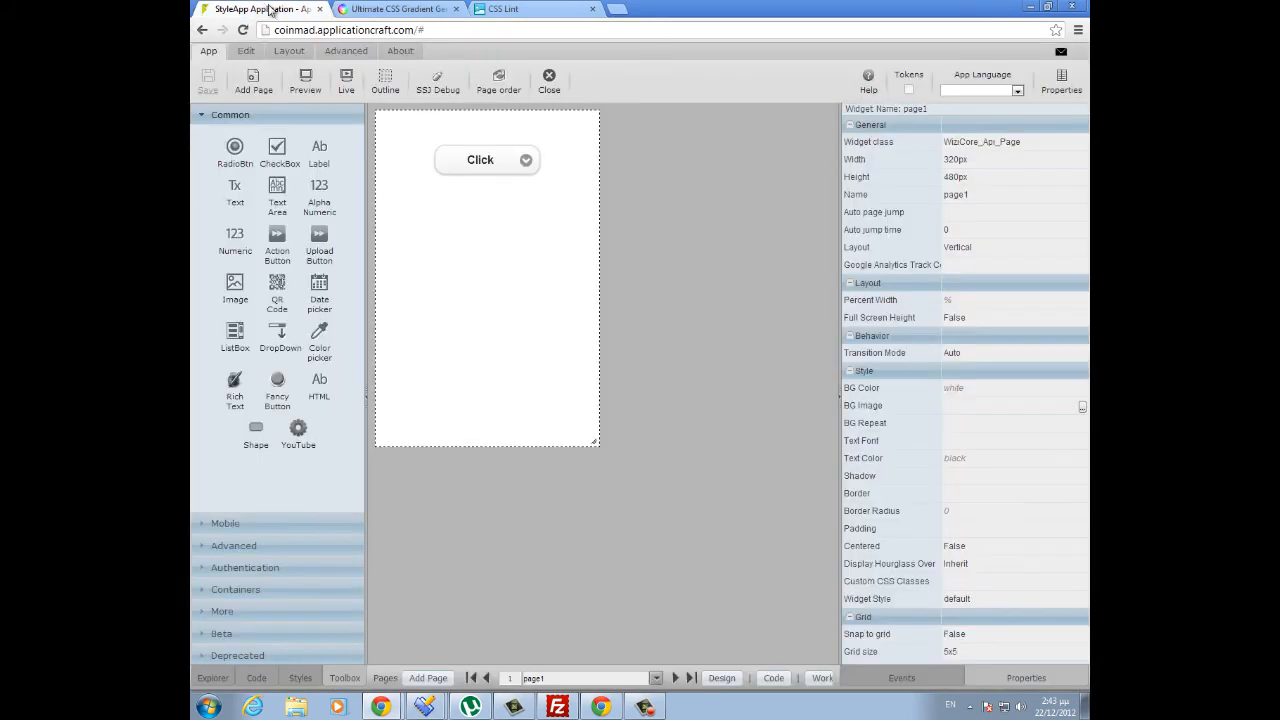
mouse_move(550, 105)
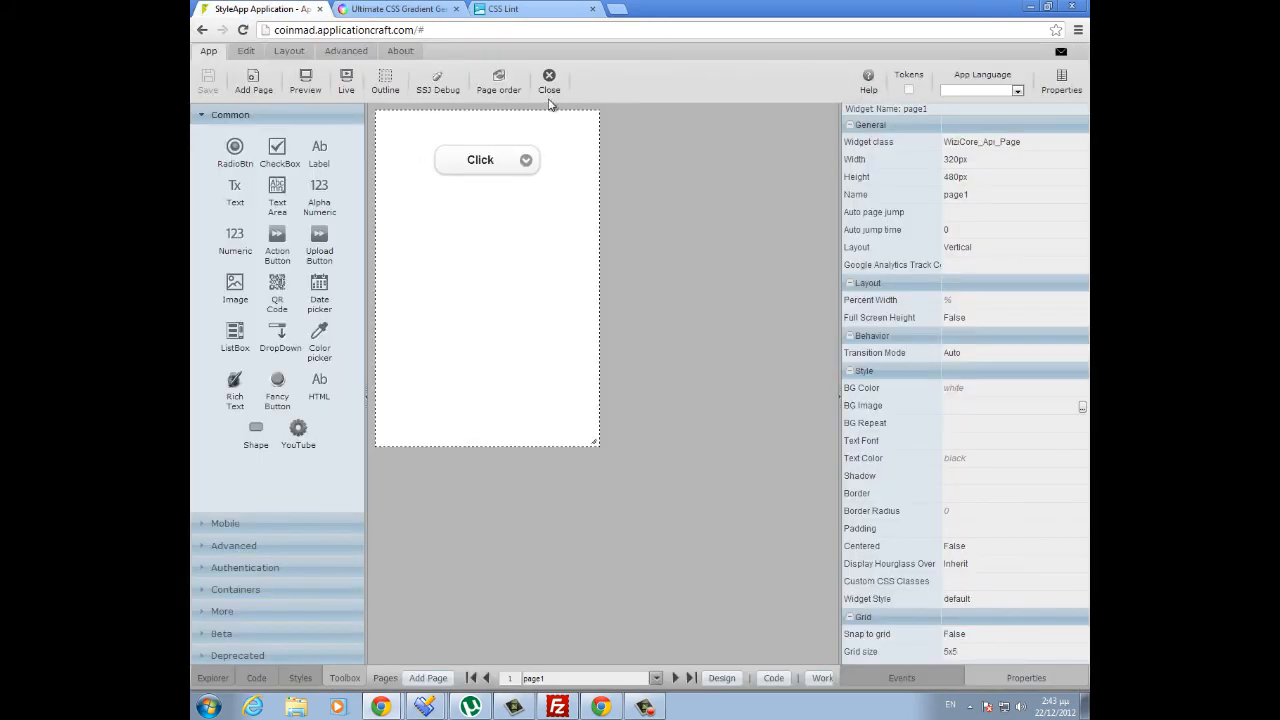
- Close the StyleApp editor and show the console's Resources section
left_click(549, 80)
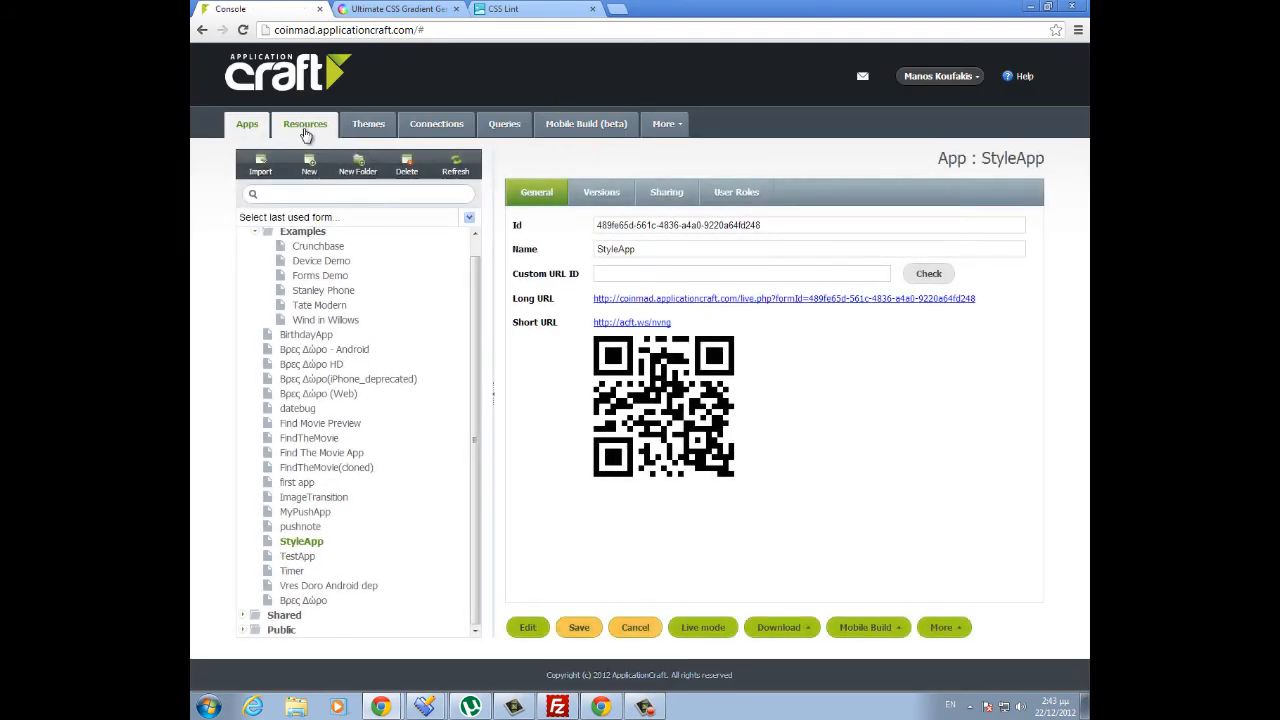
left_click(305, 123)
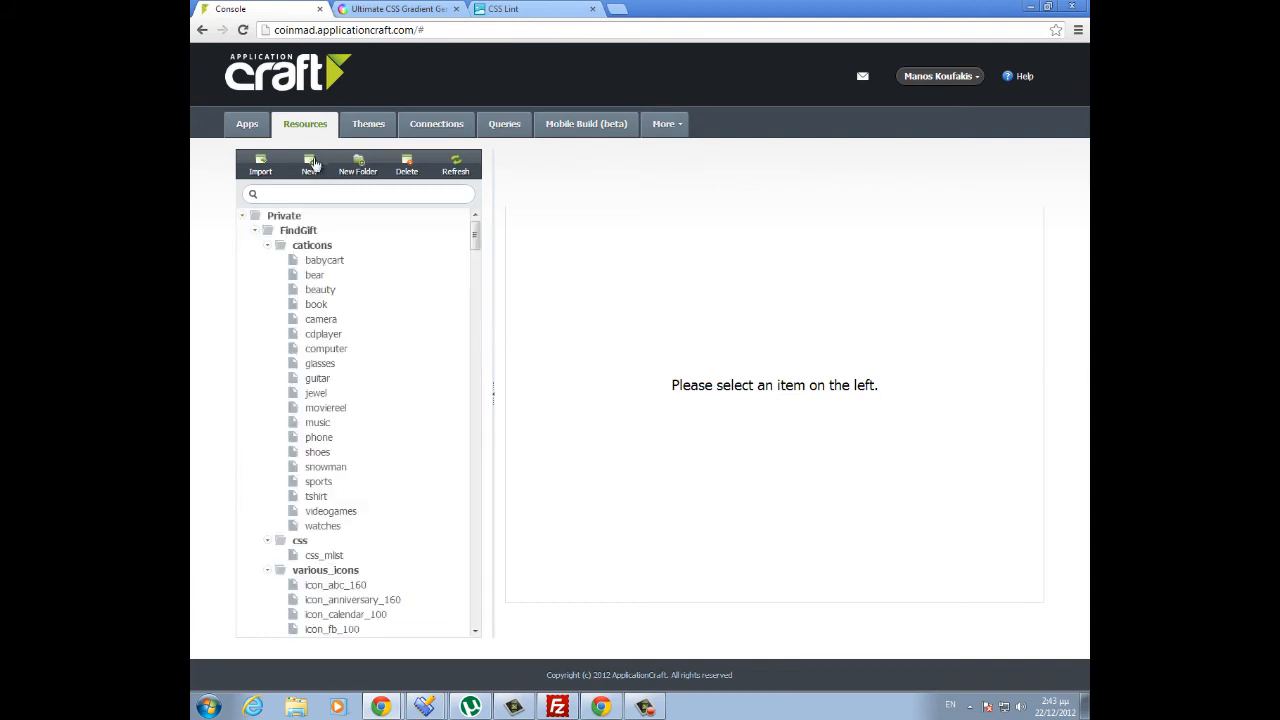
- Upload myCustomeTheme.css as resource css_Tutorial, dismissing the error dialog
left_click(309, 163)
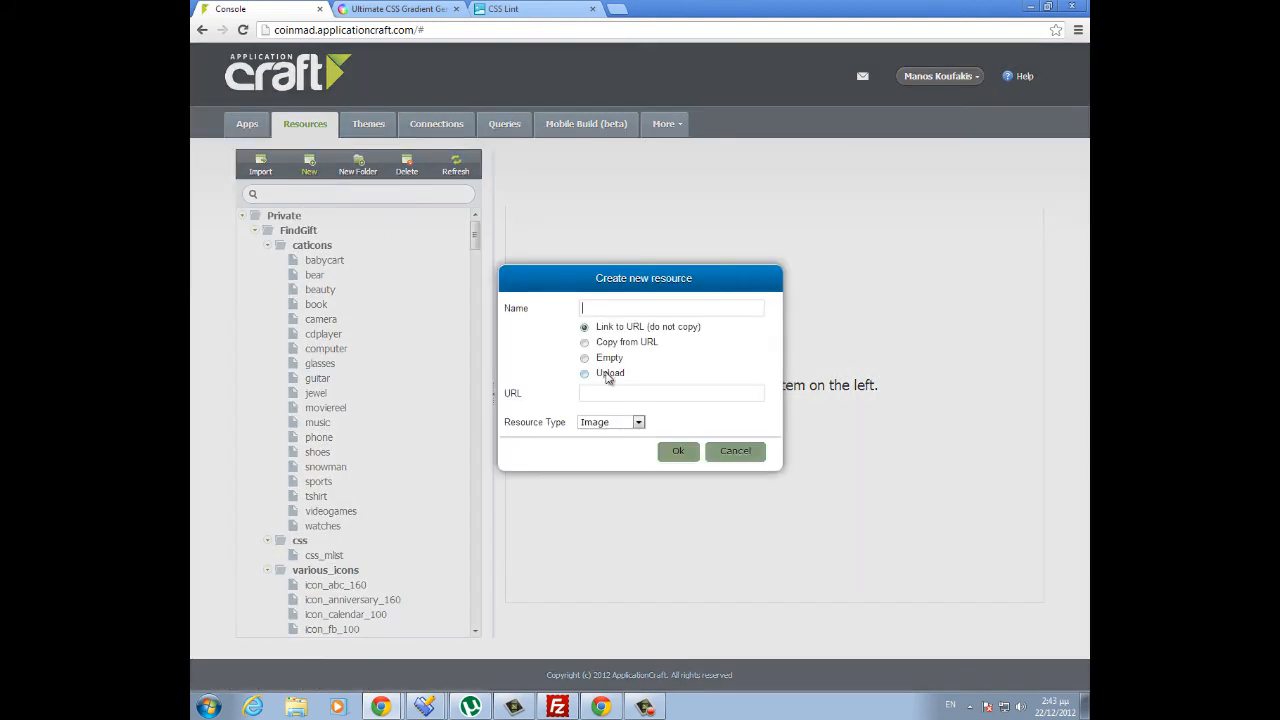
left_click(585, 373)
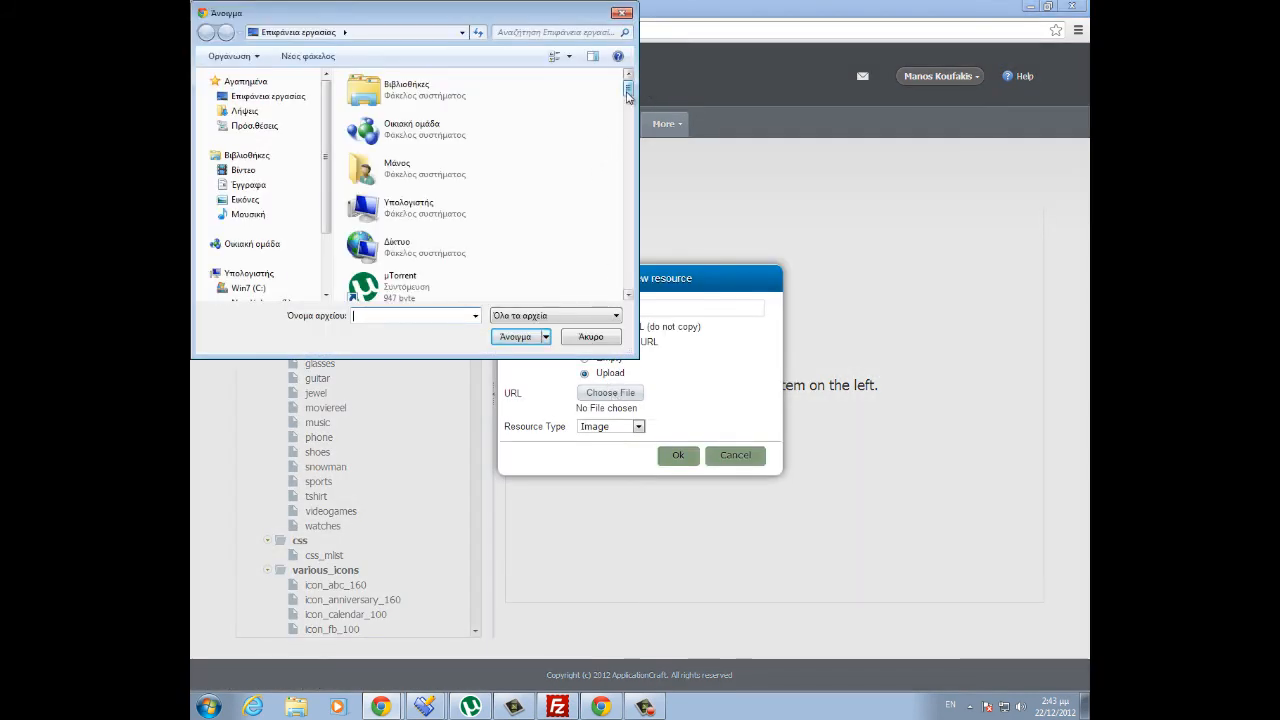
scroll("down", 3)
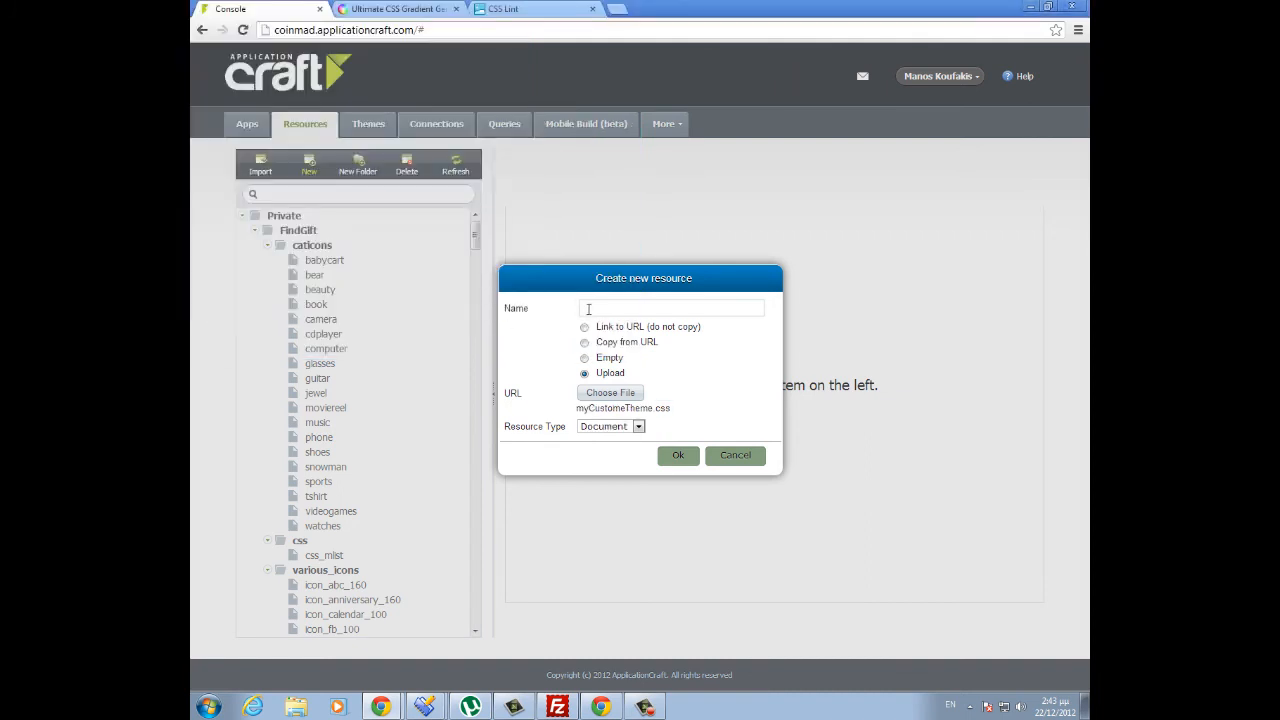
type("c")
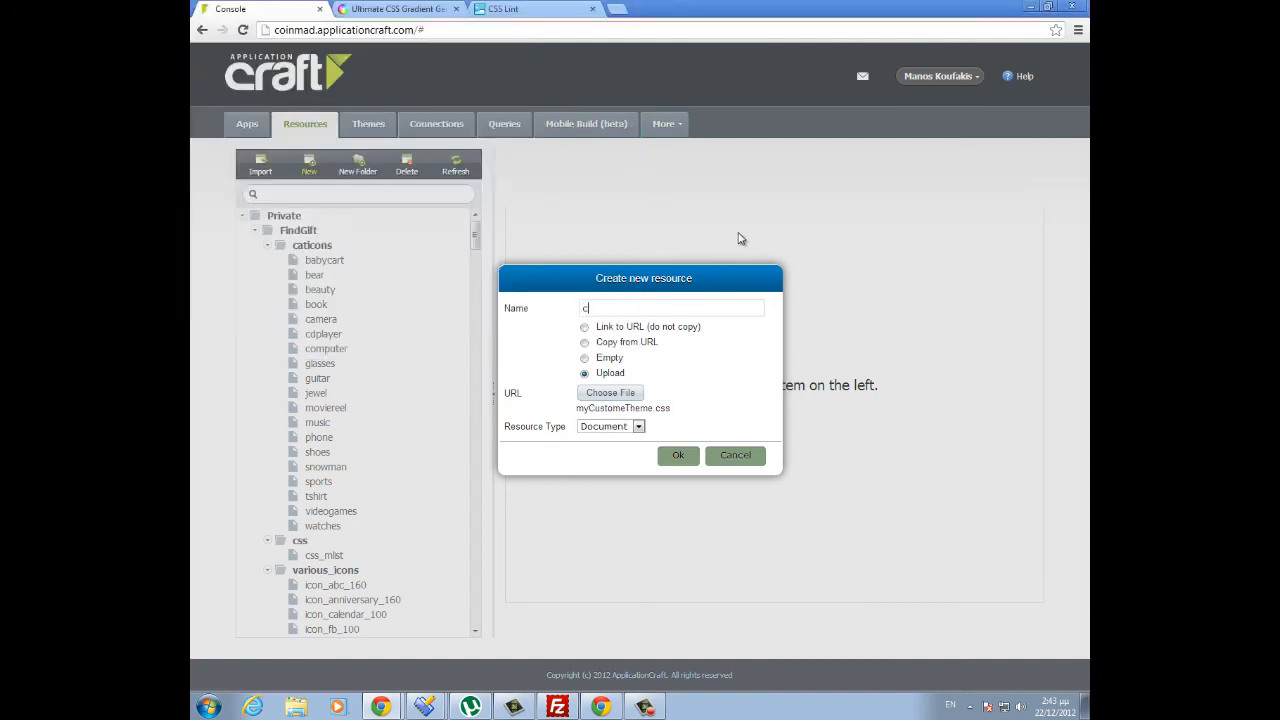
type("ss_Tu")
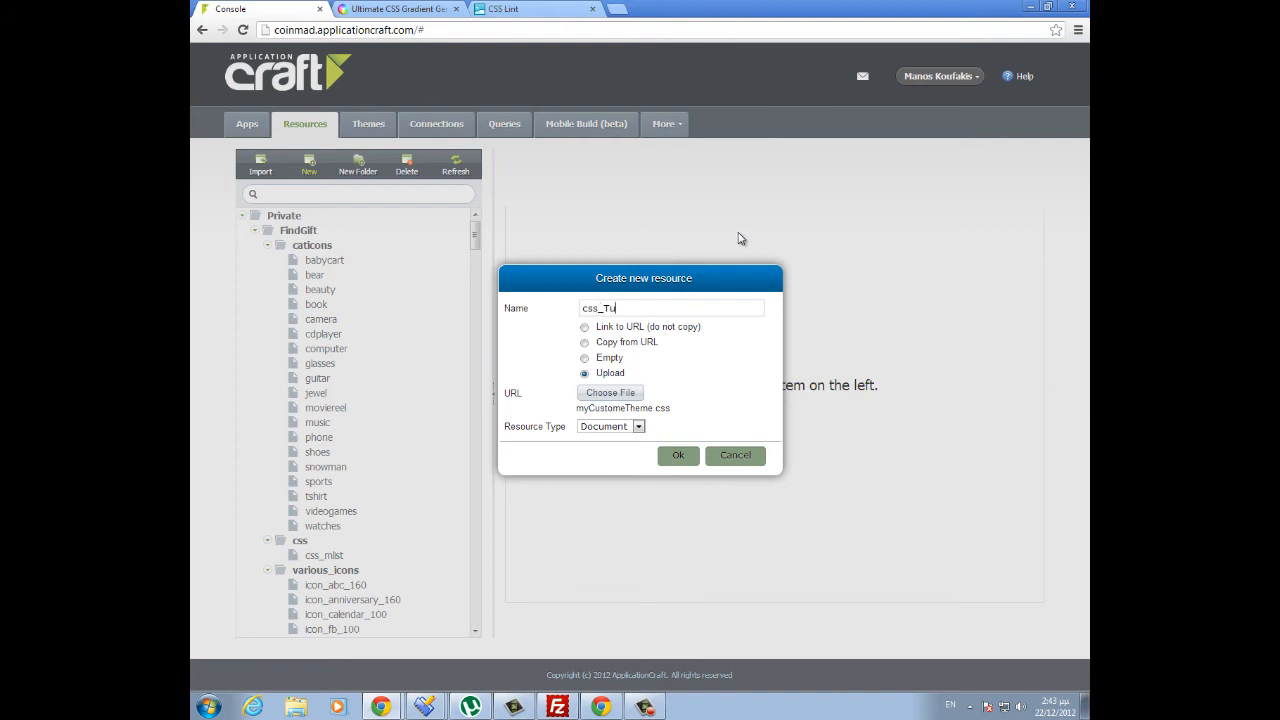
type("torial")
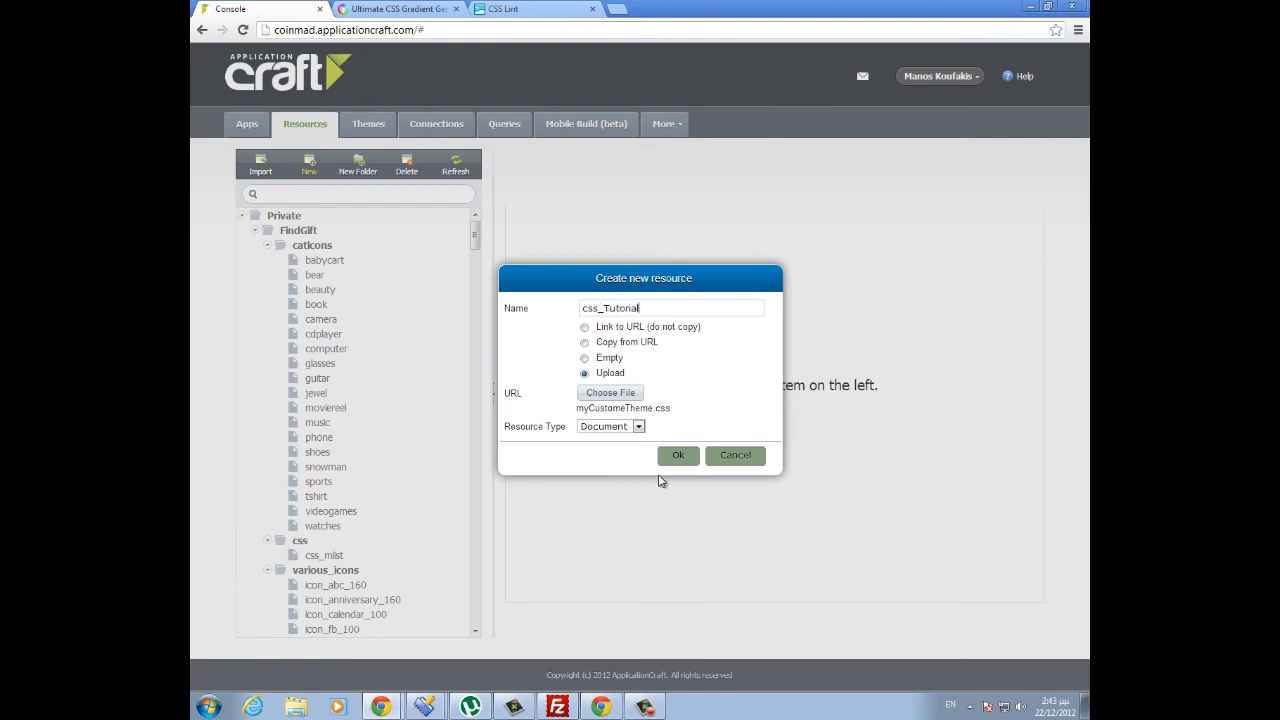
left_click(678, 461)
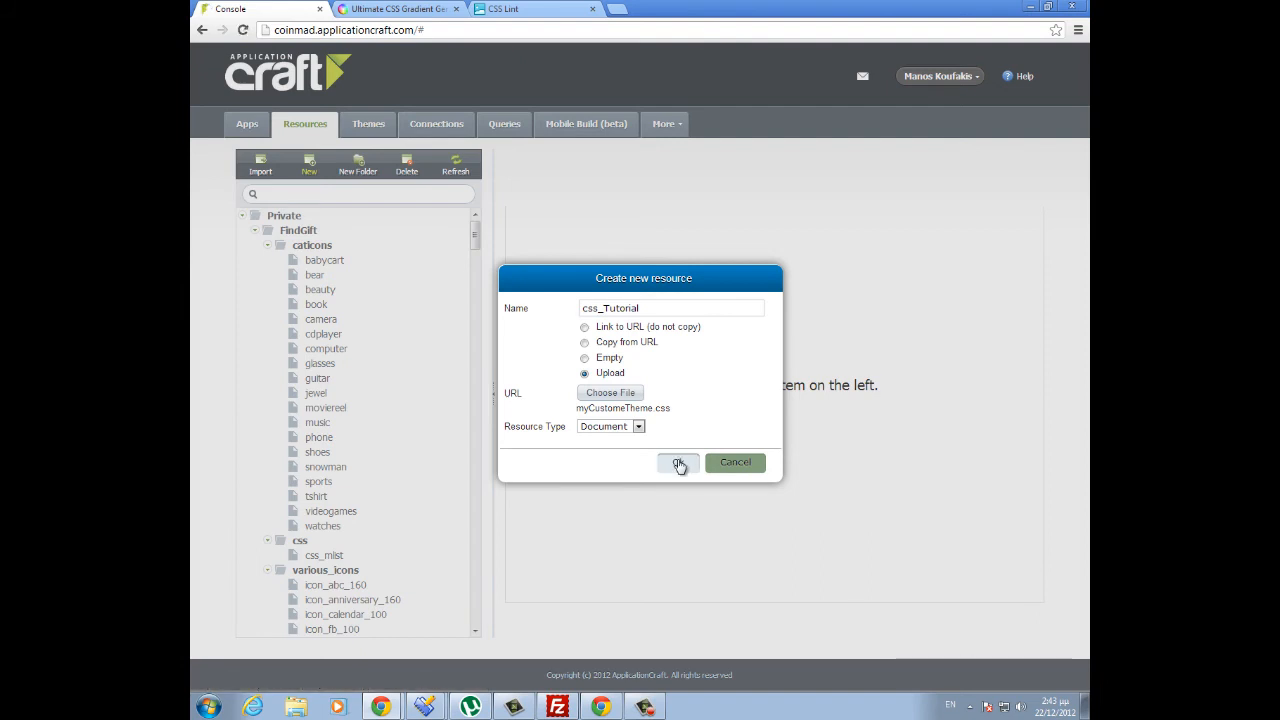
left_click(679, 462)
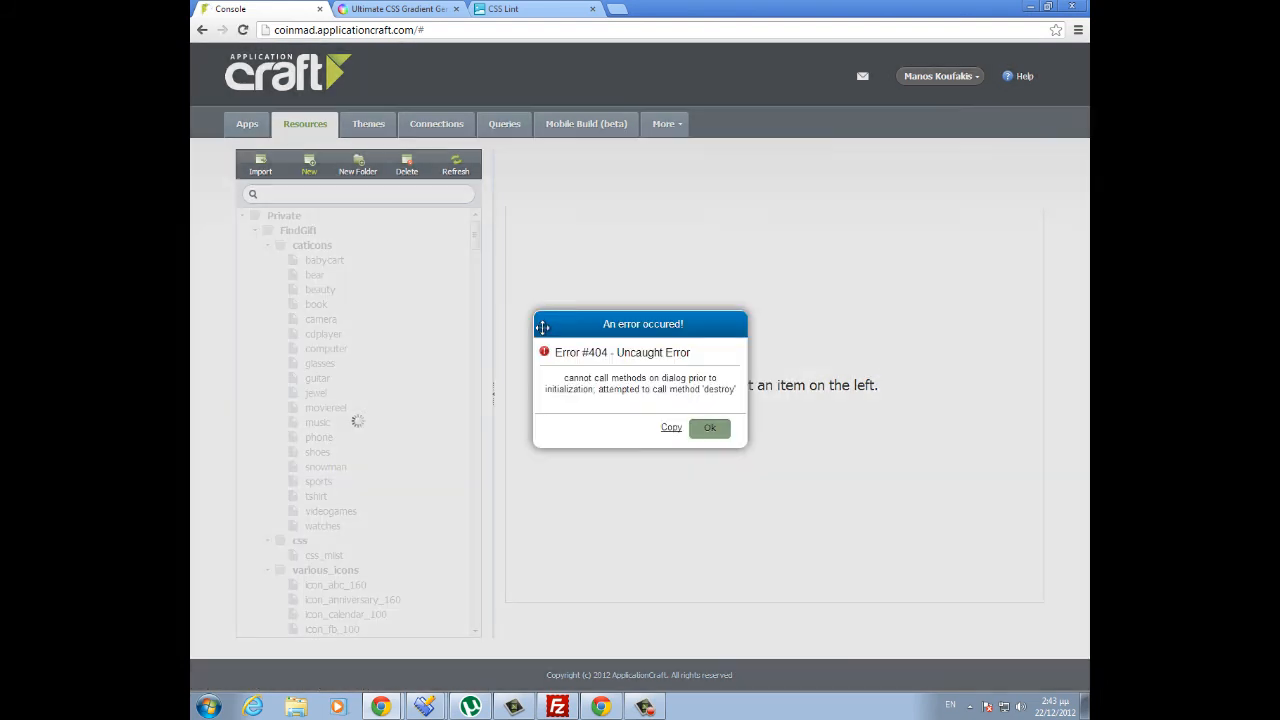
left_click(709, 427)
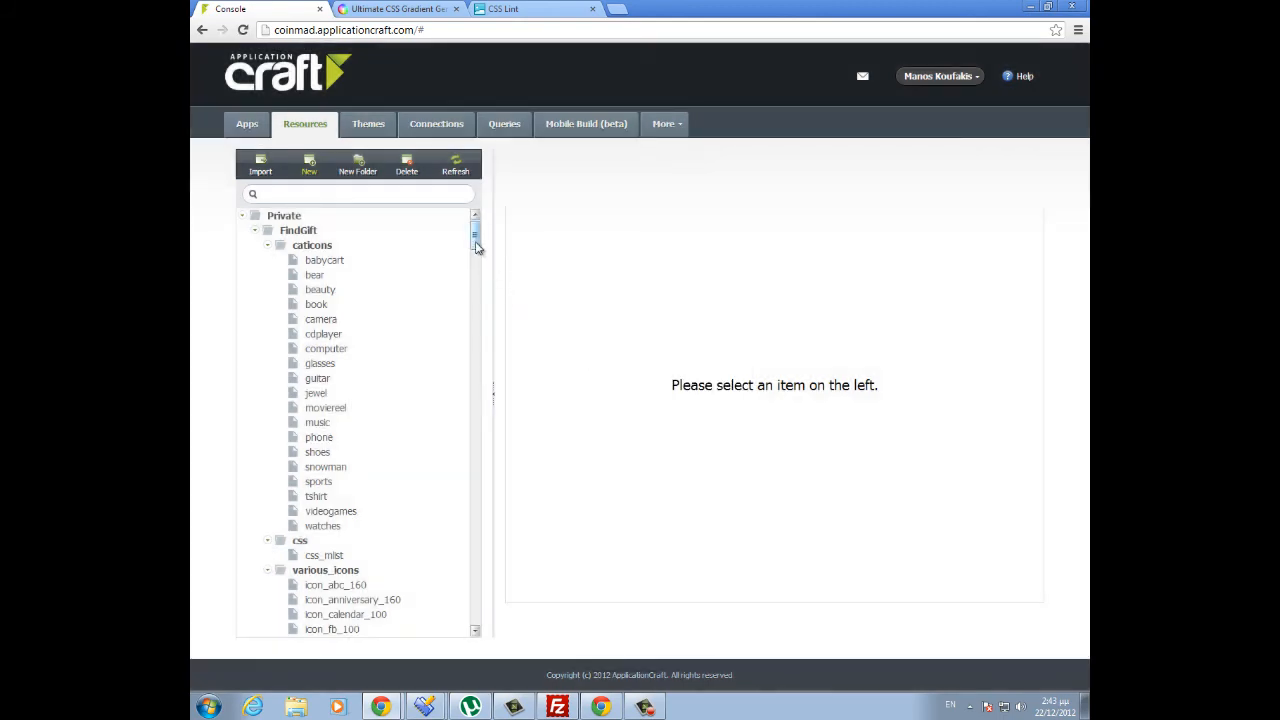
scroll("down", 3)
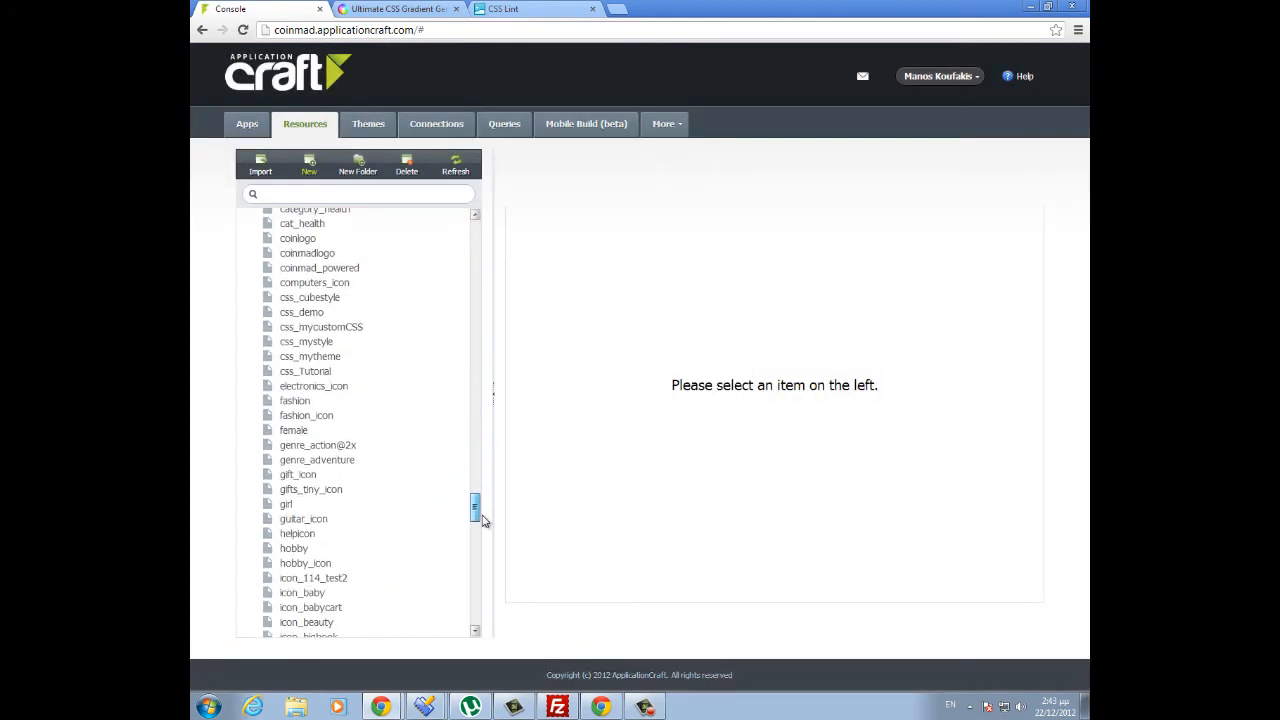
mouse_move(303, 370)
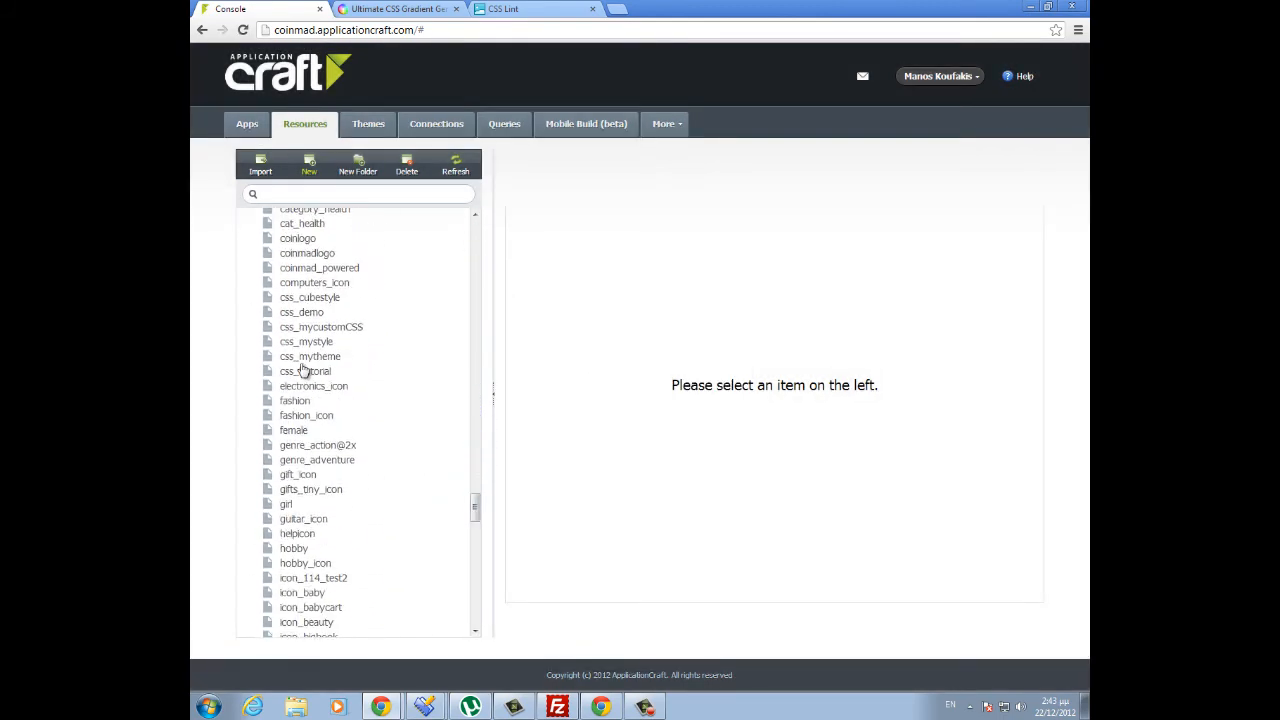
- View the css_Tutorial resource's URL, then pick StyleApp under Apps
left_click(306, 371)
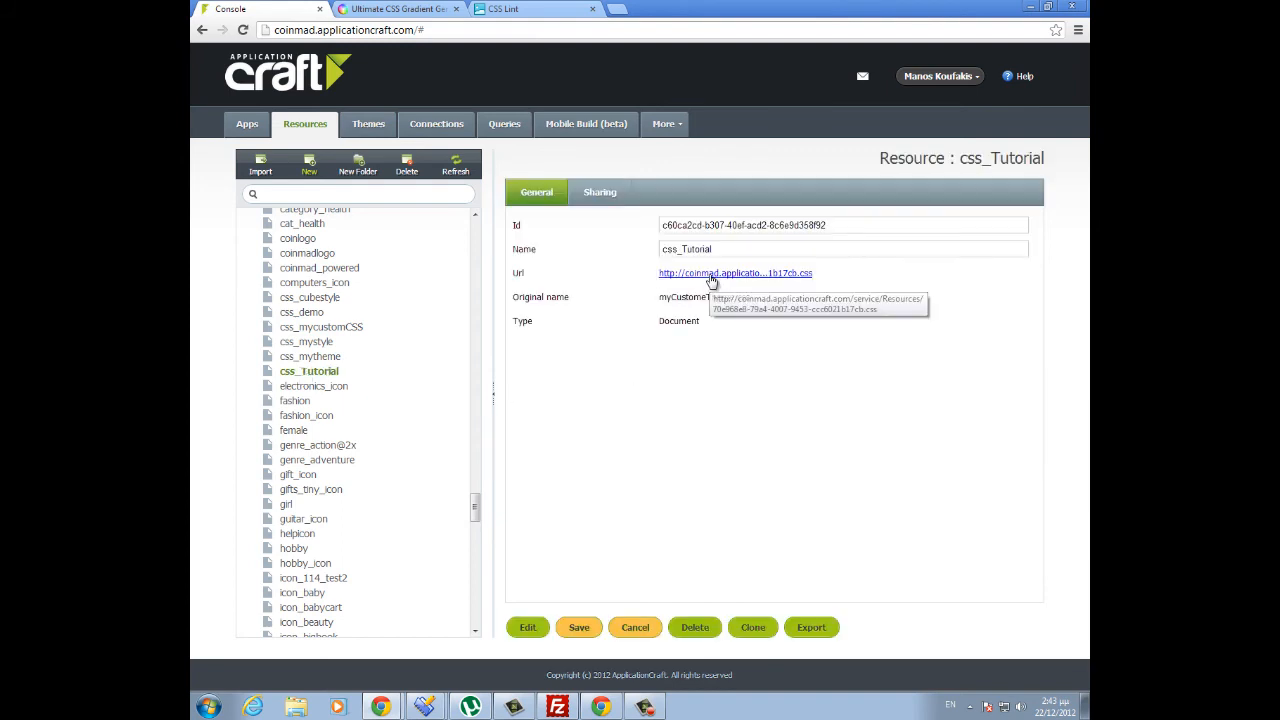
mouse_move(380, 227)
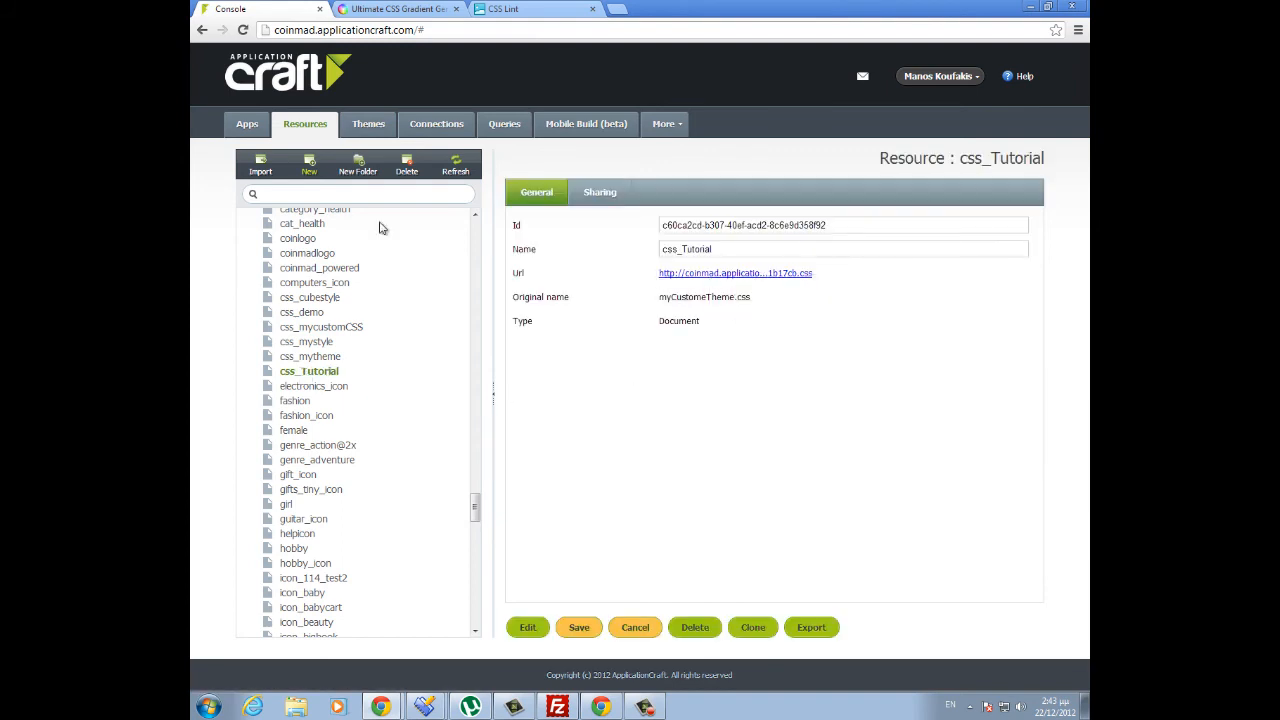
left_click(246, 124)
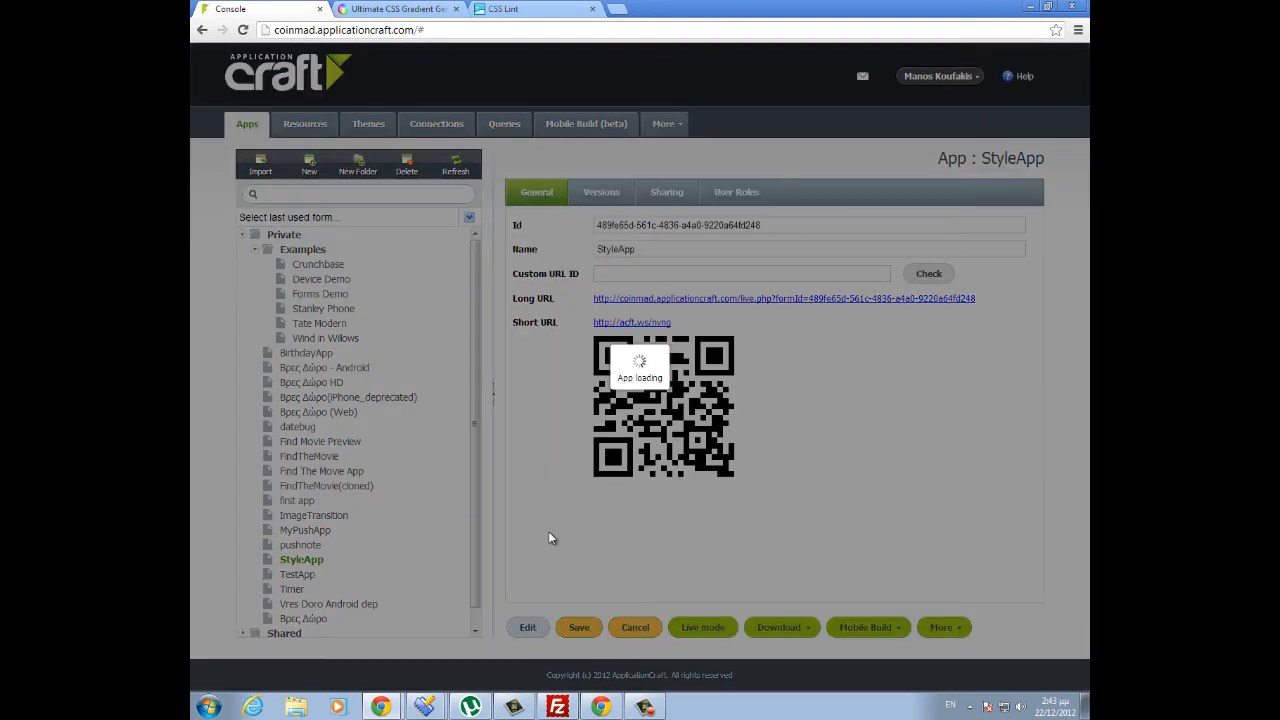
- In StyleApp's Preload Files, delete the old myCustomCss URL row and add a new row
left_click(527, 627)
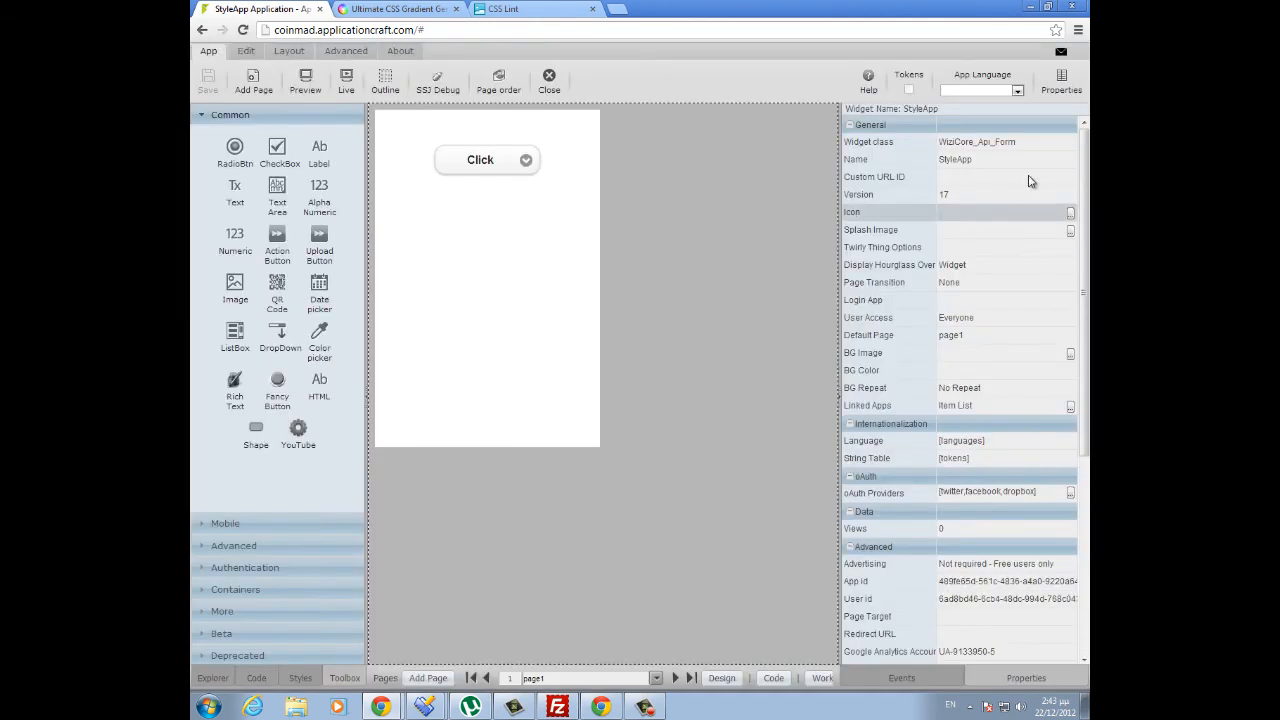
scroll("down", 3)
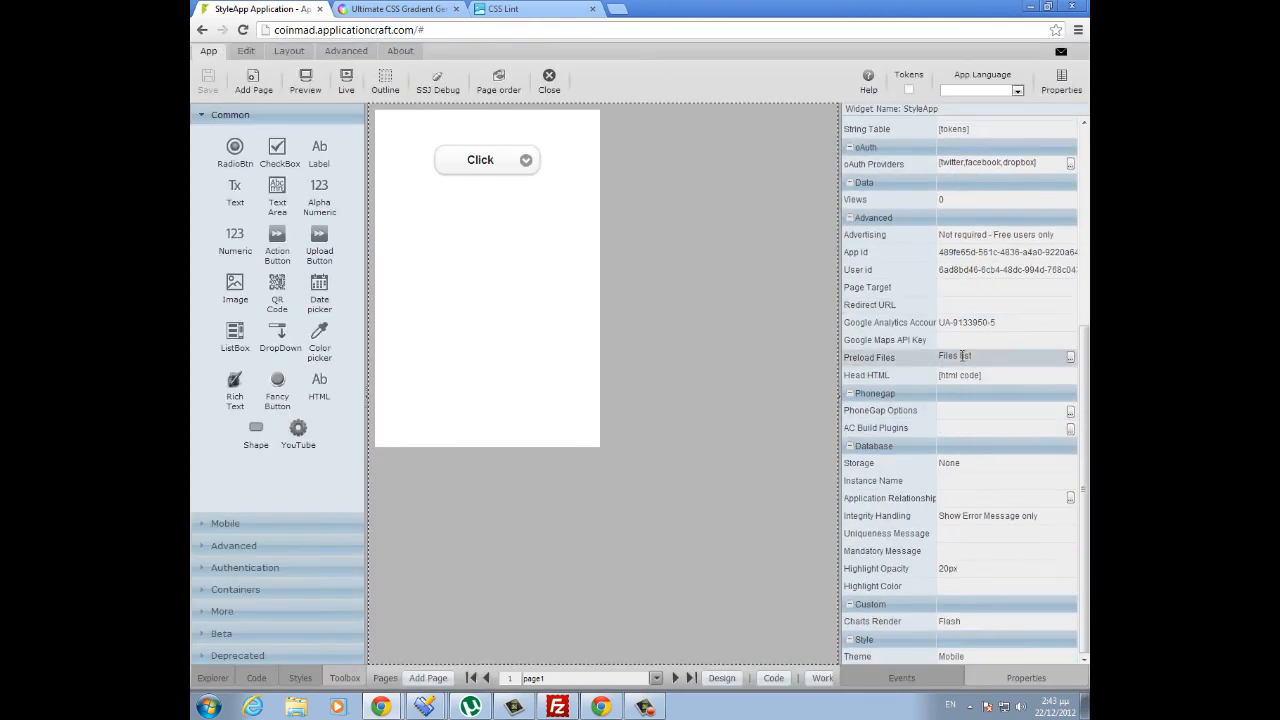
left_click(1071, 356)
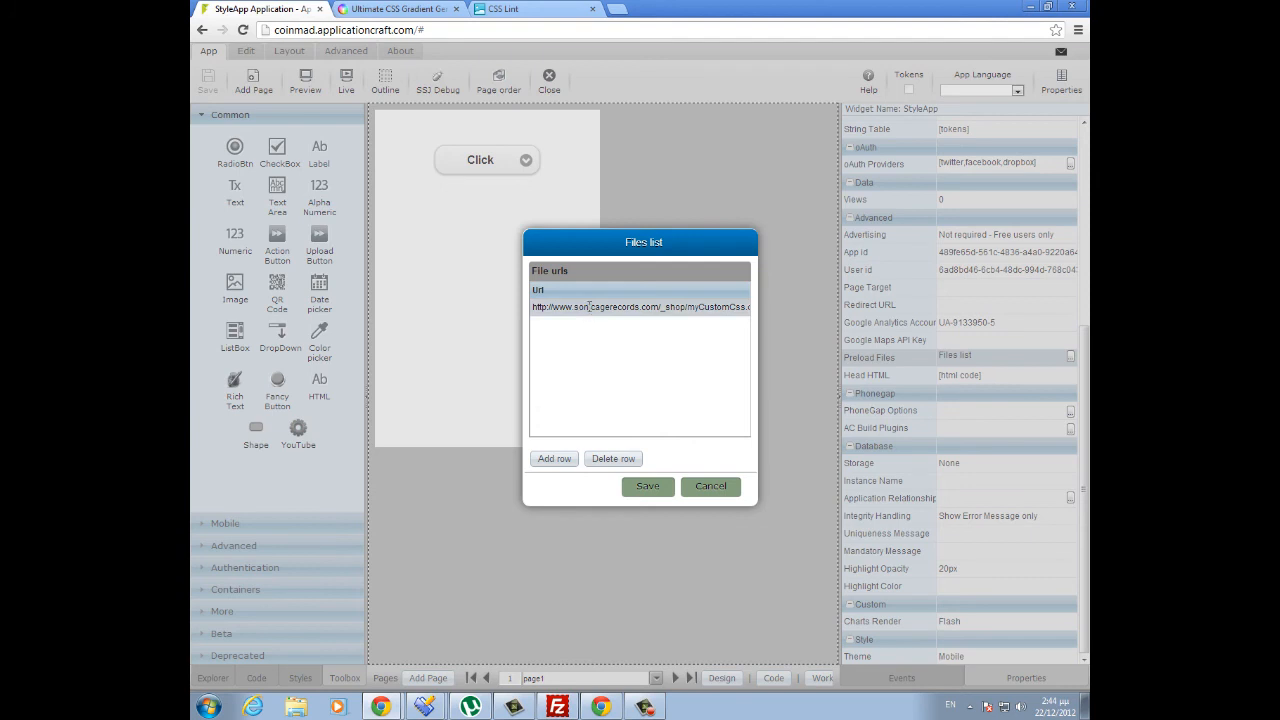
left_click(613, 458)
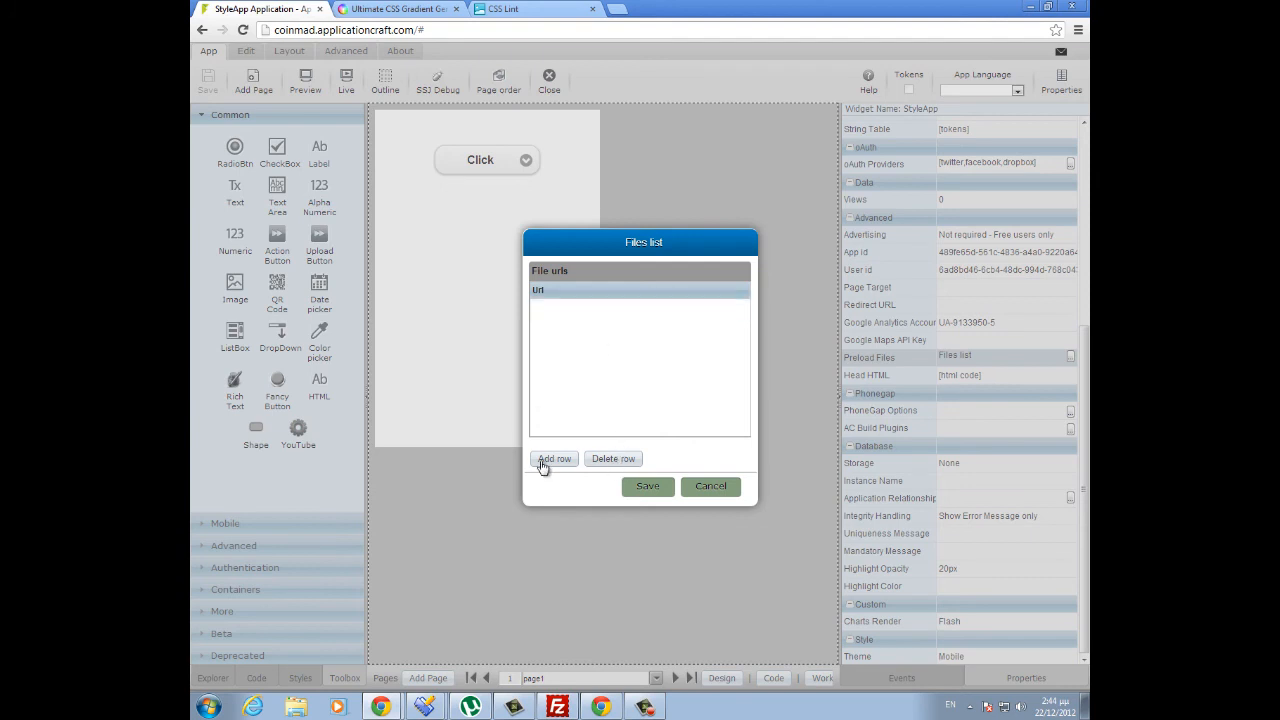
left_click(554, 458)
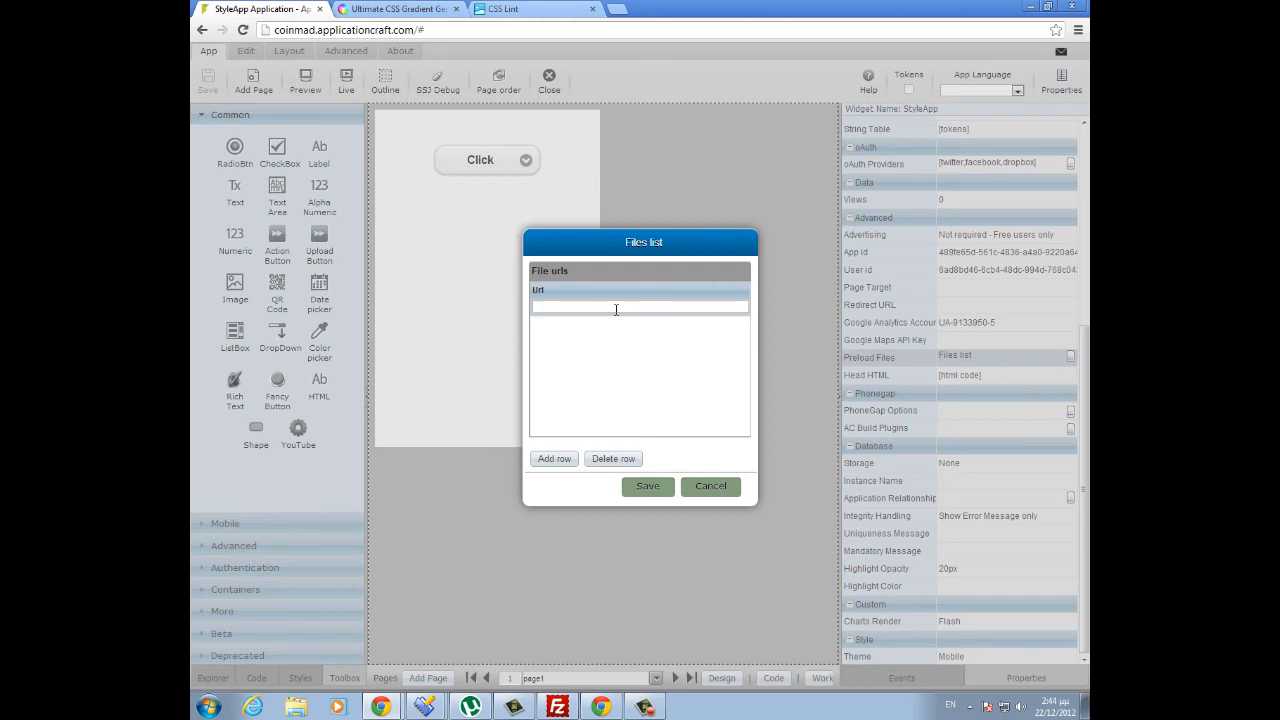
right_click(616, 308)
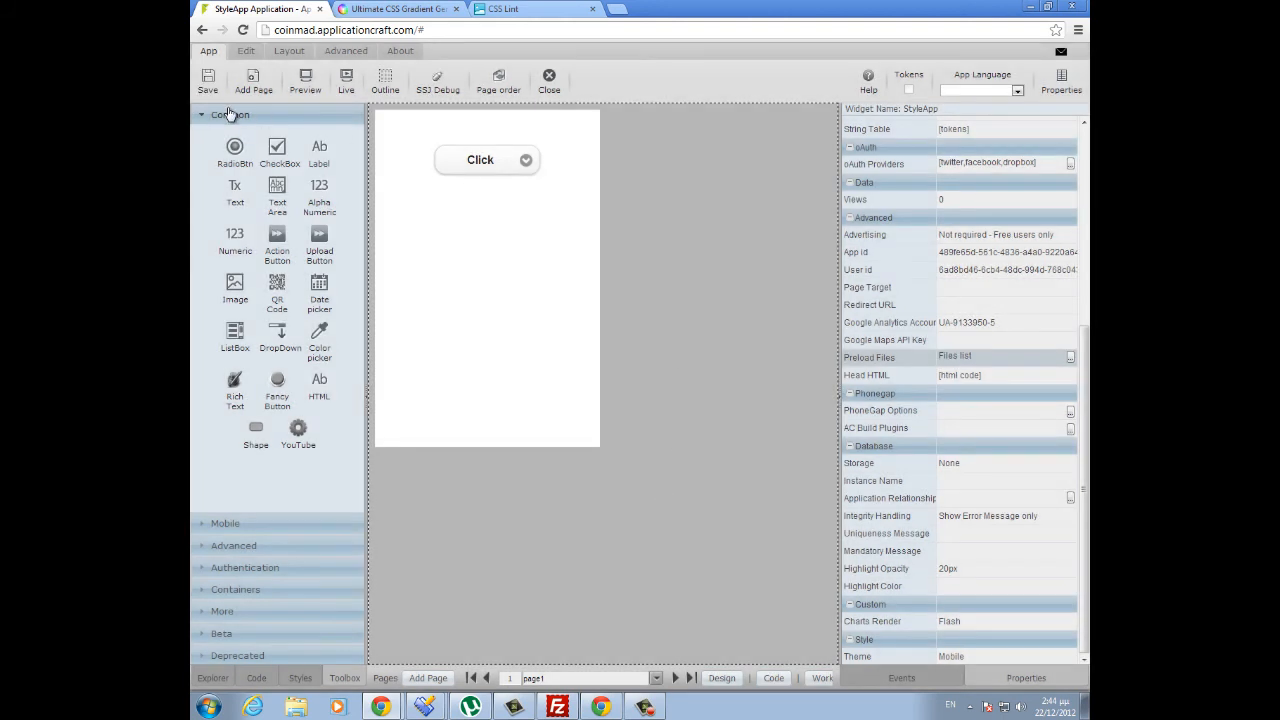
- Save StyleApp with the new preload file entry
left_click(207, 80)
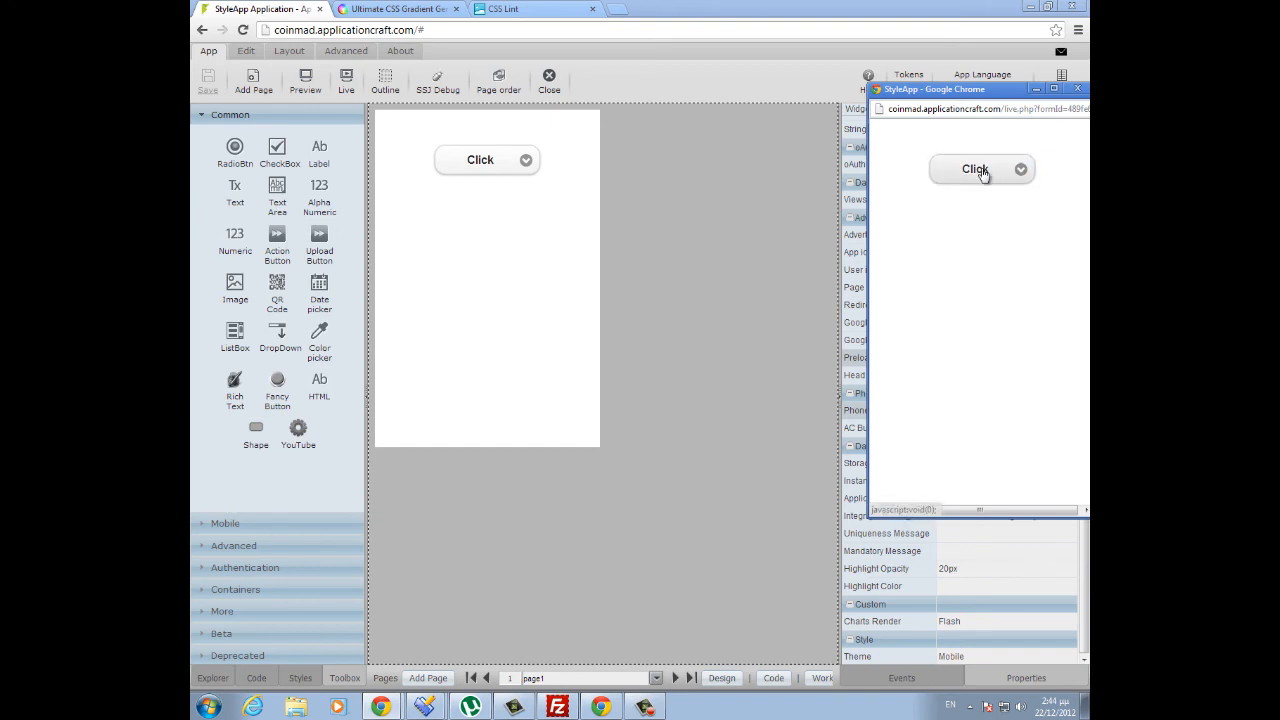
mouse_move(989, 240)
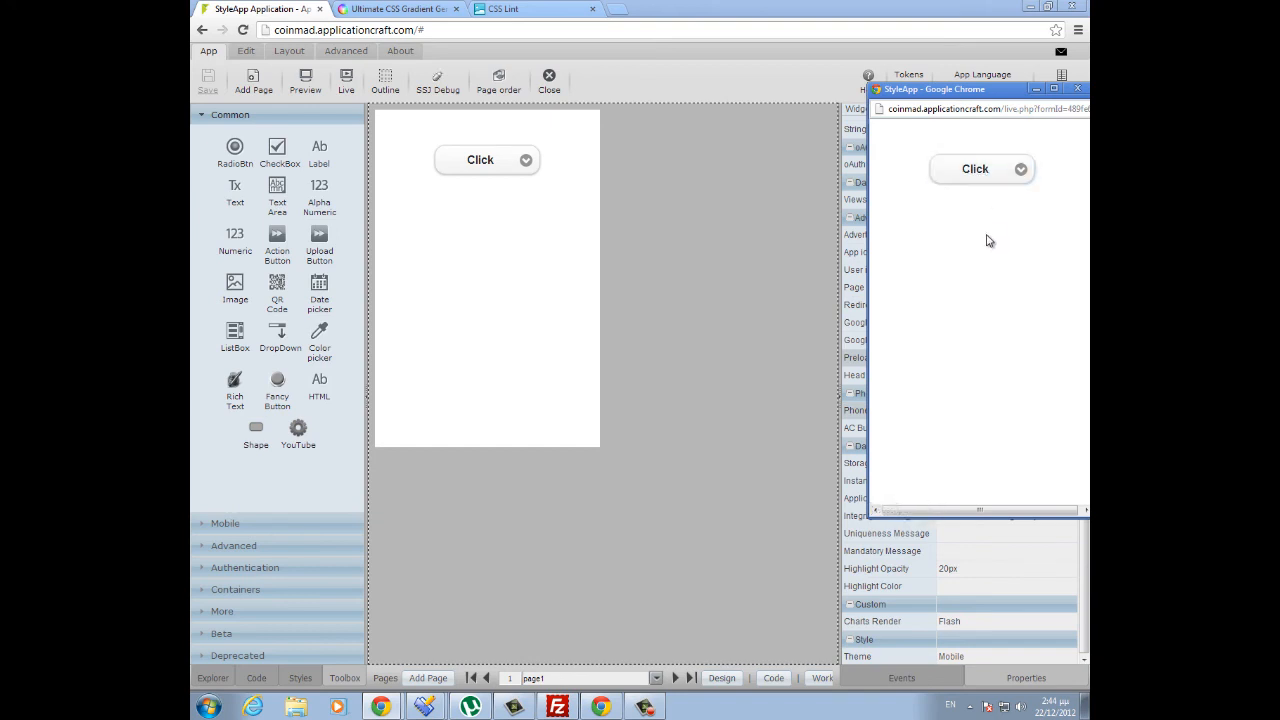
mouse_move(520, 646)
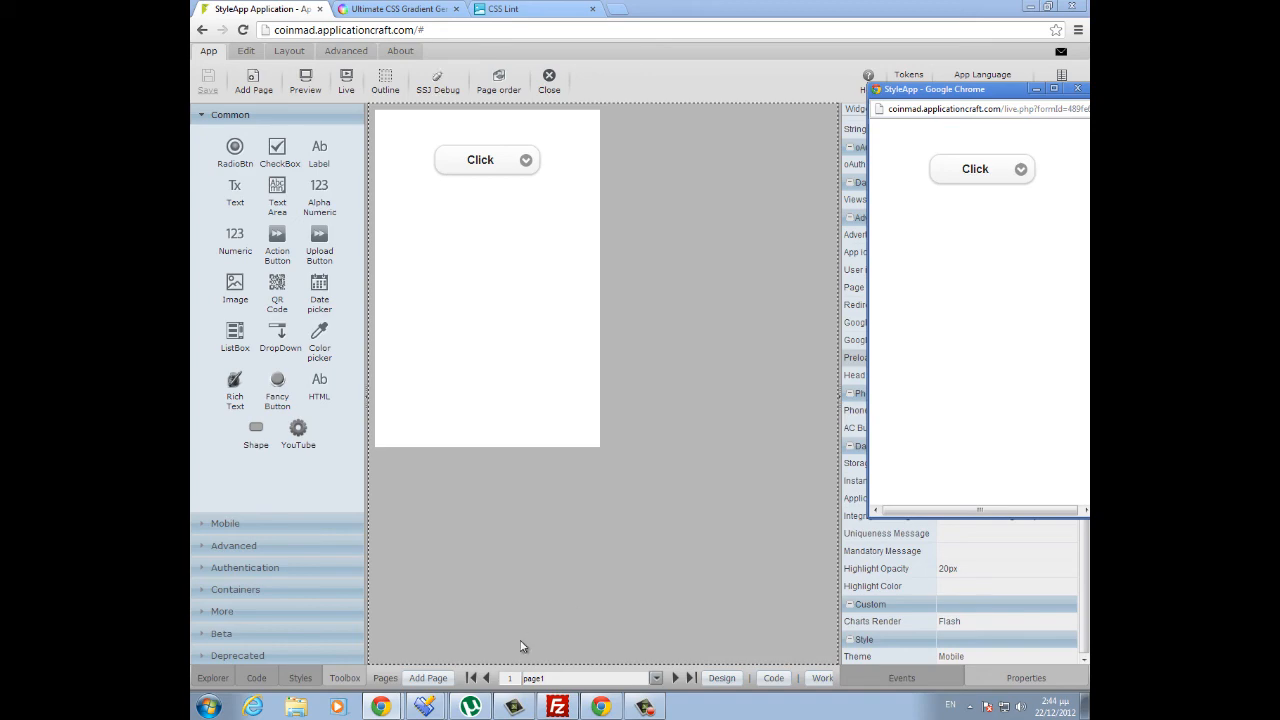
mouse_move(513, 627)
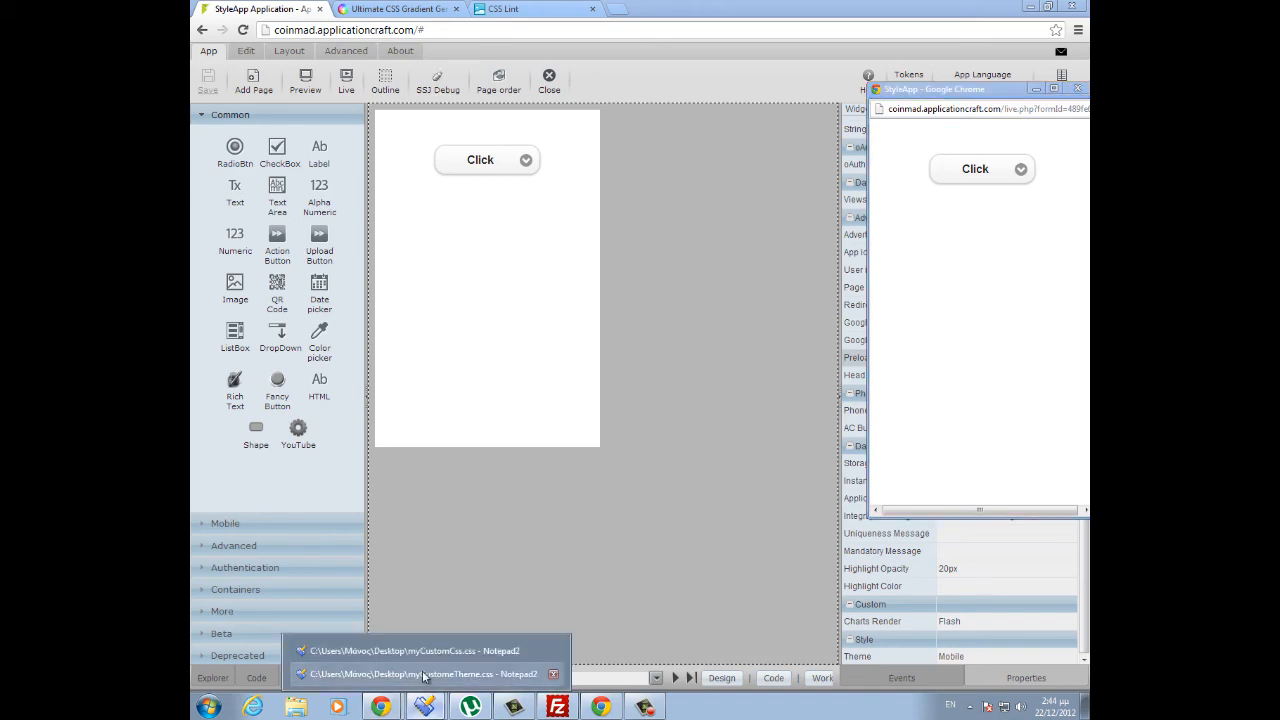
- Select the MobileBtnTheme class name in myCustomeTheme.css
left_click(413, 673)
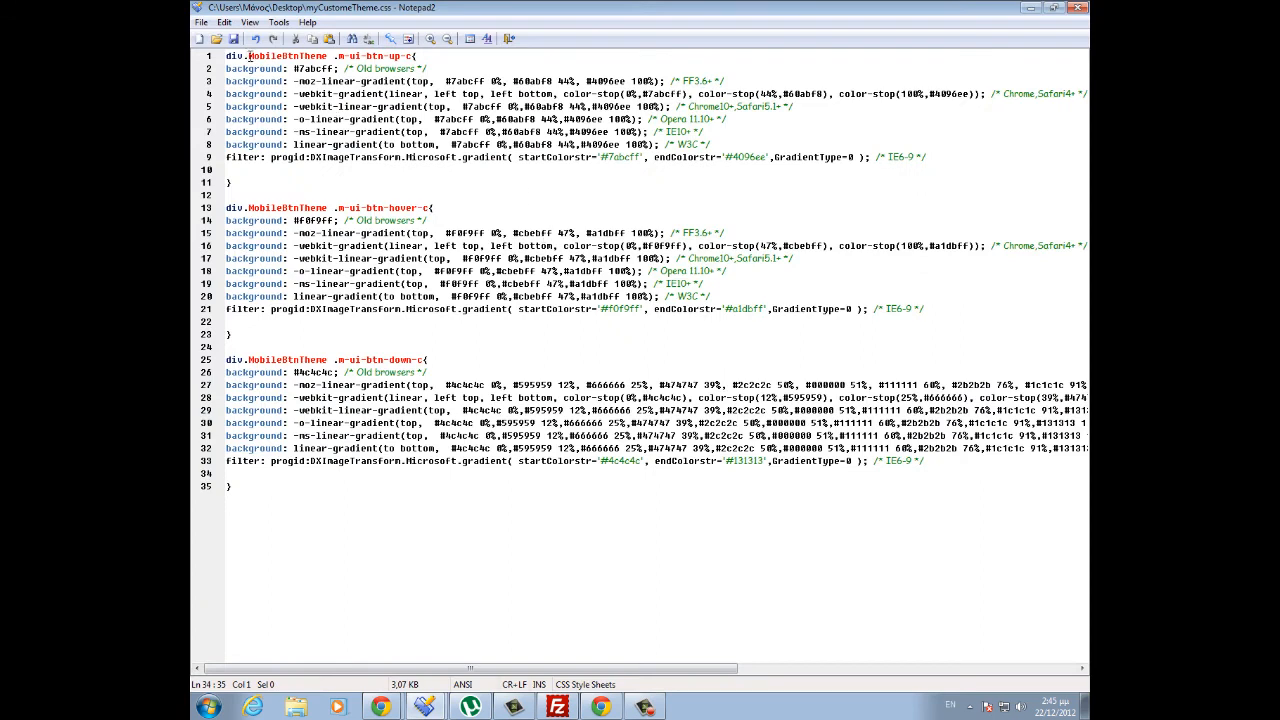
double_click(285, 55)
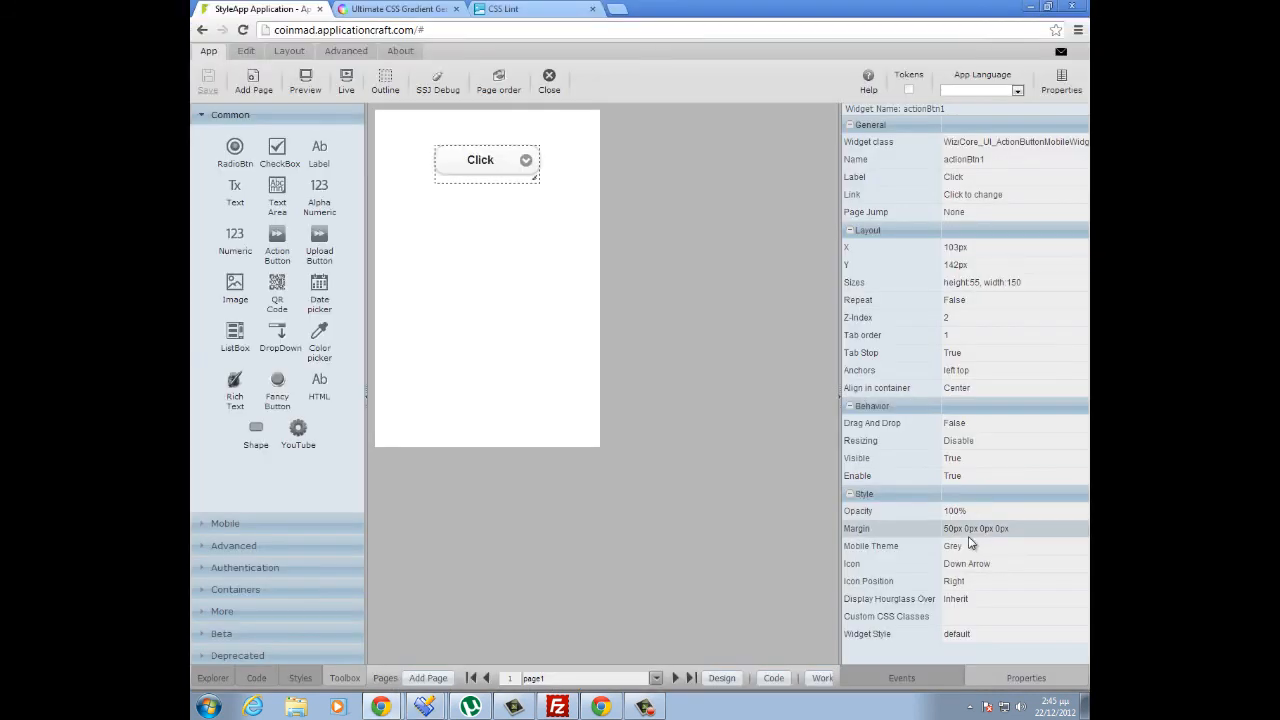
- Set the Click button's Custom CSS Classes to MobileBtnTheme and save
left_click(1010, 616)
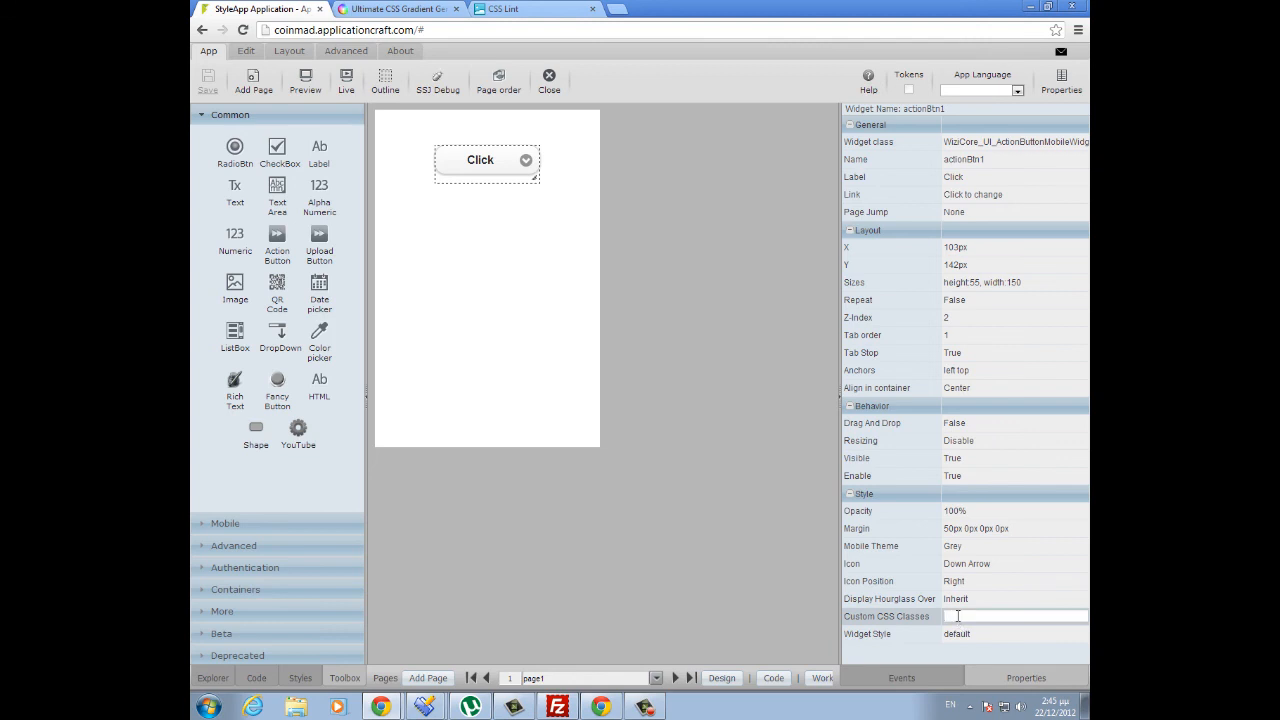
type("MobileBtnTheme")
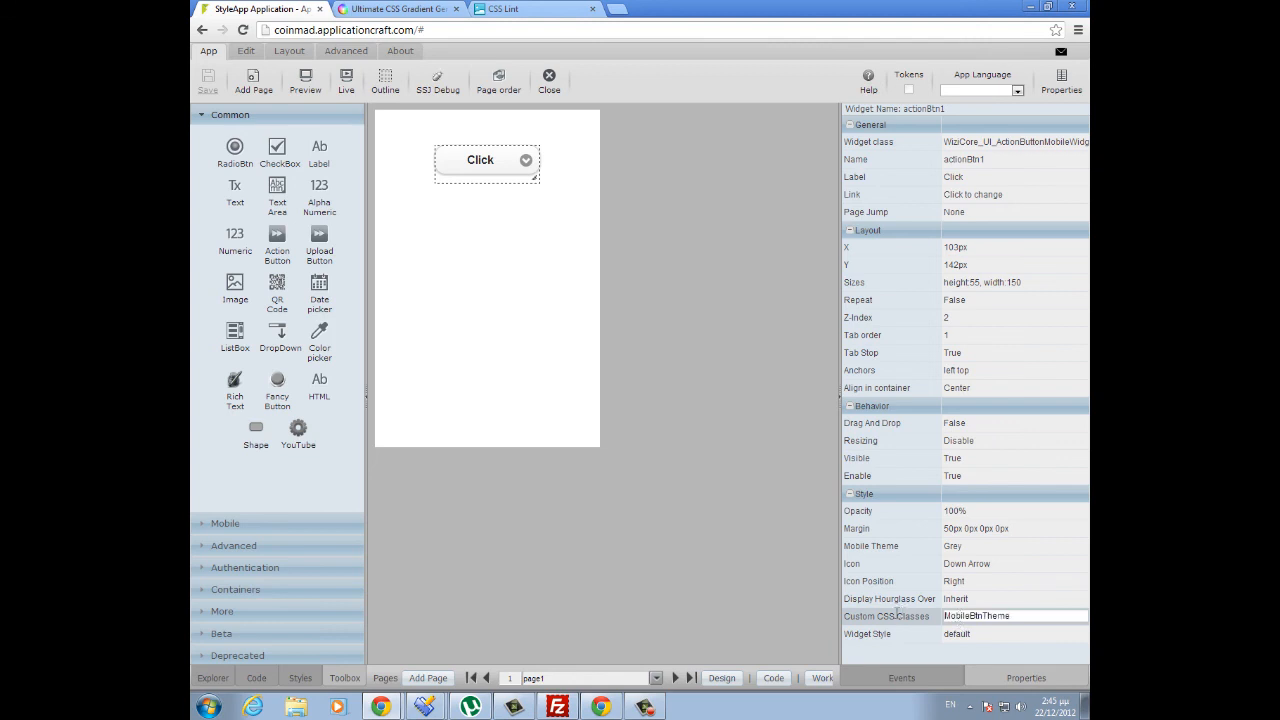
left_click(208, 82)
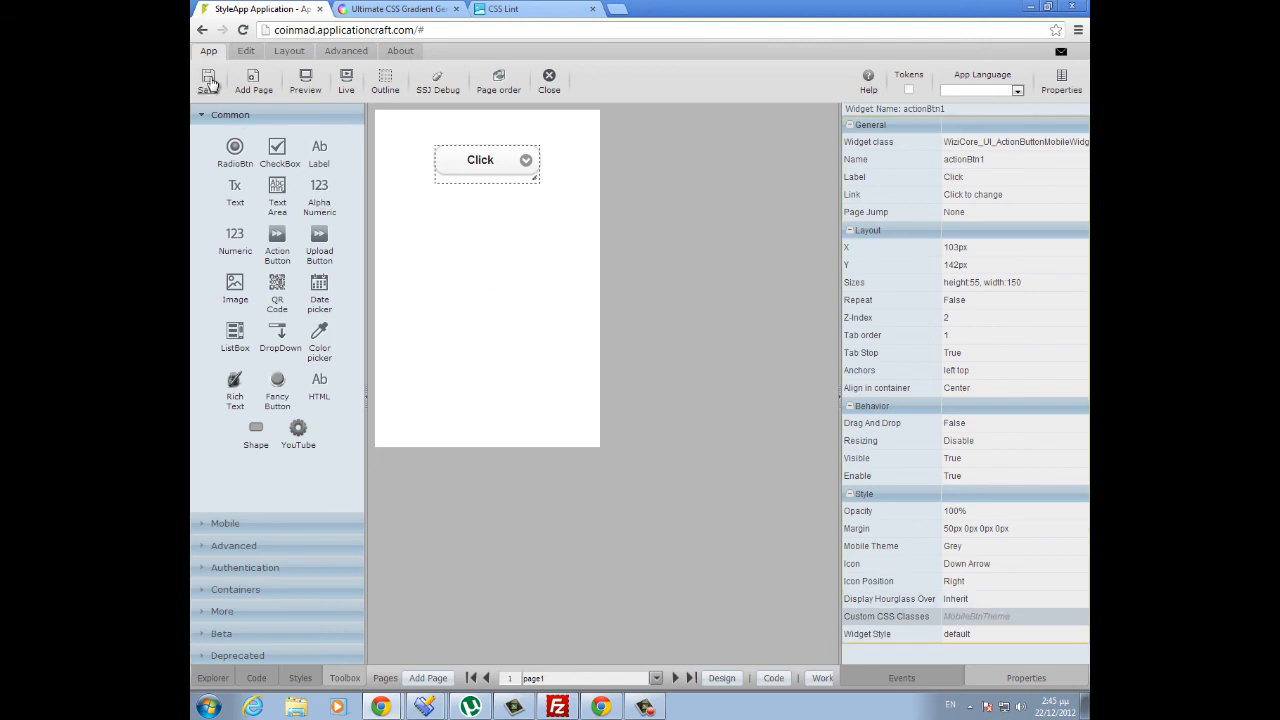
left_click(208, 82)
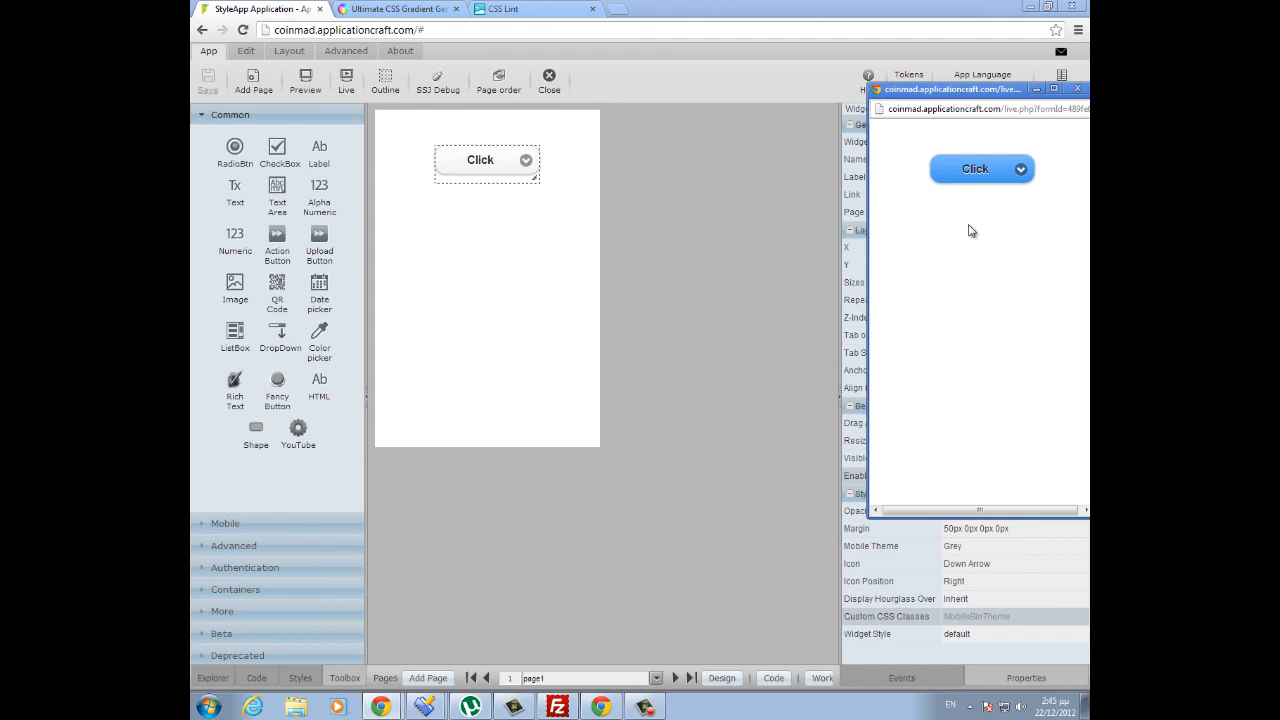
mouse_move(995, 202)
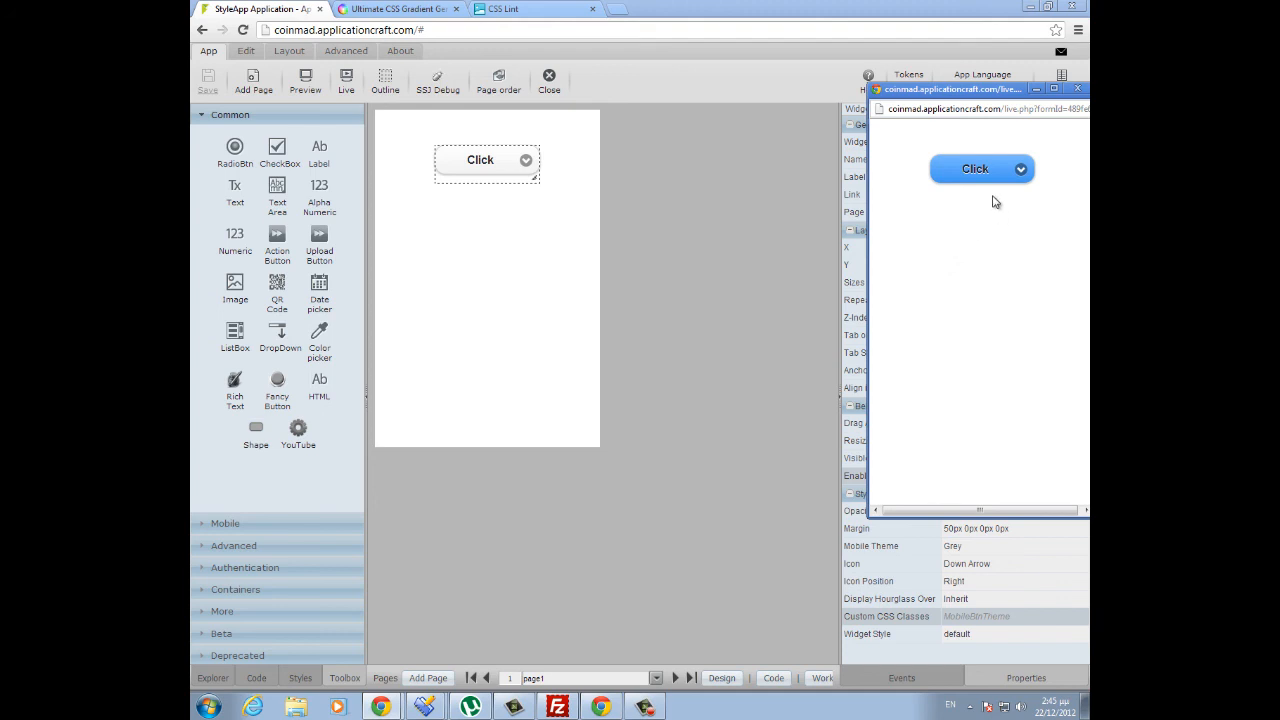